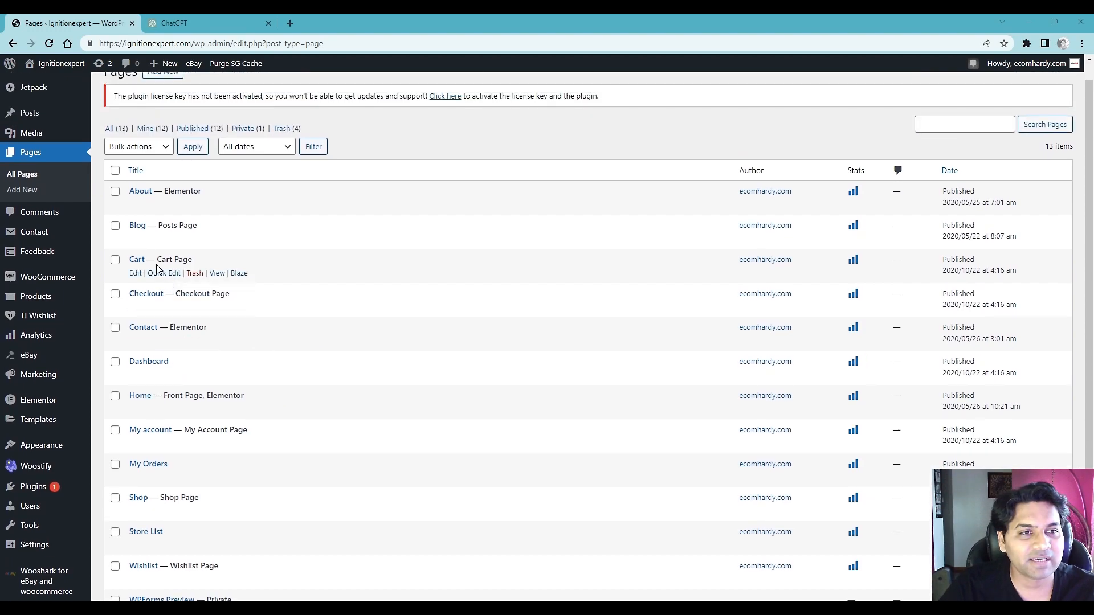
Start a new blank page, then abandon it and return to the Pages list
scroll("down", 3)
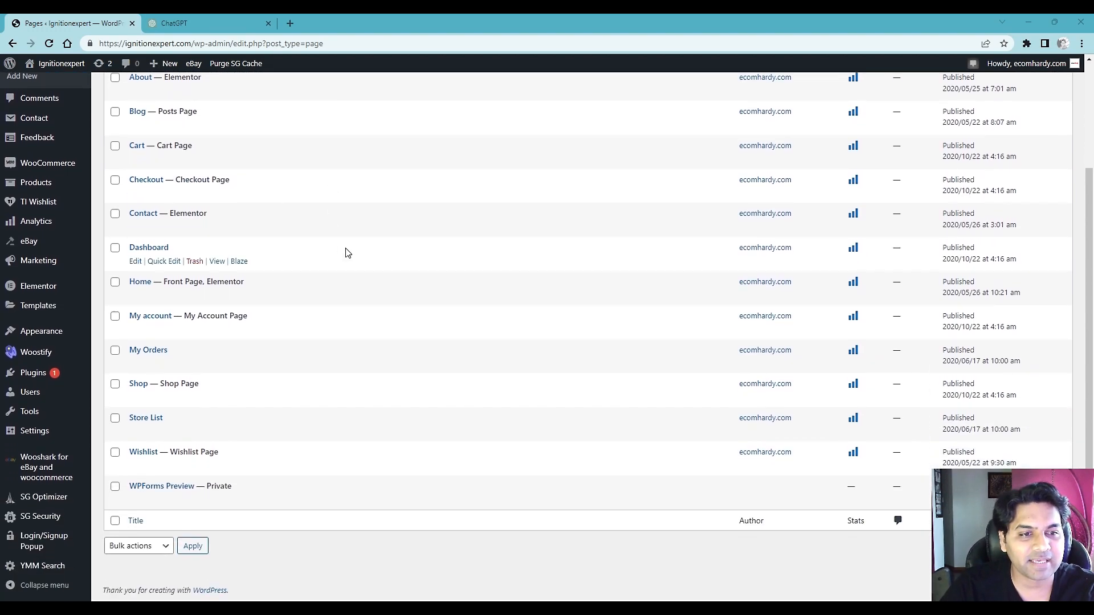
mouse_move(427, 445)
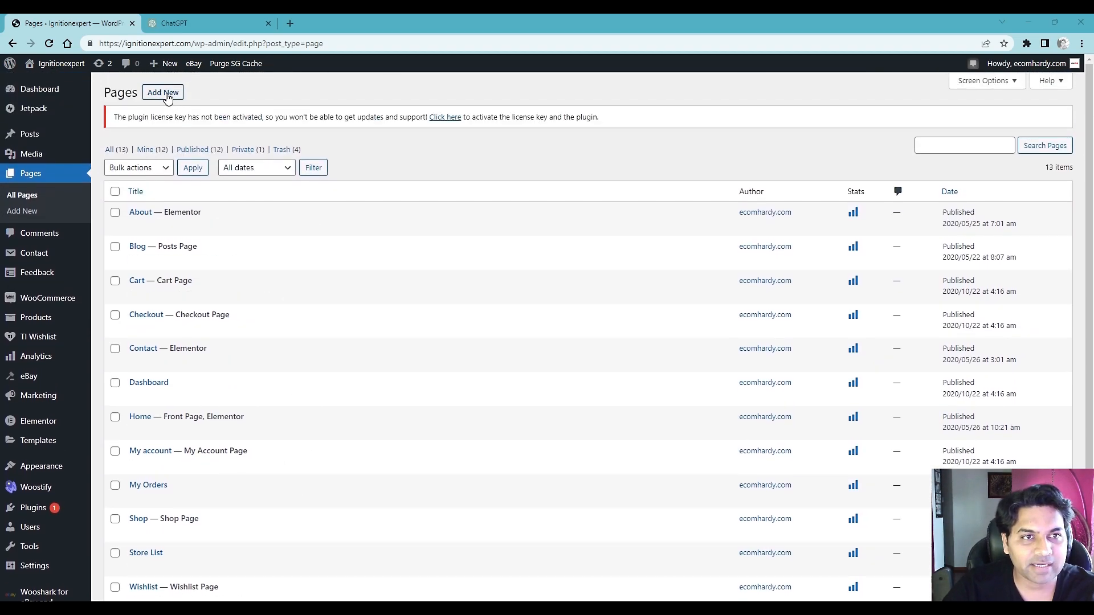
left_click(162, 92)
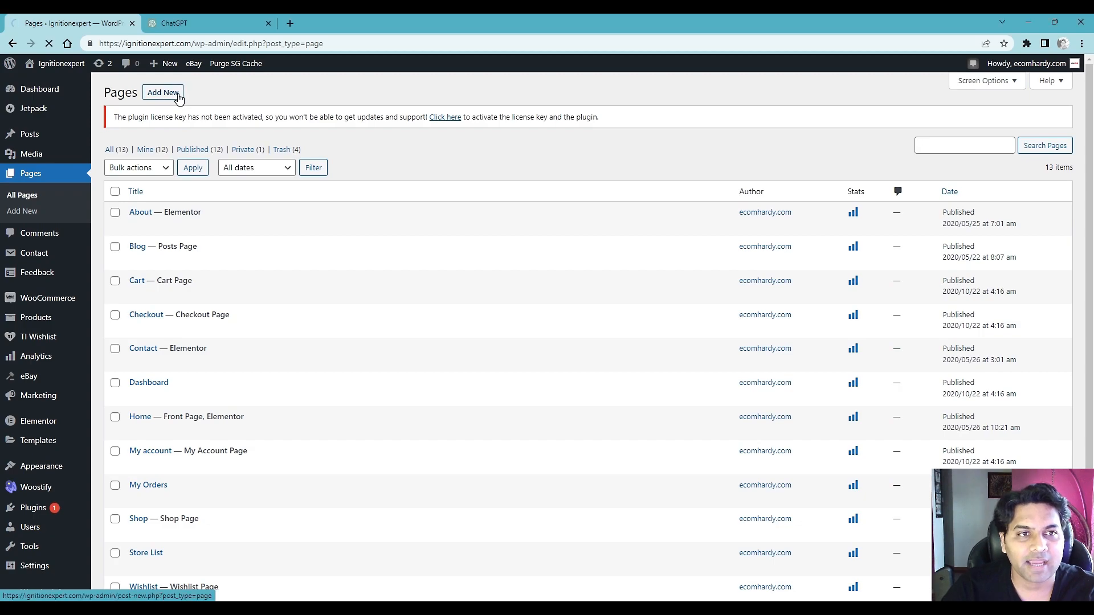
left_click(162, 91)
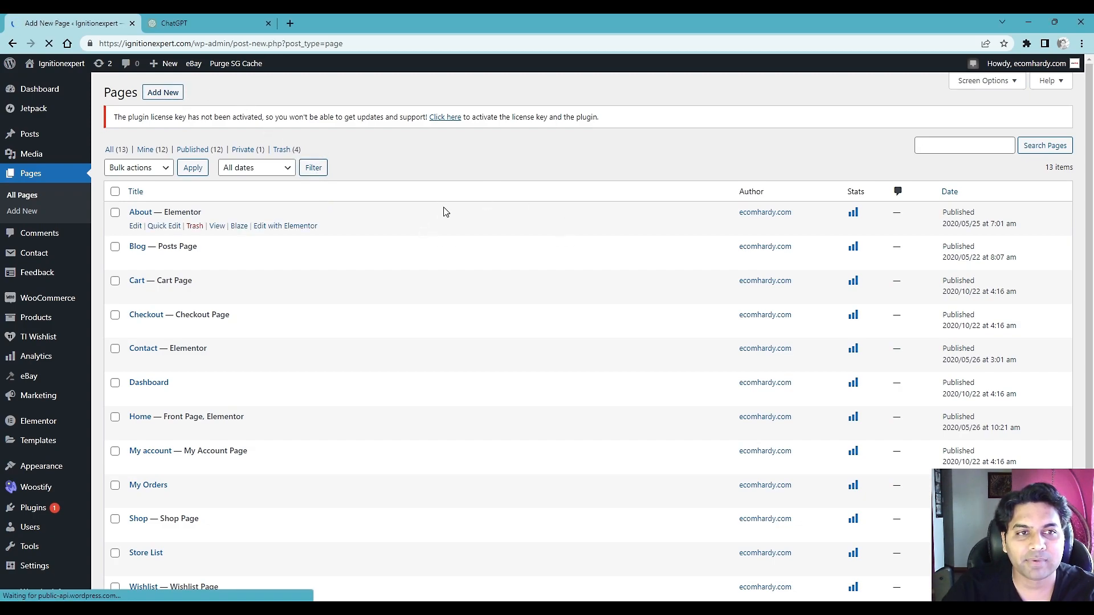
left_click(163, 91)
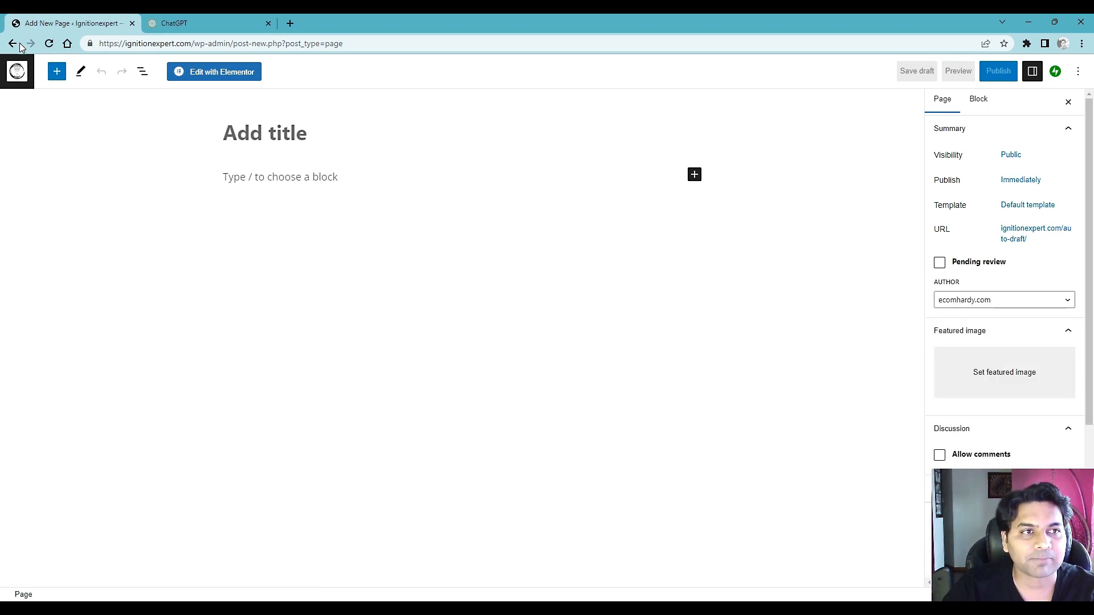
left_click(12, 43)
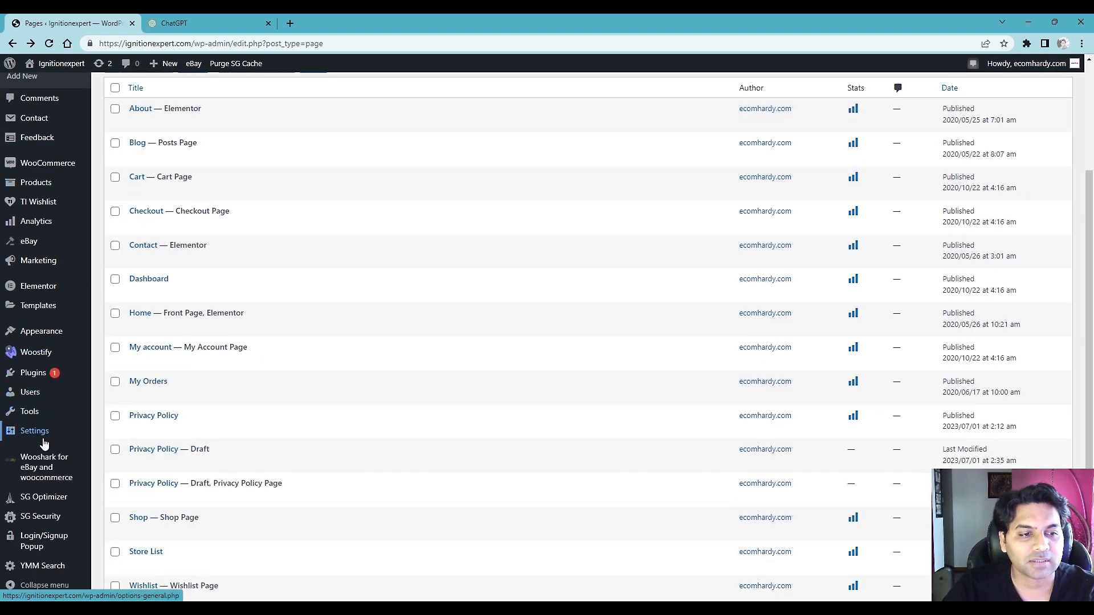
mouse_move(30, 391)
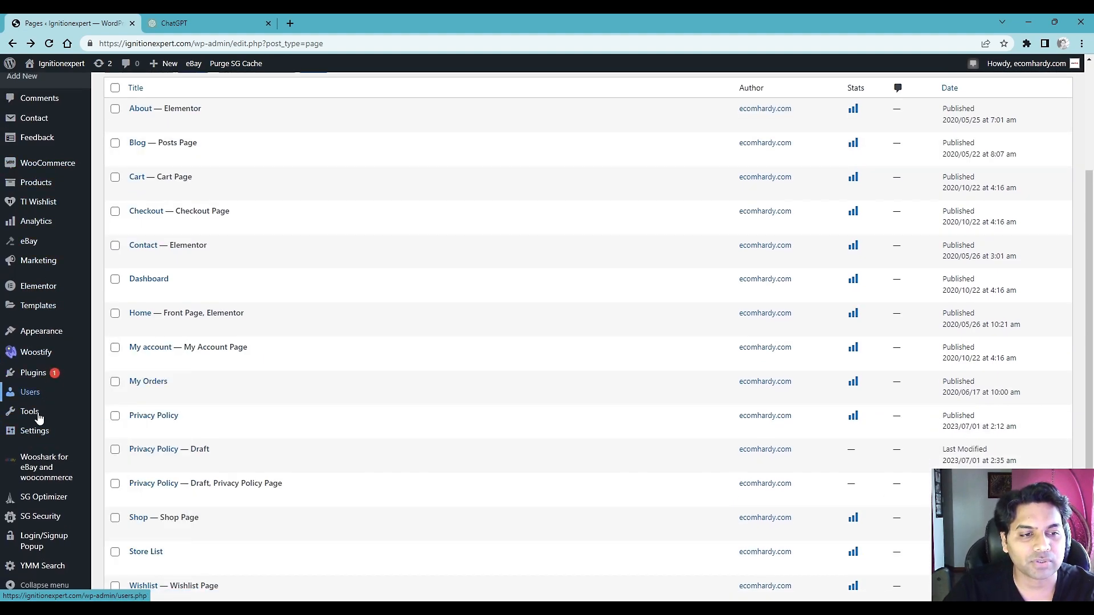
In Settings > Privacy, have WordPress create a new Privacy Policy page
left_click(34, 430)
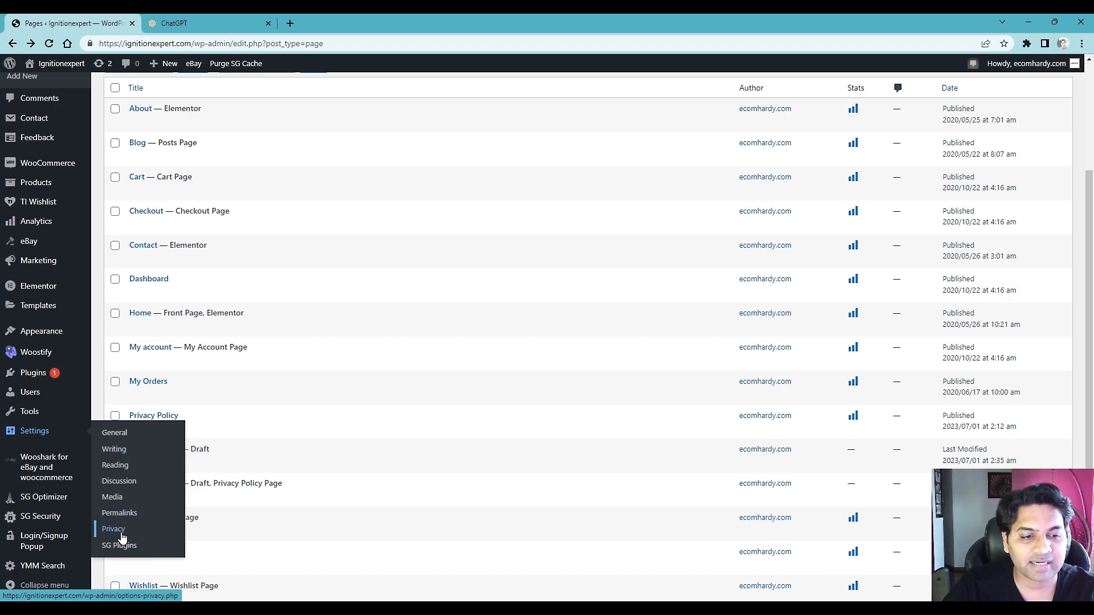
left_click(113, 528)
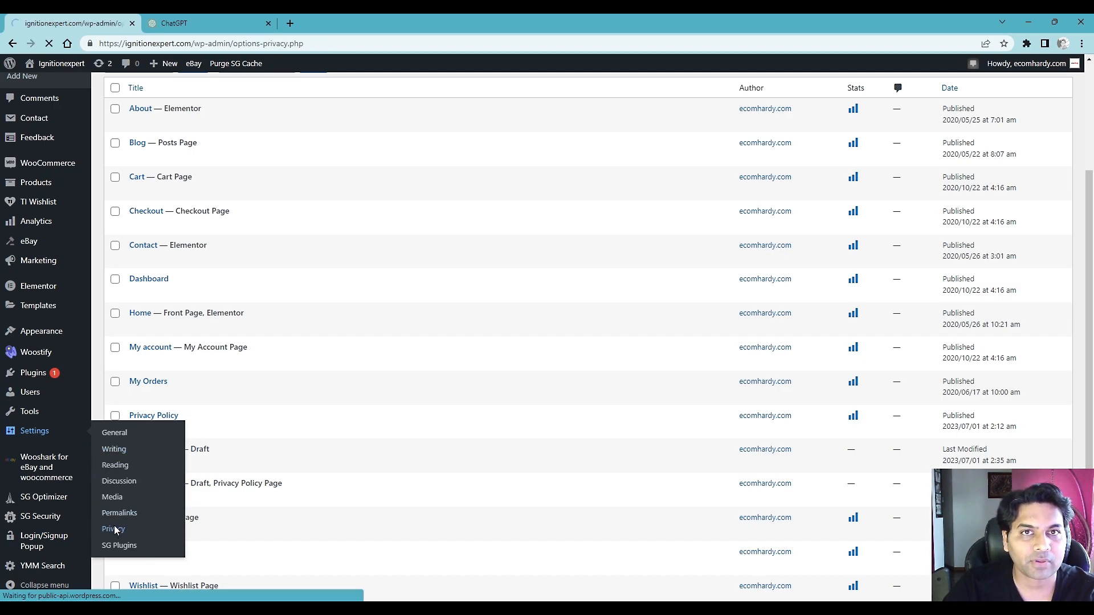
left_click(113, 528)
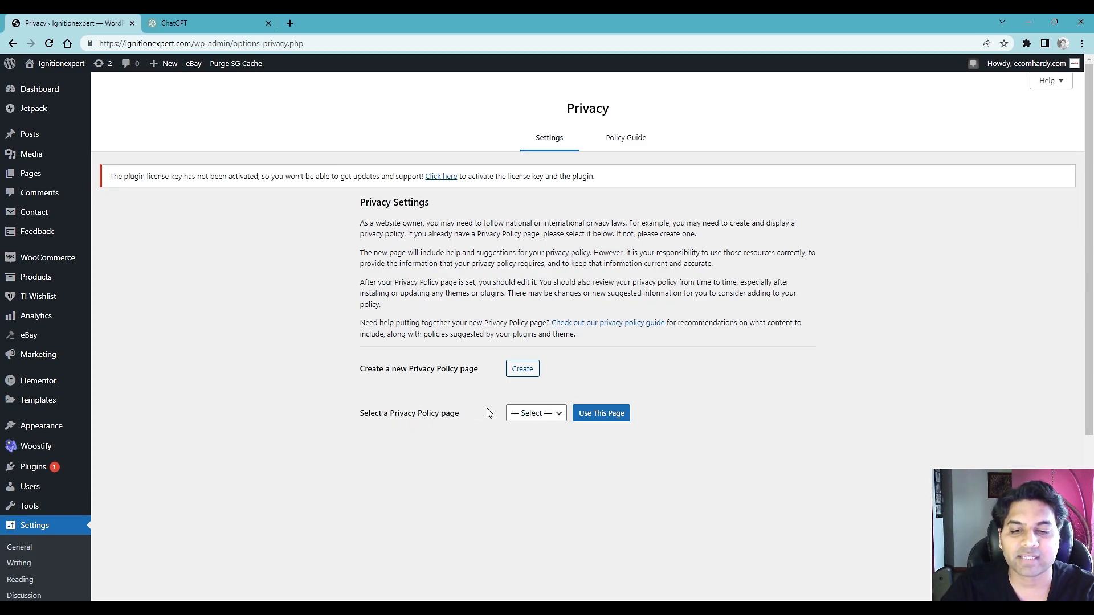
mouse_move(591, 442)
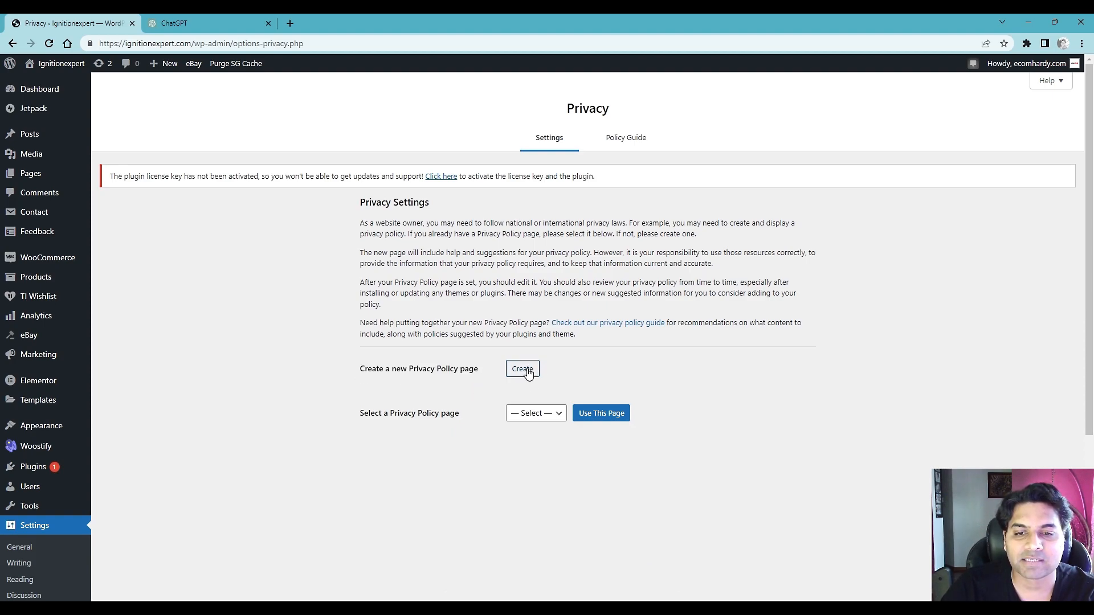
left_click(522, 368)
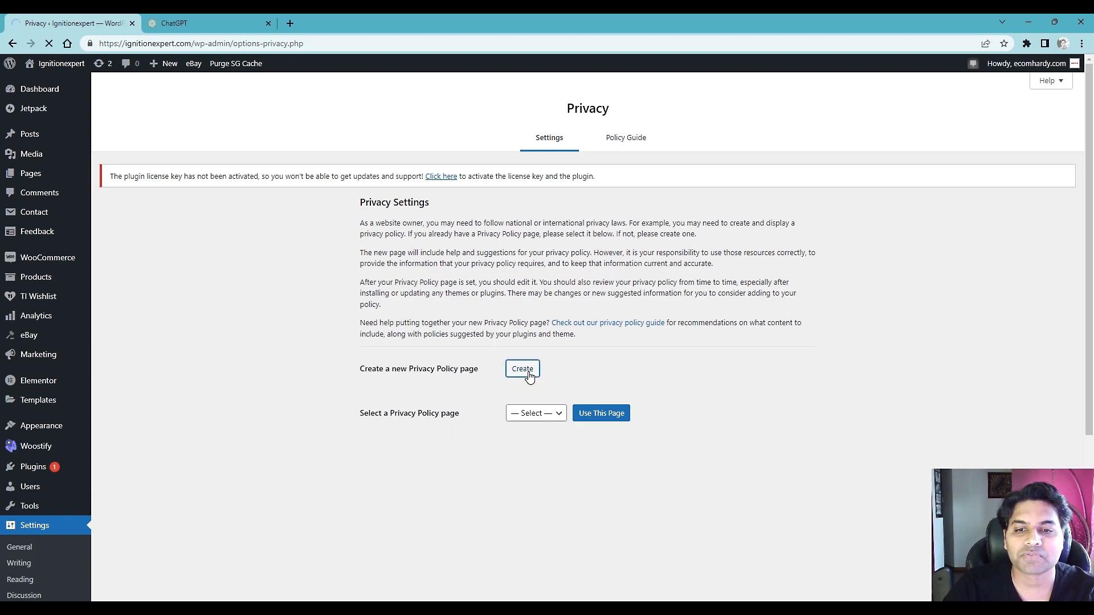
Load the generated Privacy Policy draft and look over its suggested Who we are, Comments, Media and Cookies sections
left_click(521, 368)
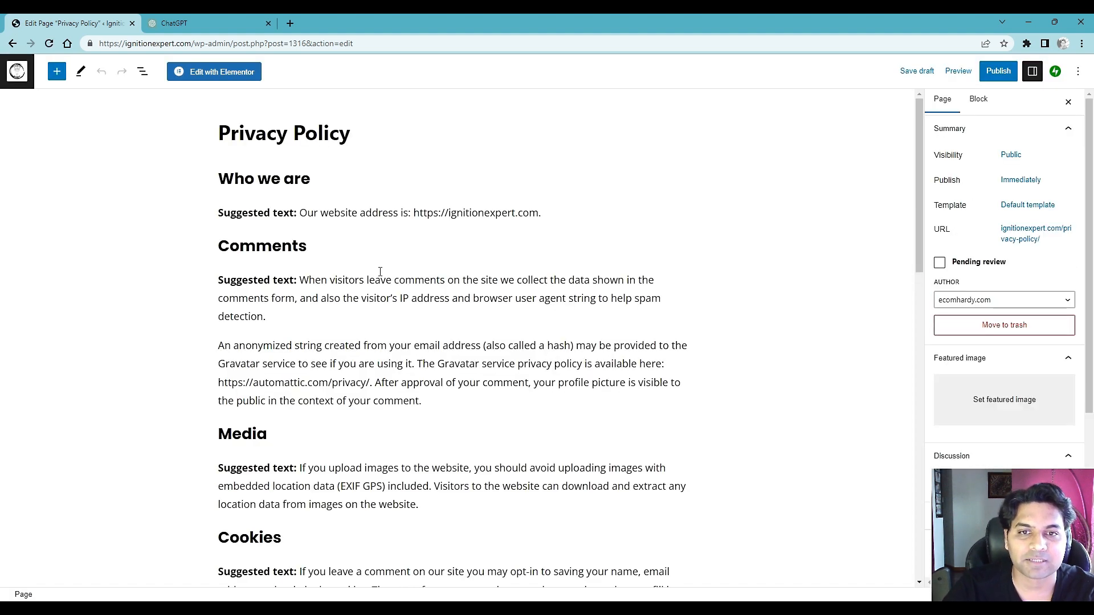
scroll("down", 3)
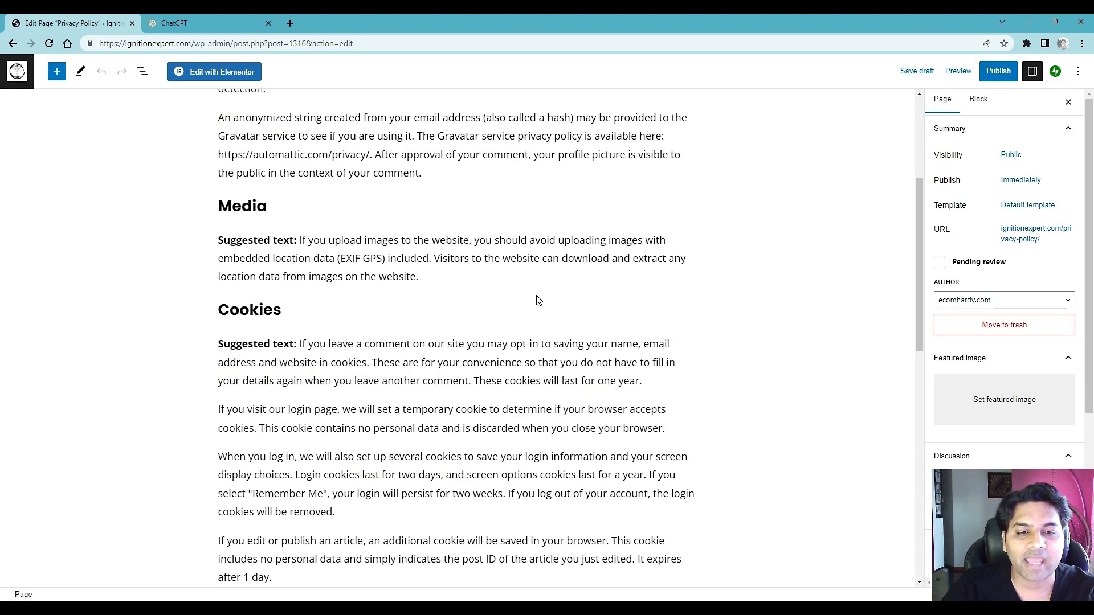
scroll("up", 3)
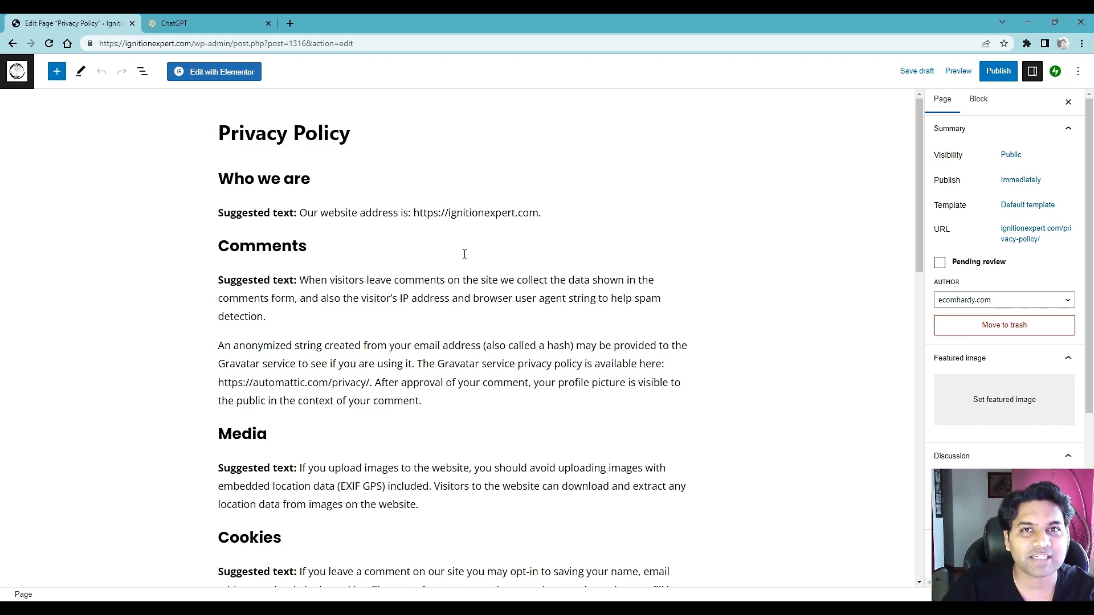
Switch to ChatGPT and start a fresh empty conversation with the message box ready
left_click(203, 22)
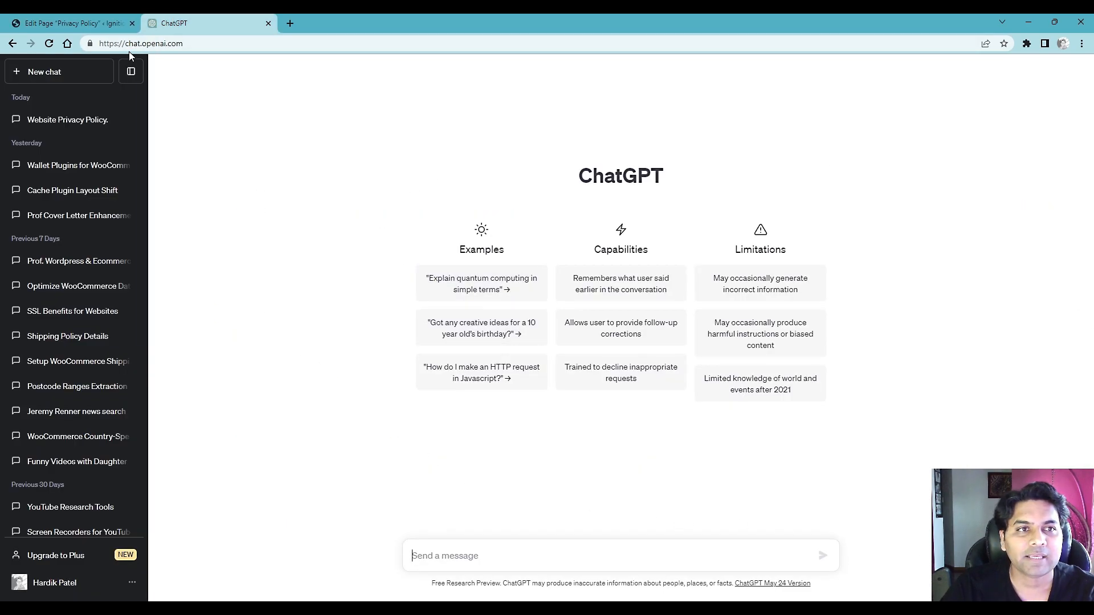
mouse_move(666, 256)
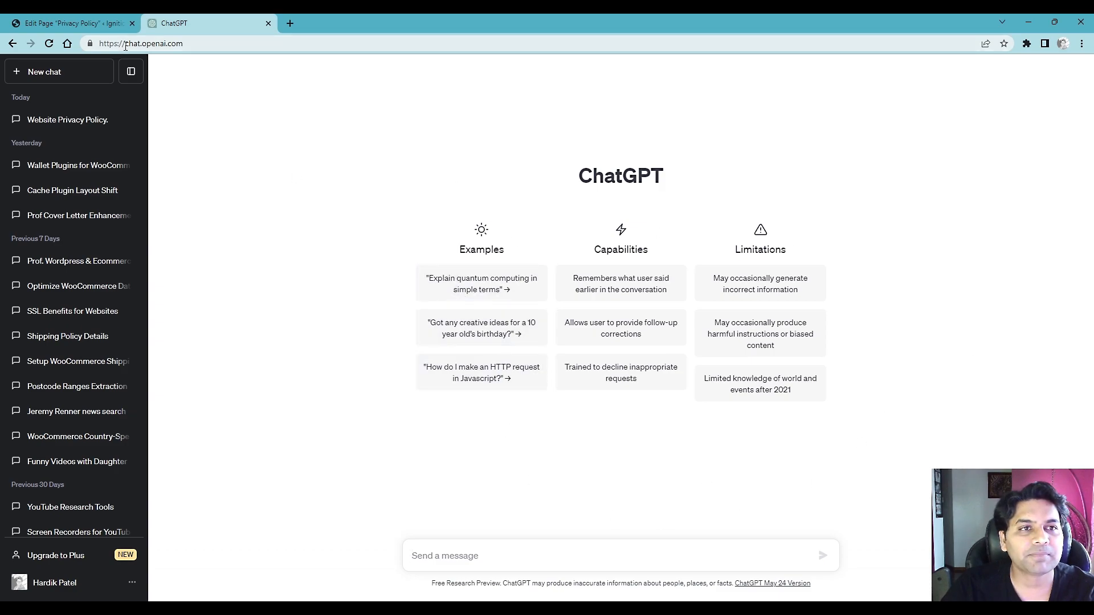
left_click(141, 43)
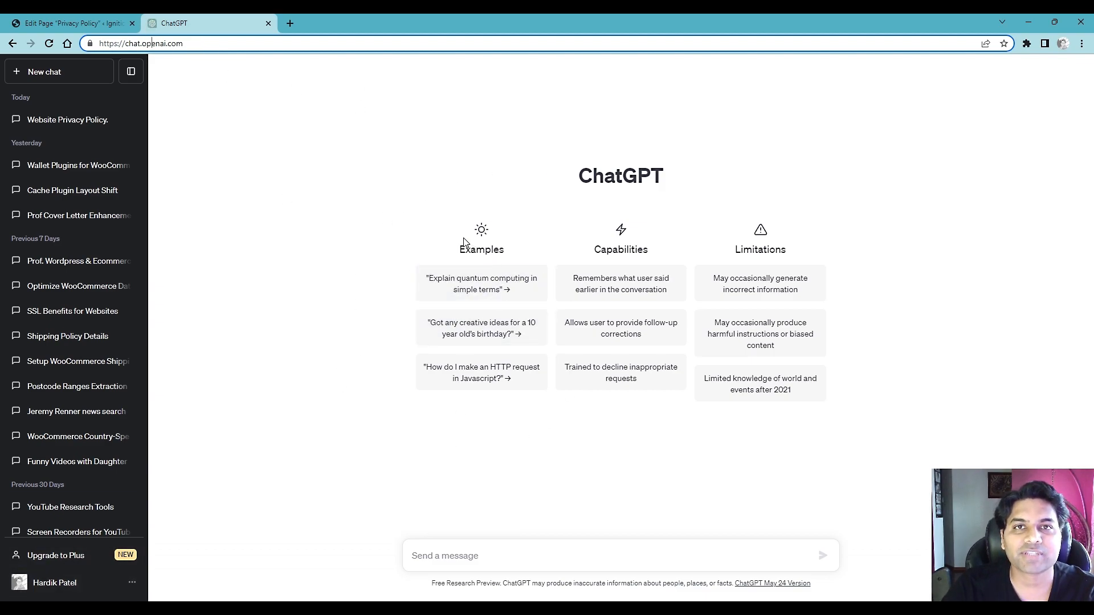
mouse_move(272, 223)
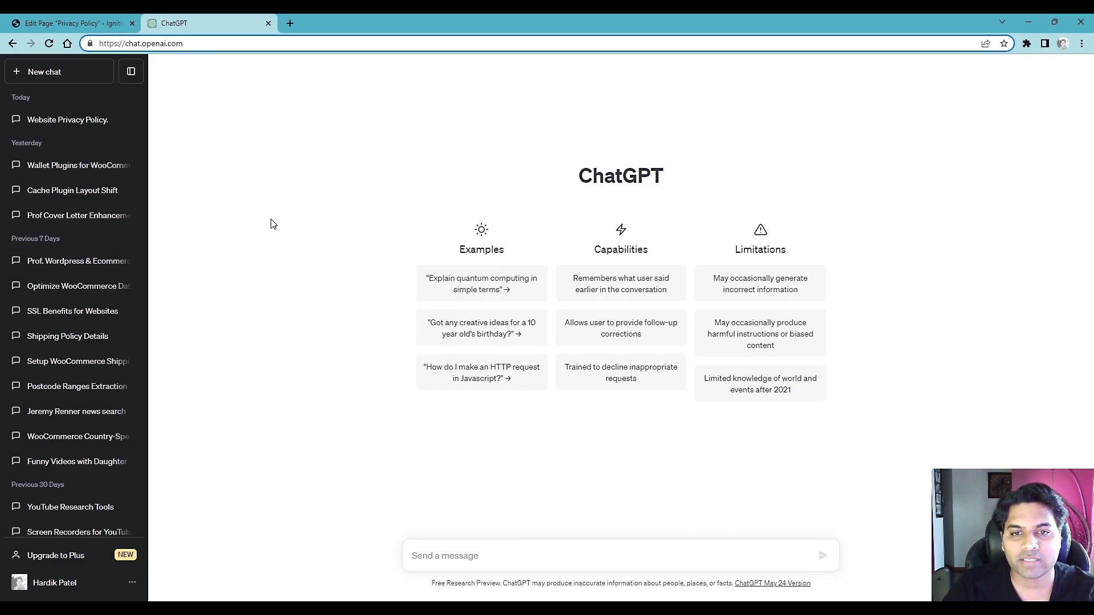
mouse_move(439, 442)
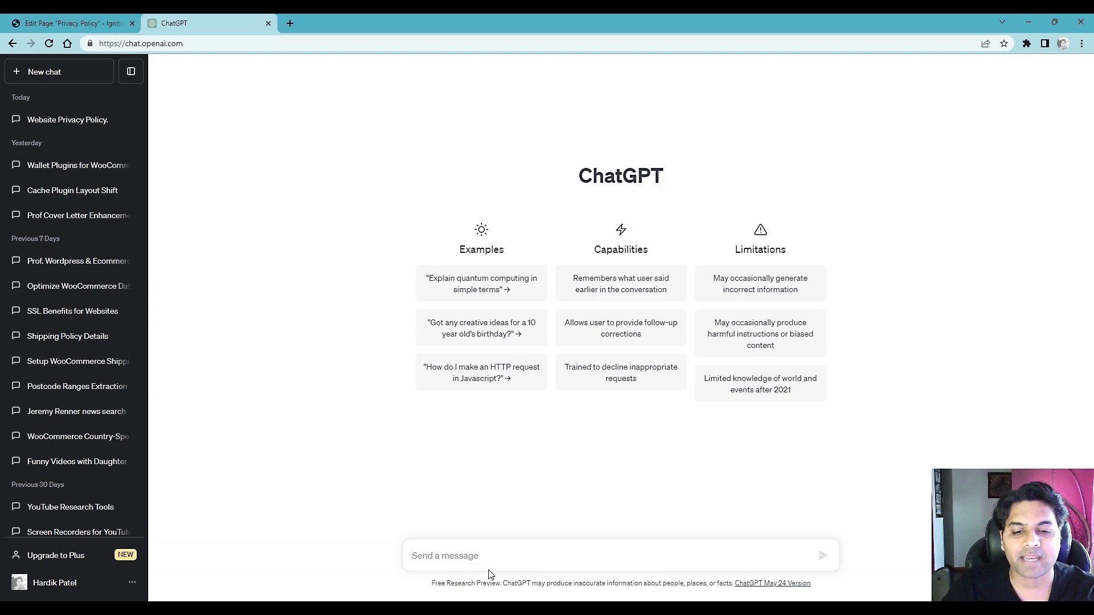
mouse_move(410, 545)
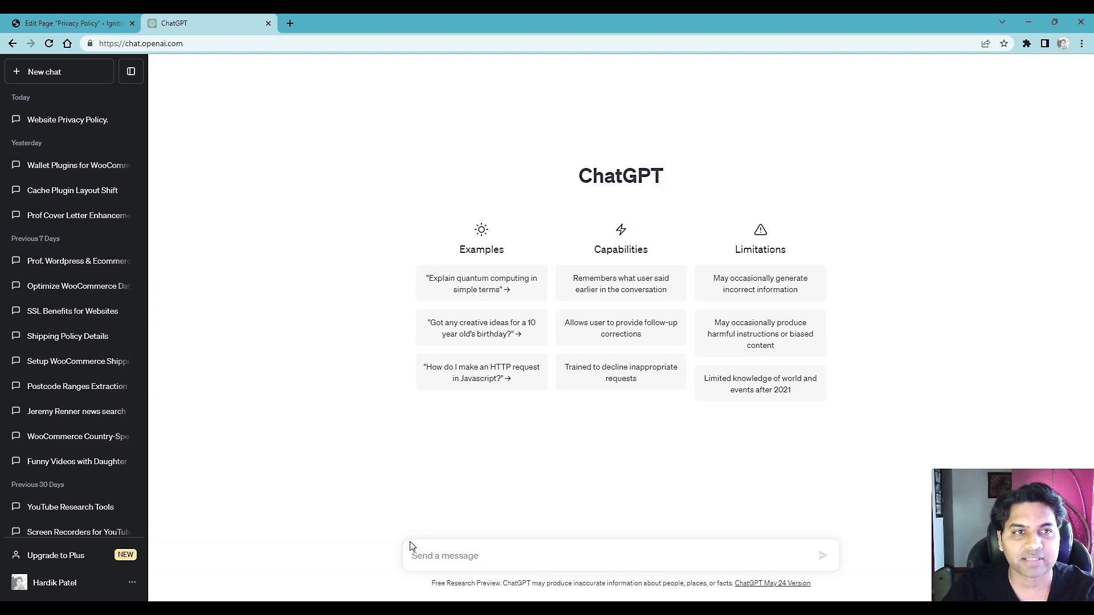
left_click(130, 71)
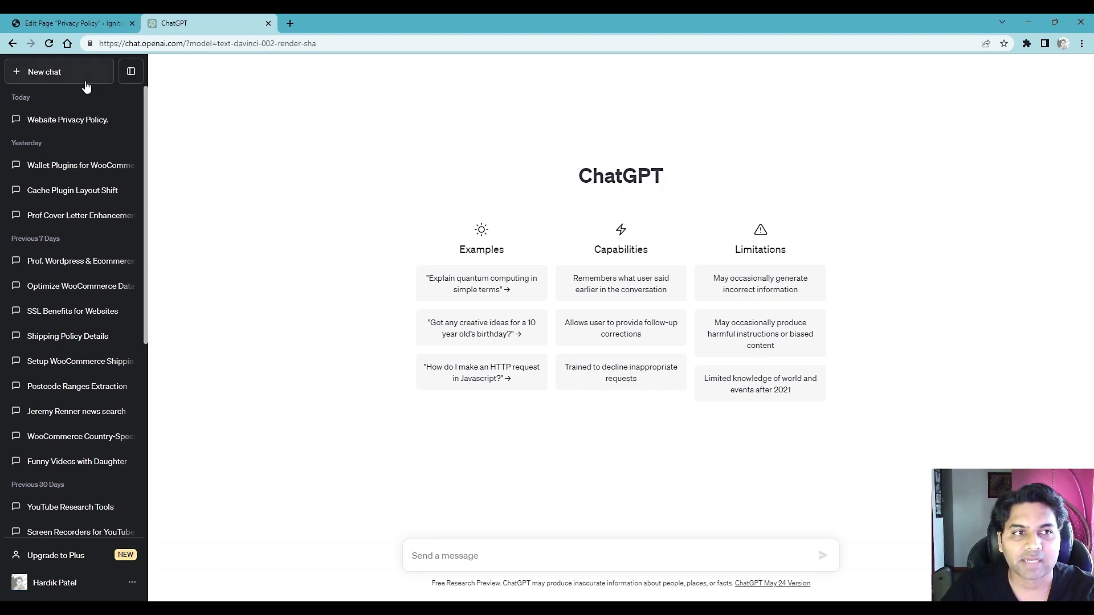
mouse_move(263, 145)
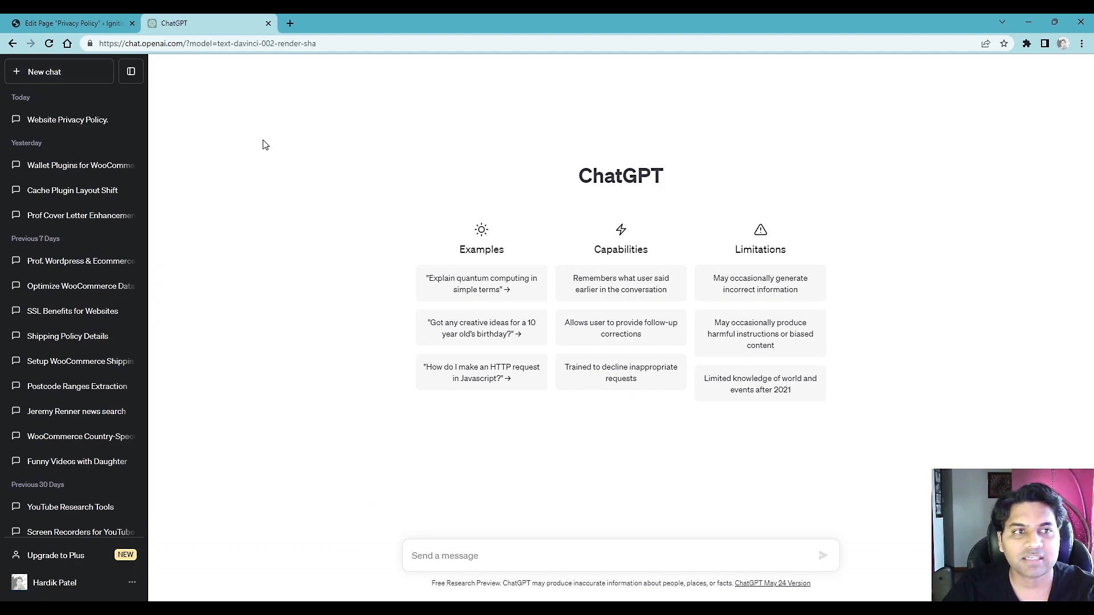
left_click(130, 71)
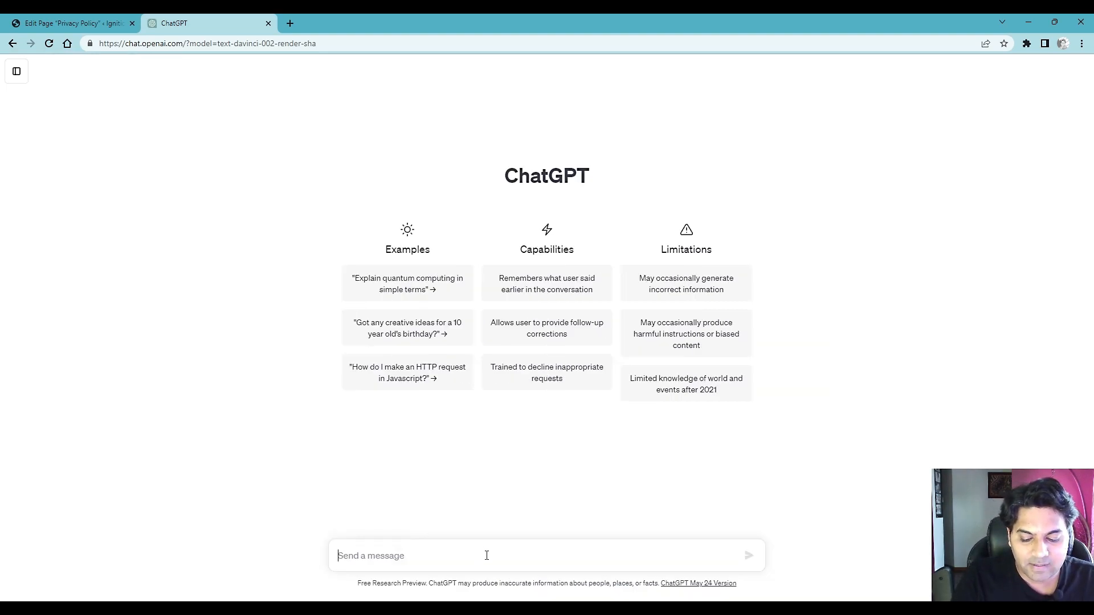
type("Please")
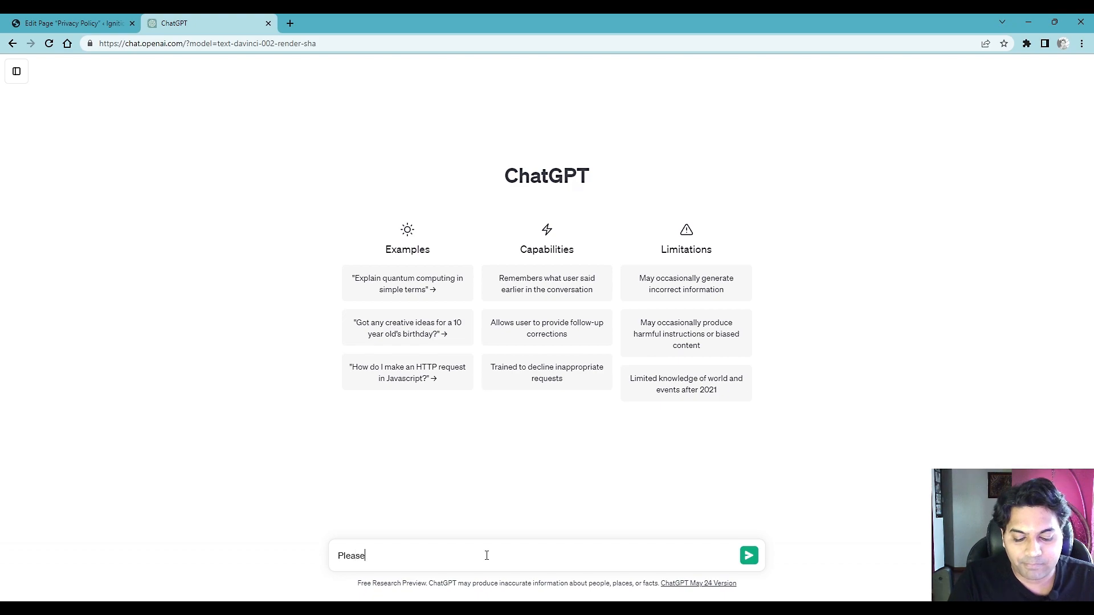
type("create a")
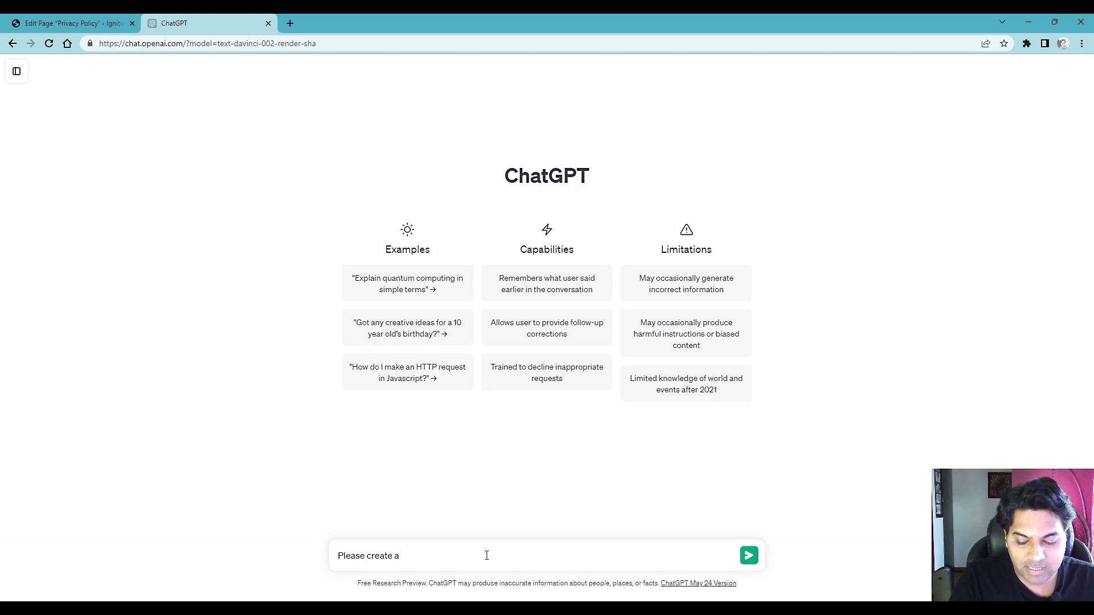
type("Privacy policy page for my ecommerce")
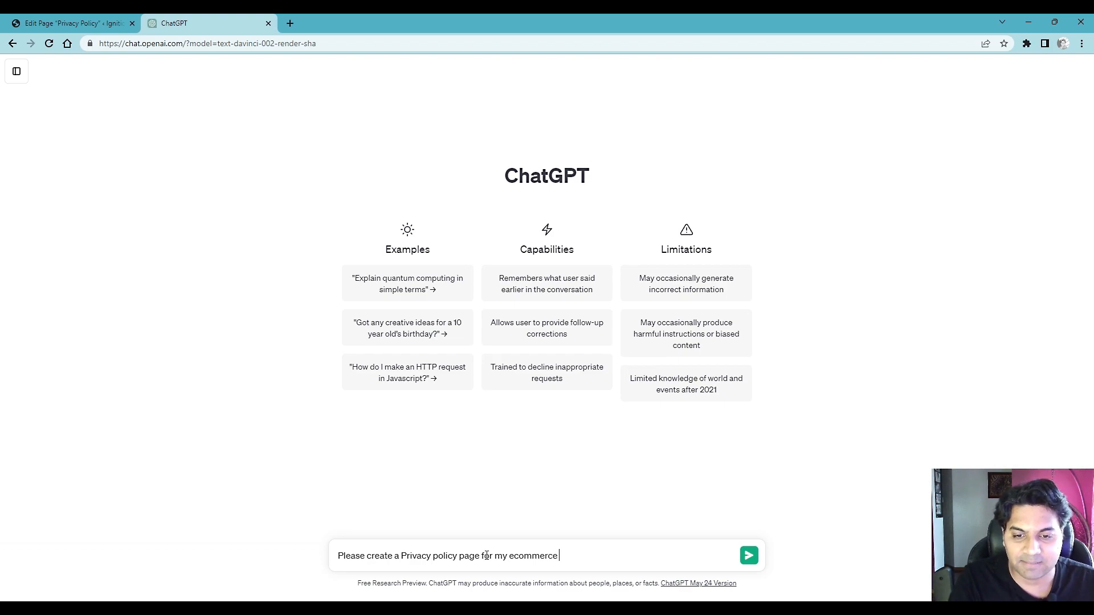
type("website")
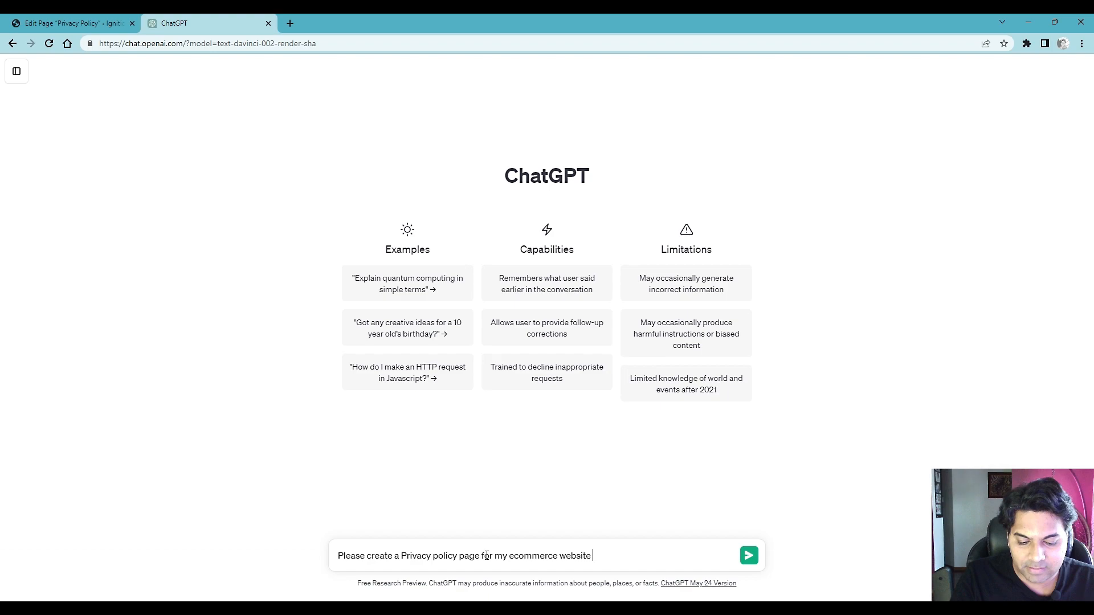
type("www.")
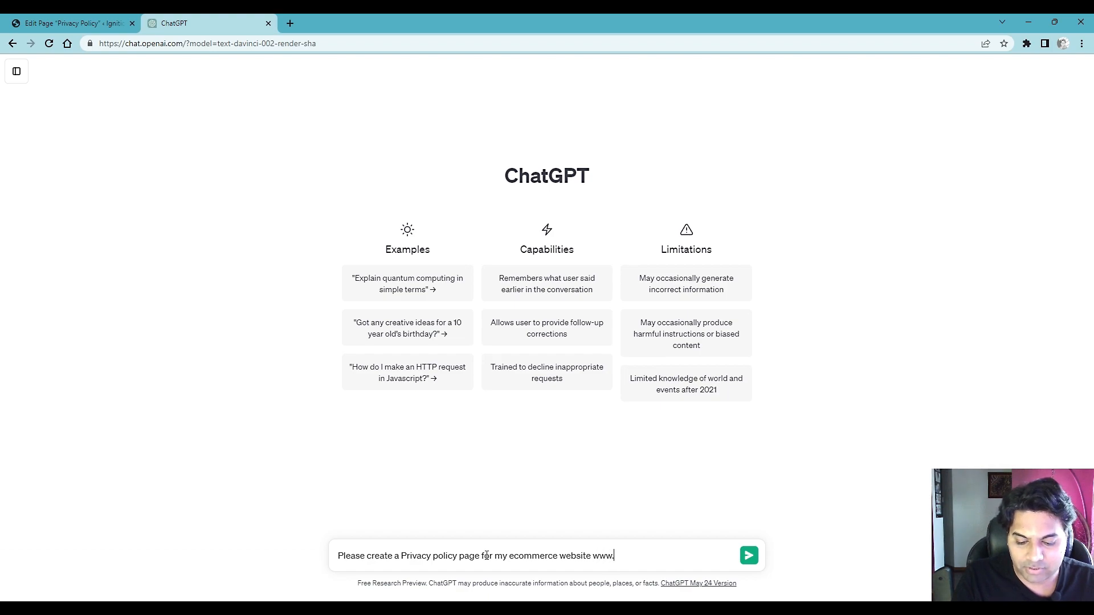
type("ignition")
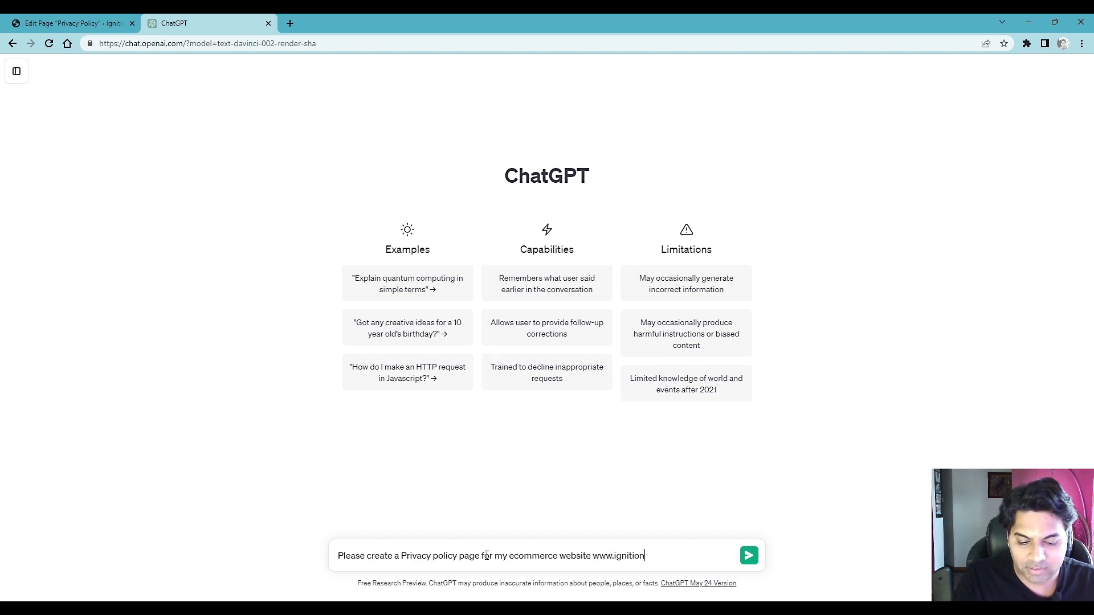
type("expert")
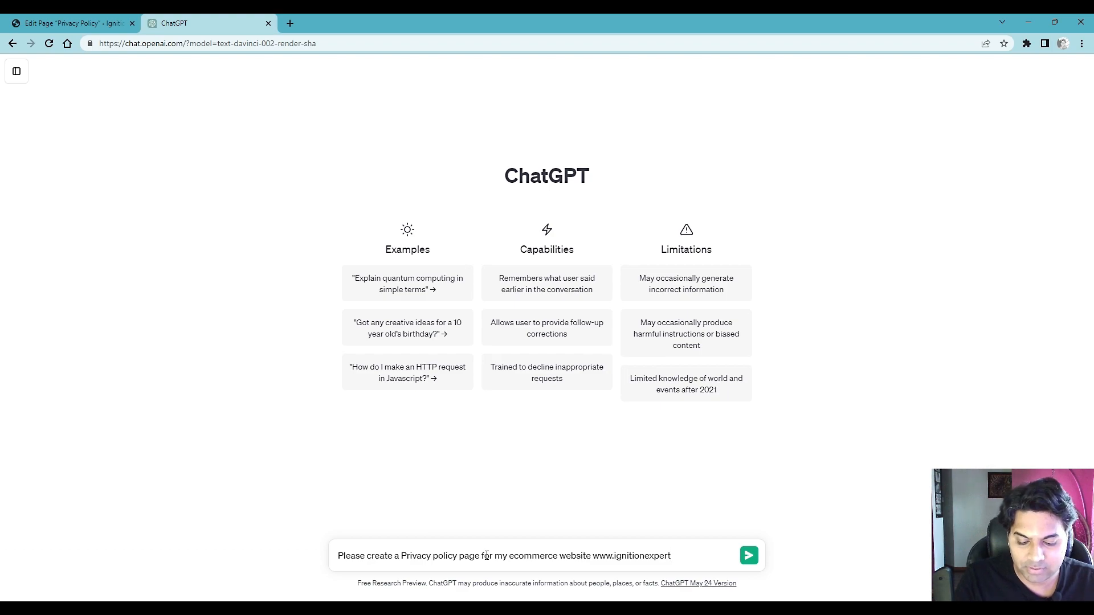
type(".com")
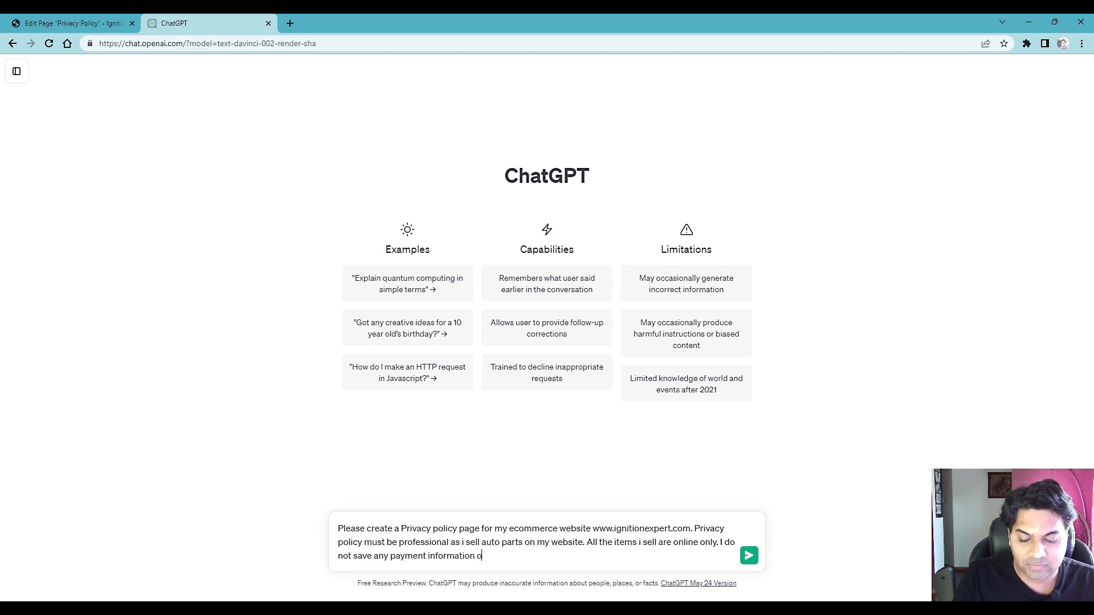
type("n the website as it will be collected via payment gateway.")
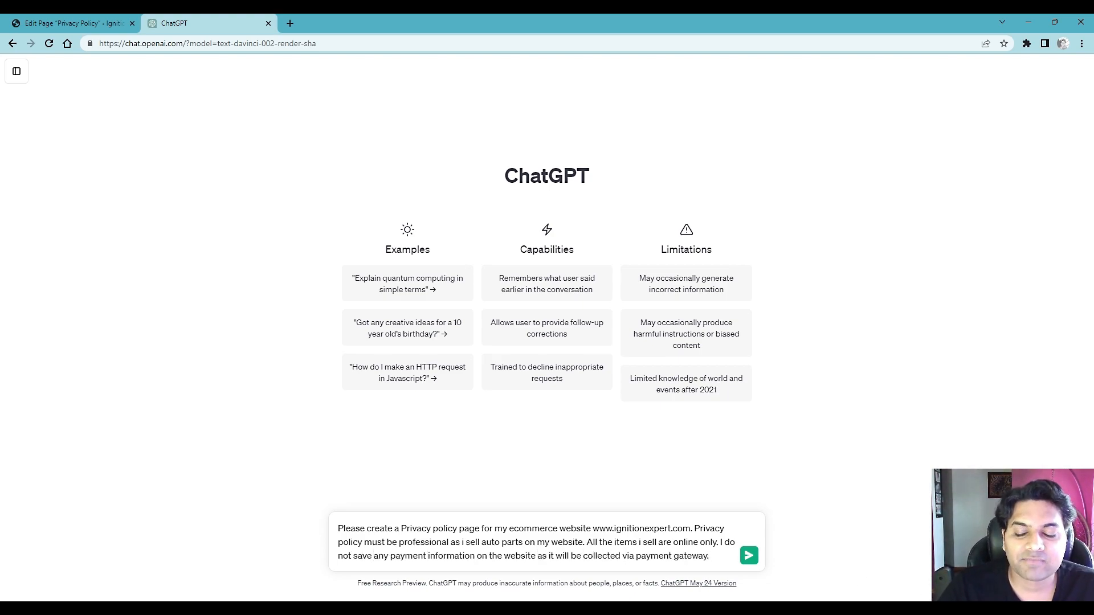
mouse_move(555, 450)
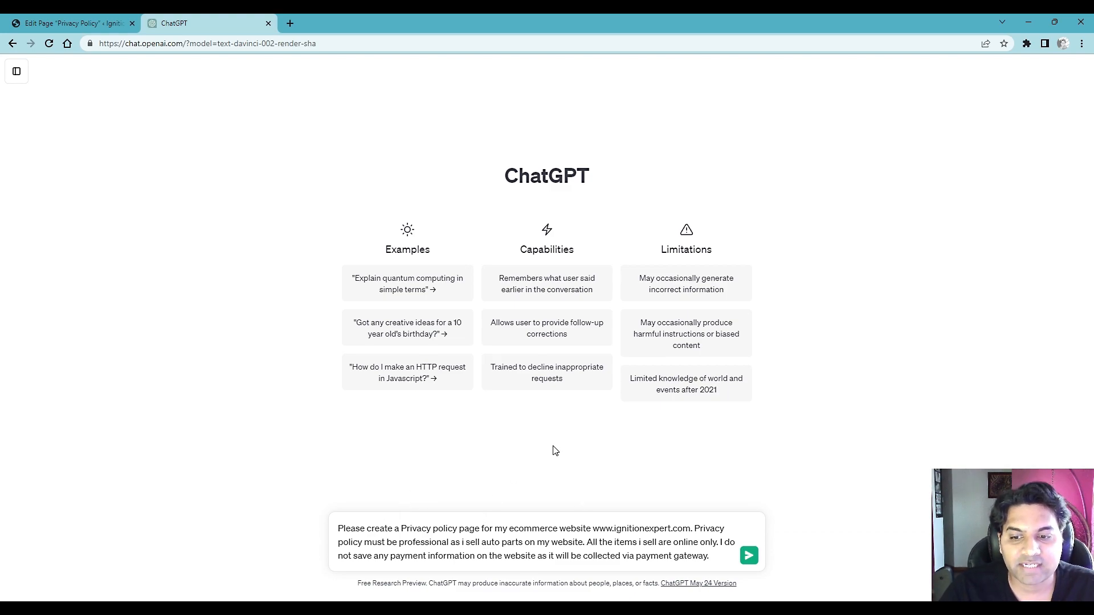
Send the prompt, review ChatGPT's multi-section privacy policy reply and copy it for Google Docs
left_click(748, 555)
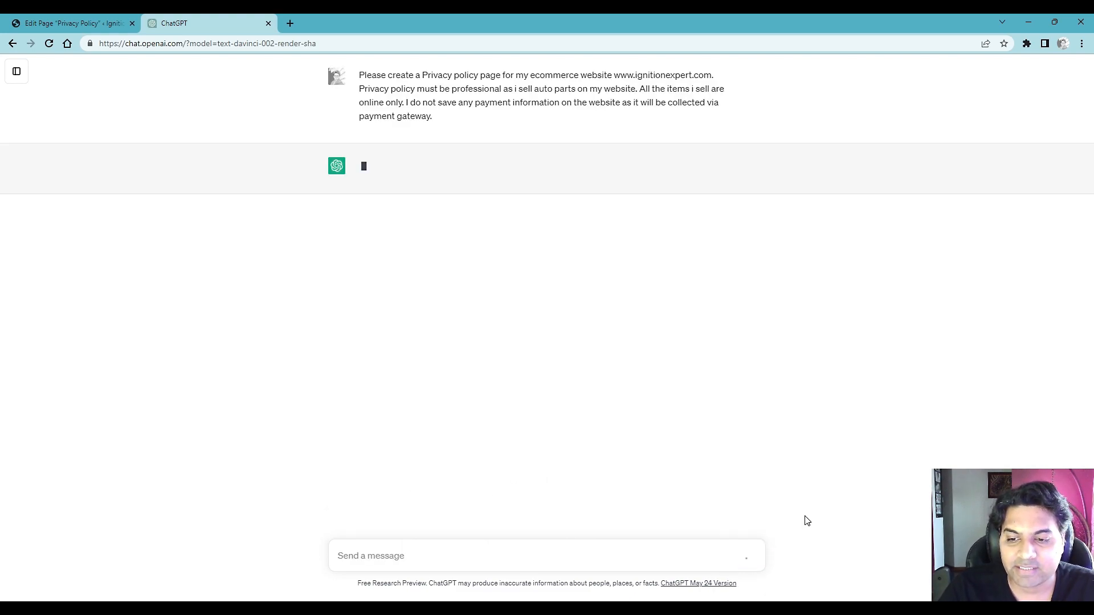
mouse_move(560, 178)
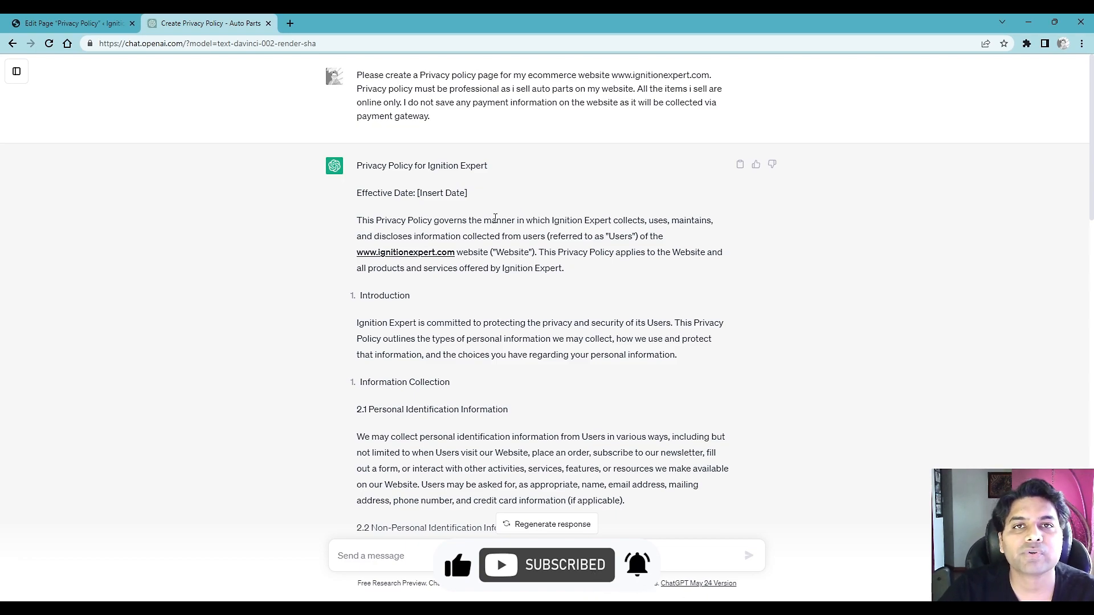
scroll("down", 3)
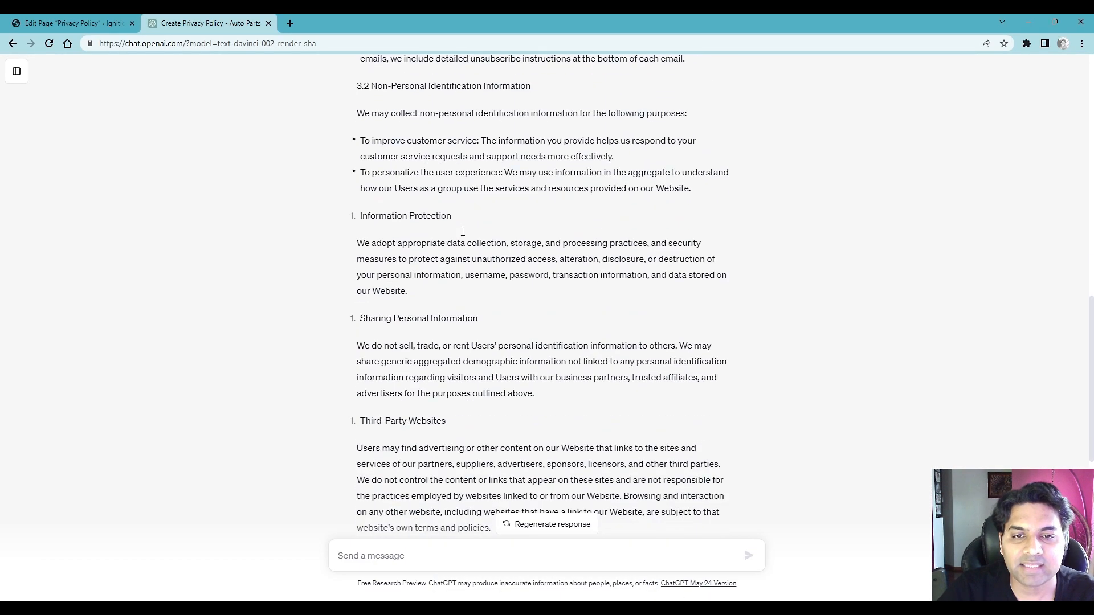
scroll("down", 3)
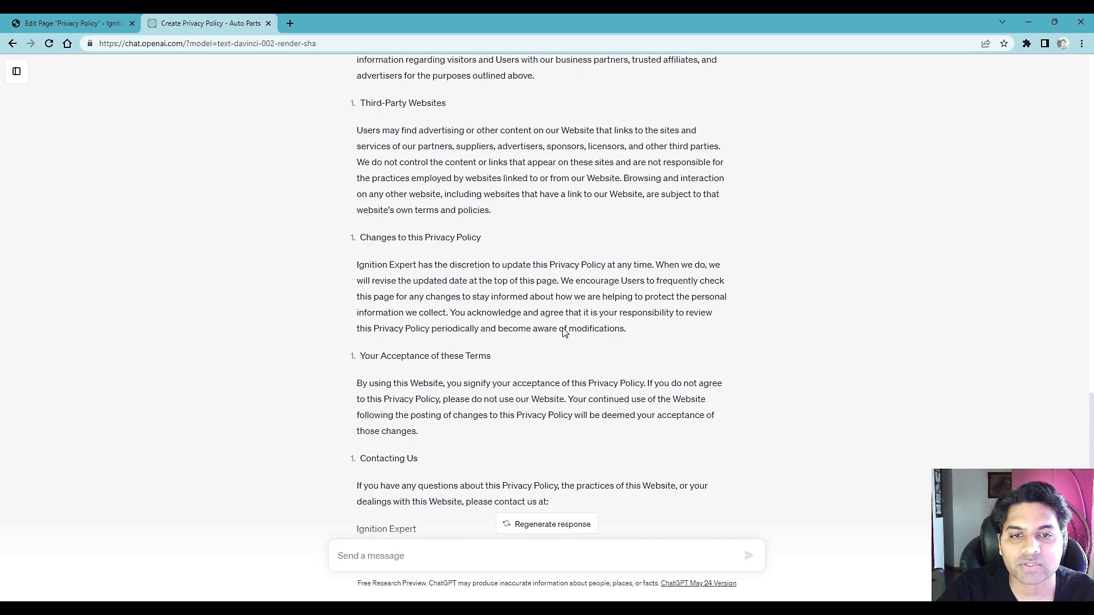
scroll("up", 3)
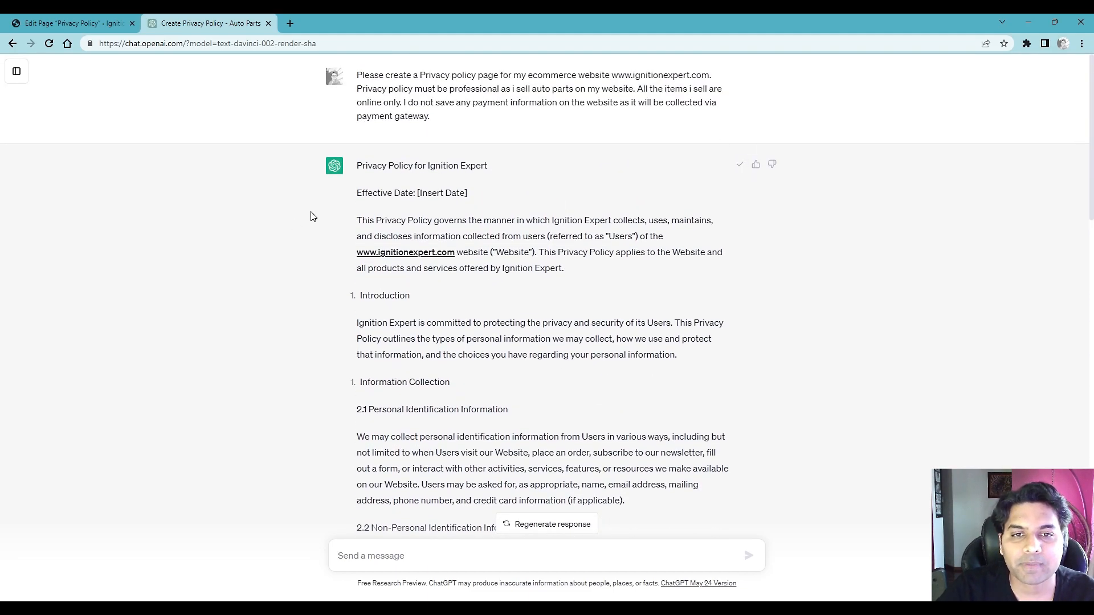
left_click(290, 23)
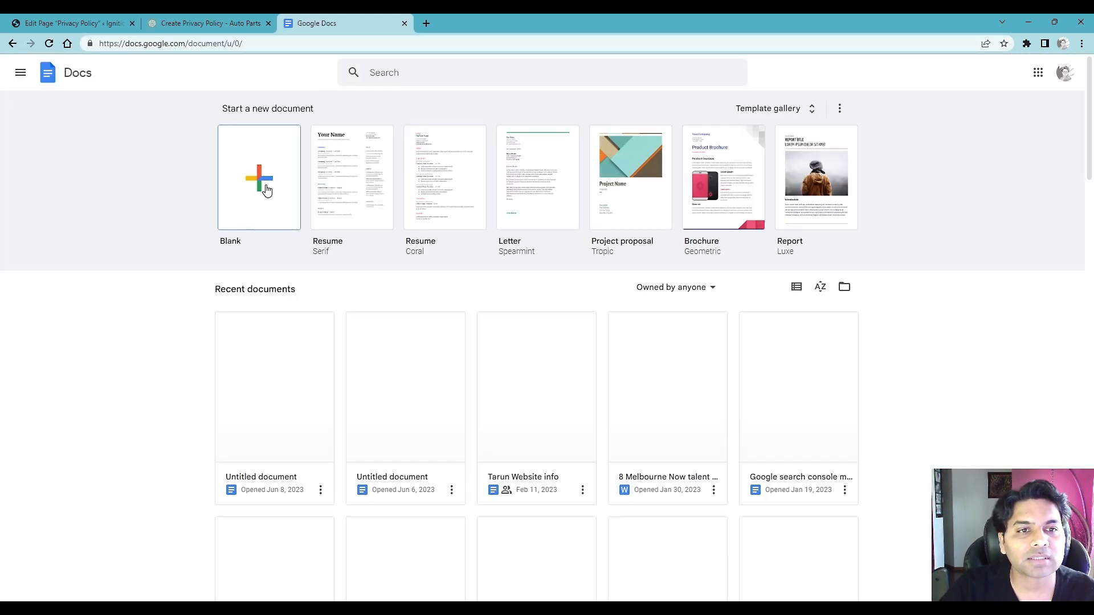
Paste the policy into a new blank document, set the effective date to 1st July 2023 and bold the website address
left_click(258, 178)
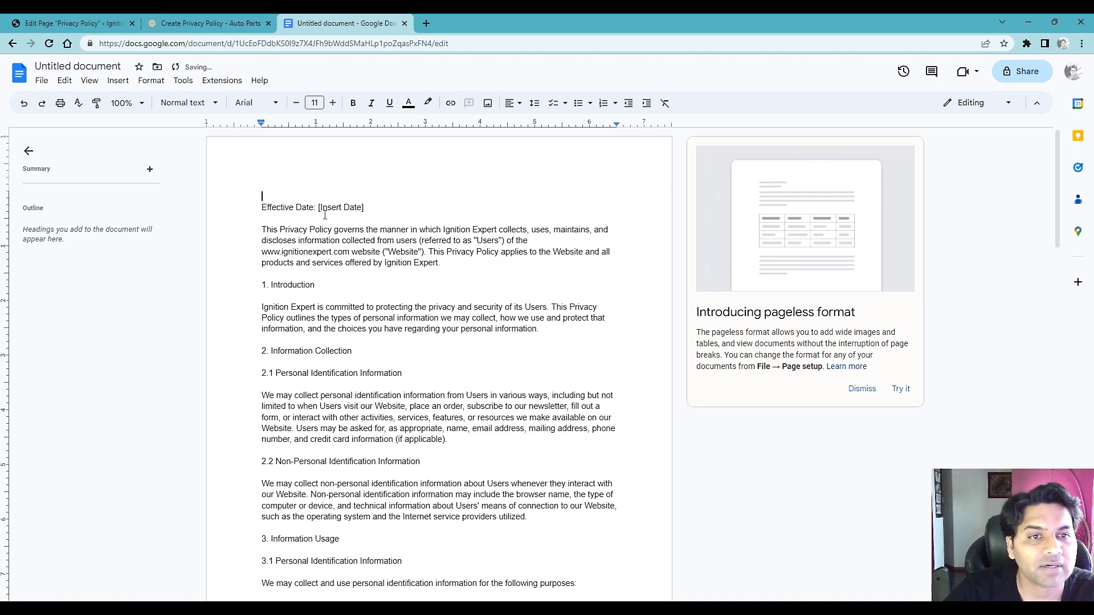
double_click(340, 207)
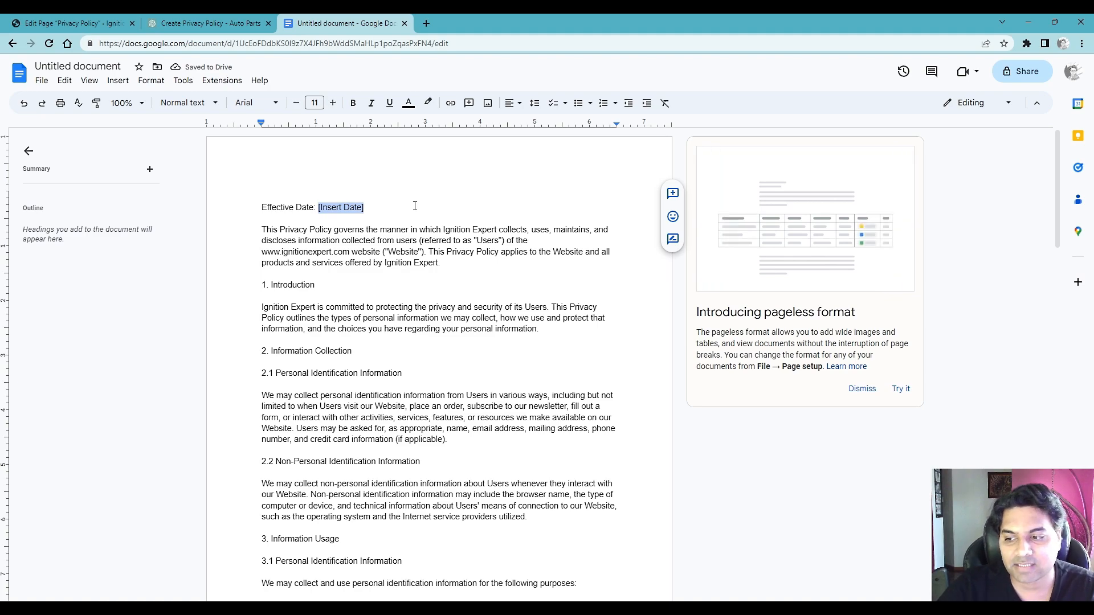
type("1")
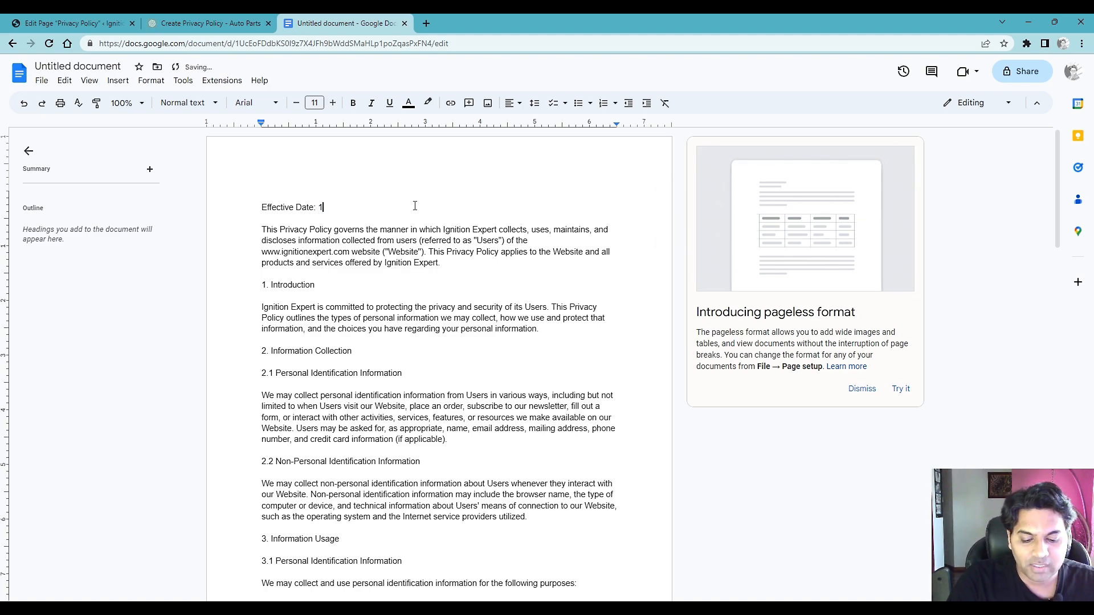
type("st Jul")
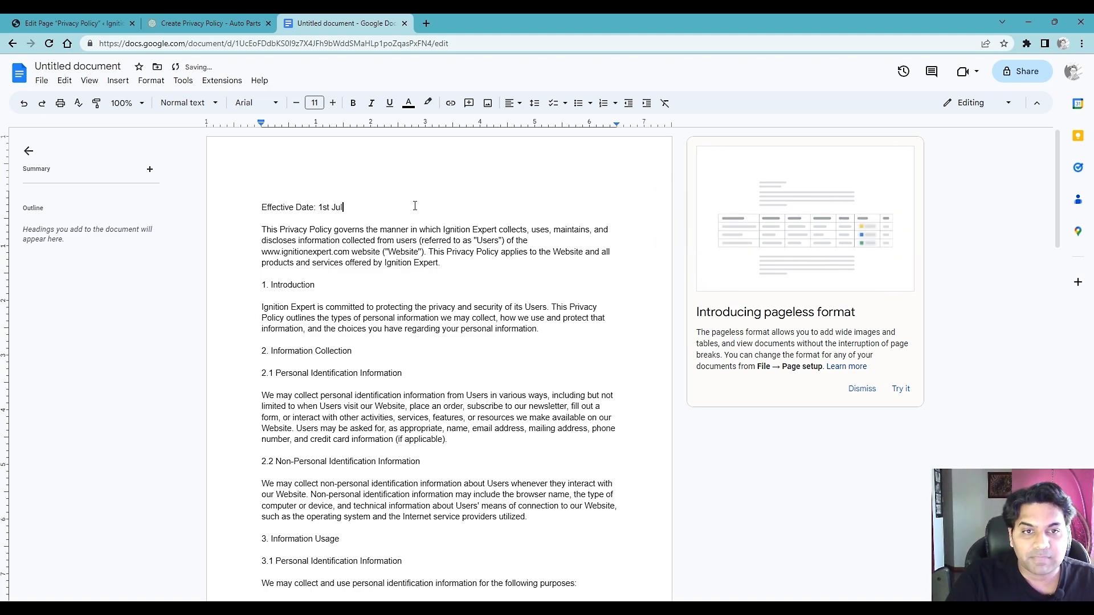
type("y 2023")
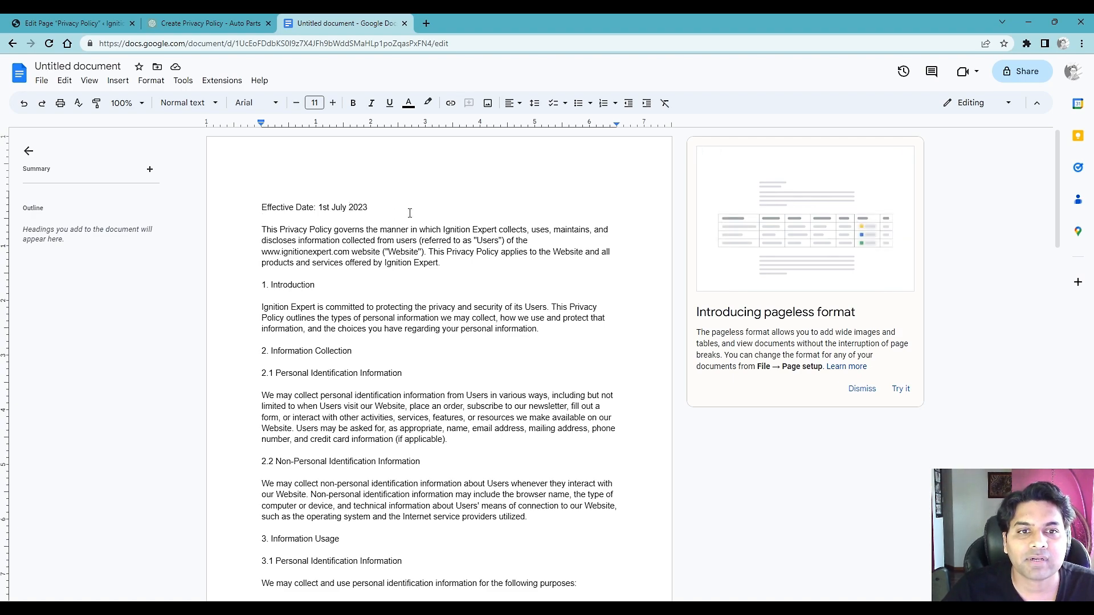
scroll("down", 3)
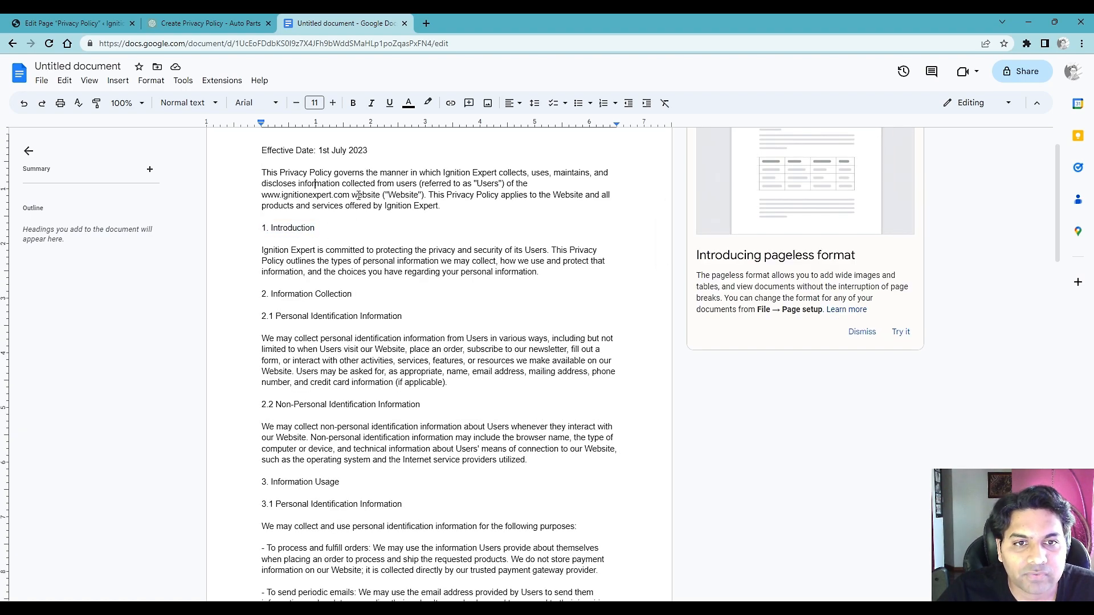
double_click(306, 194)
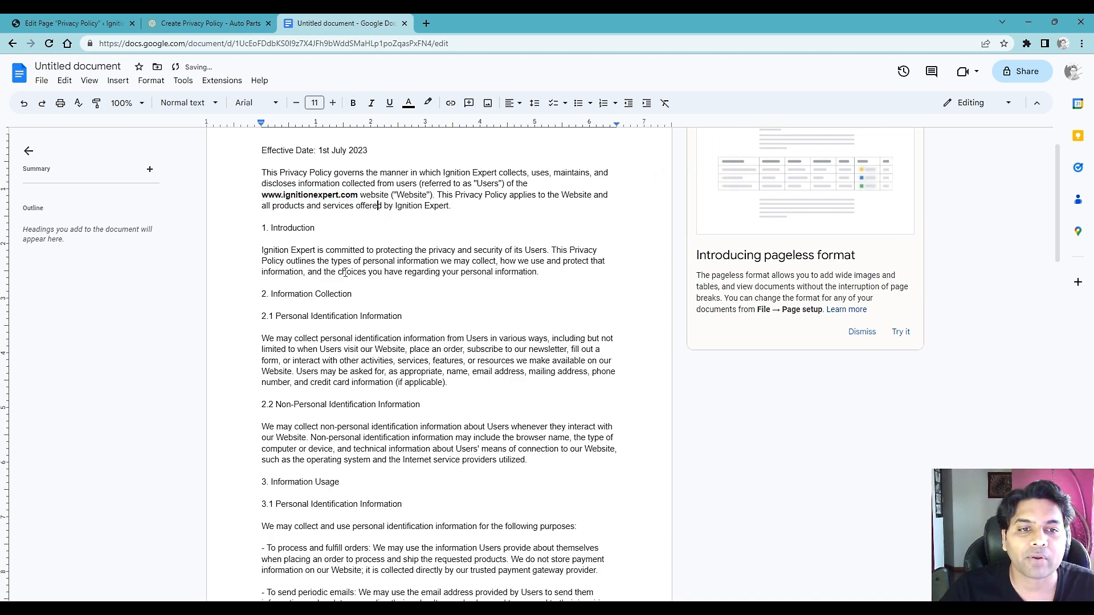
Apply Heading 2 to Introduction, Information Collection, Information Usage and Sharing Personal Information
double_click(287, 227)
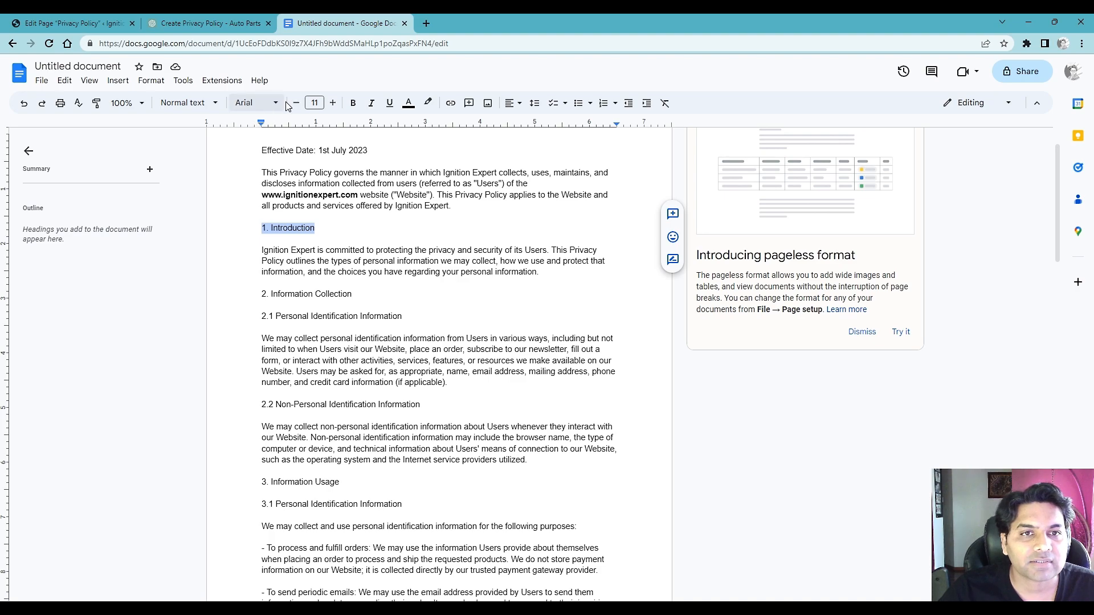
left_click(185, 103)
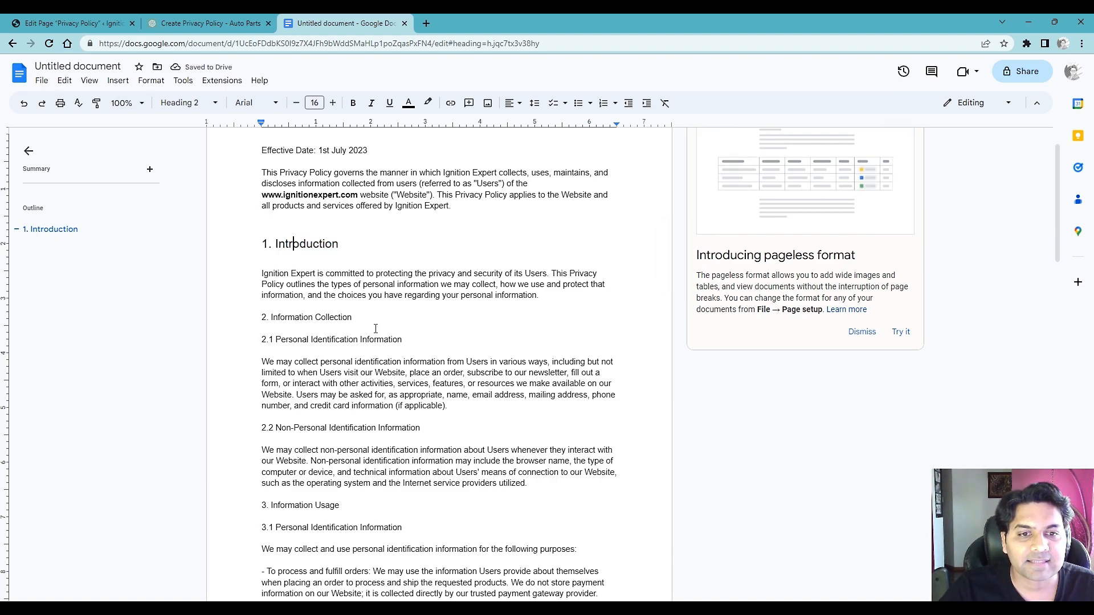
left_click(184, 102)
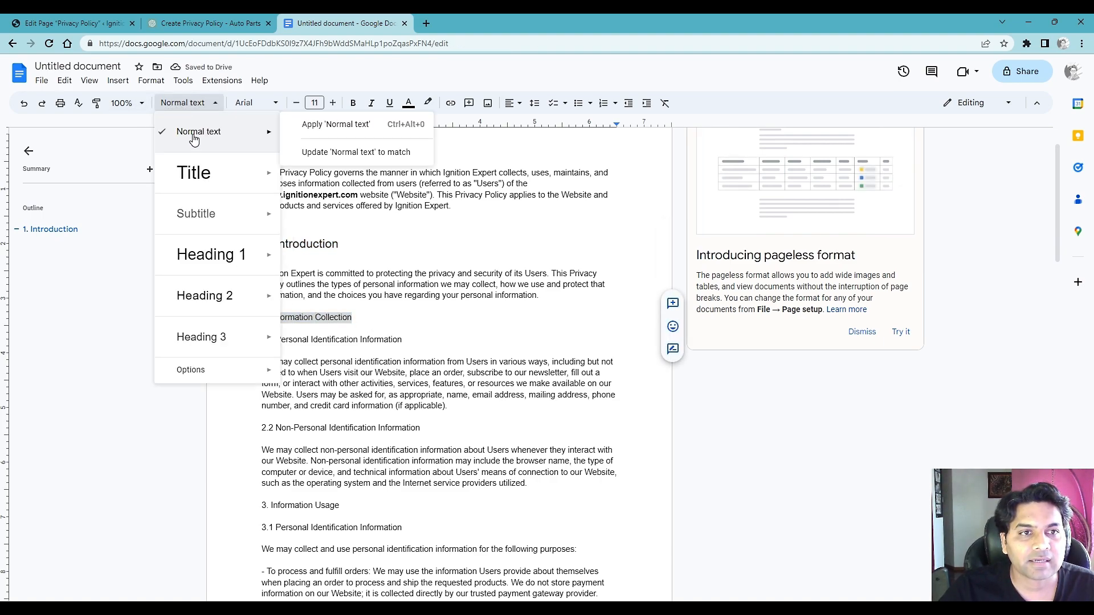
mouse_move(204, 295)
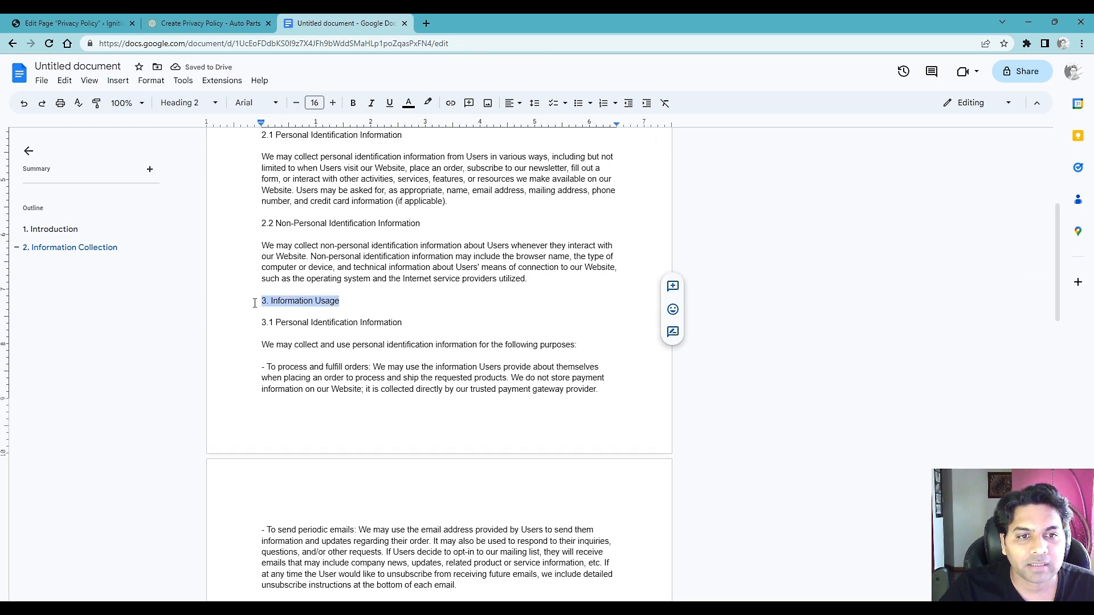
left_click(184, 102)
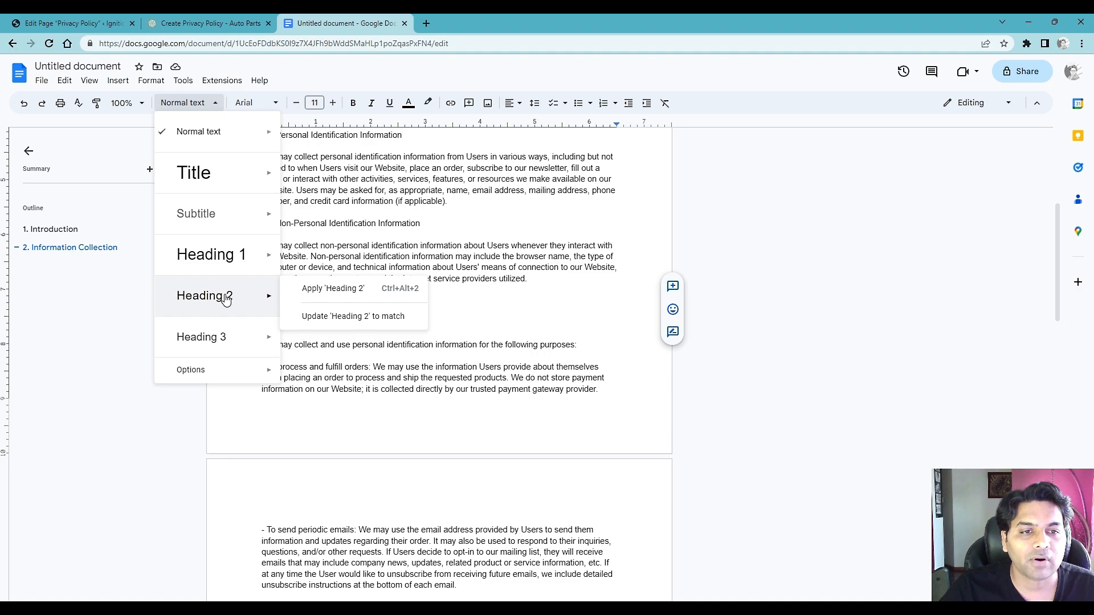
left_click(333, 288)
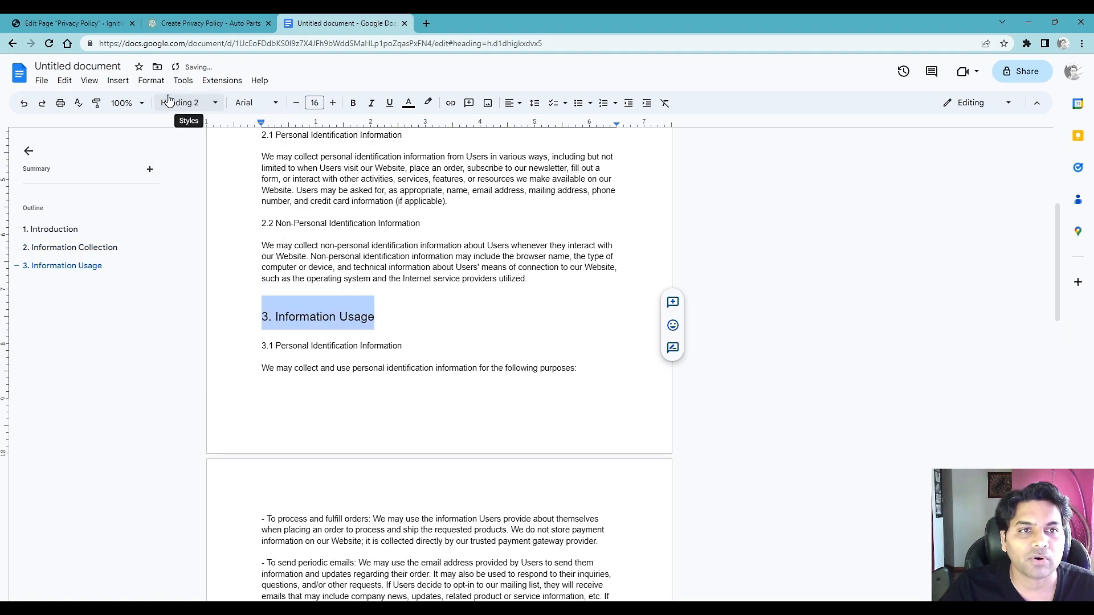
scroll("down", 3)
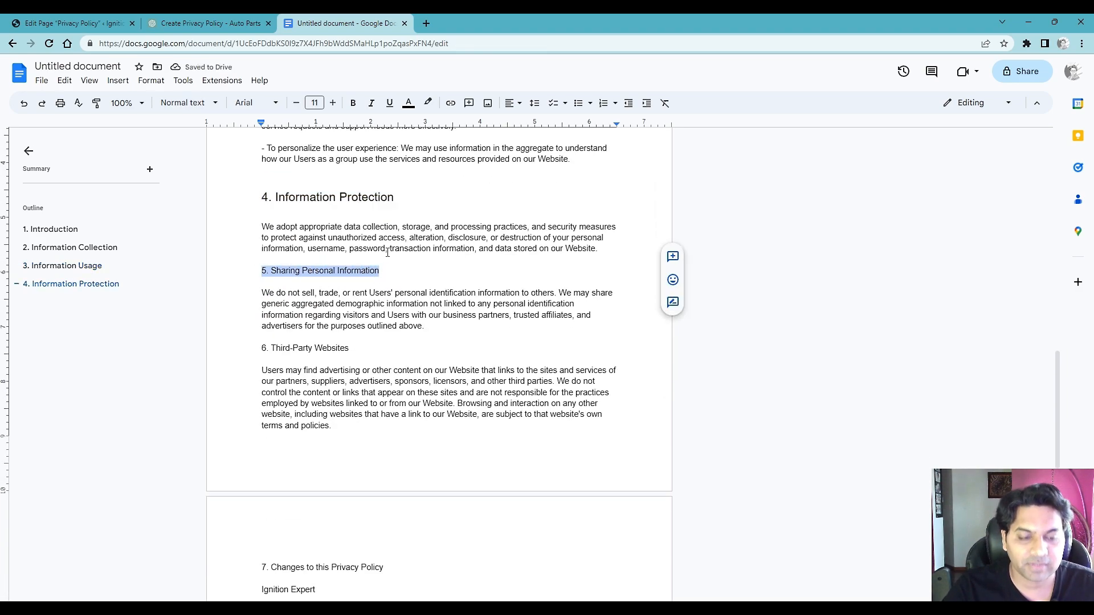
left_click(185, 103)
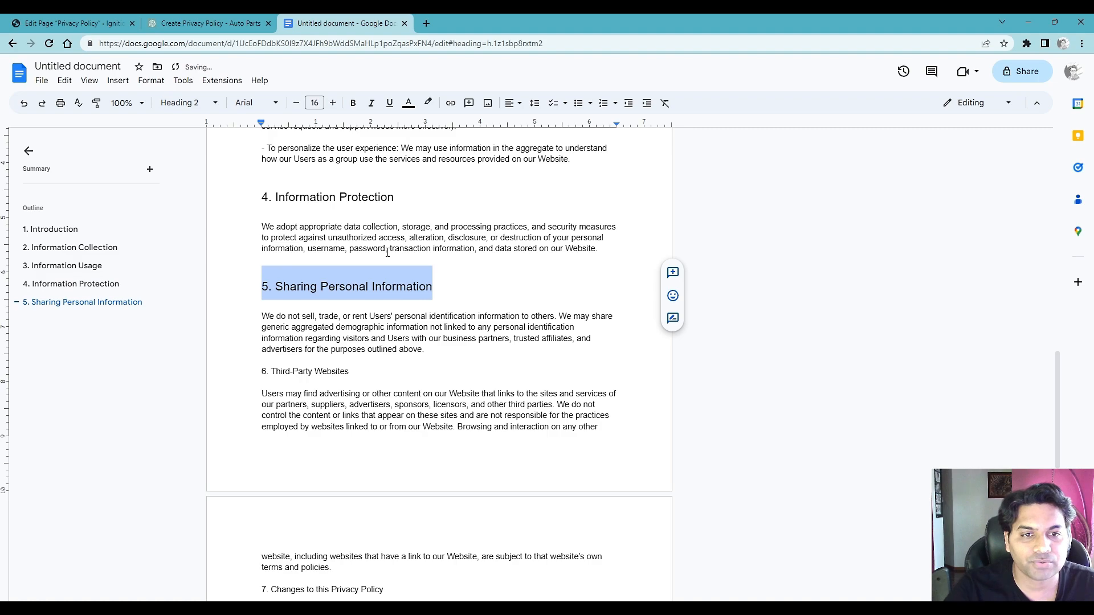
scroll("down", 3)
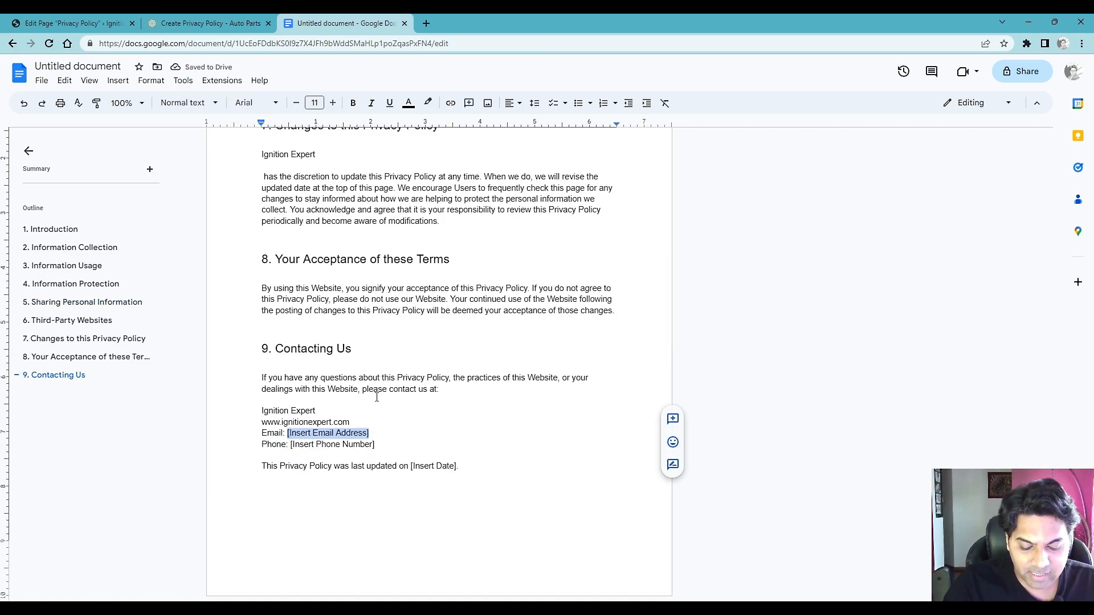
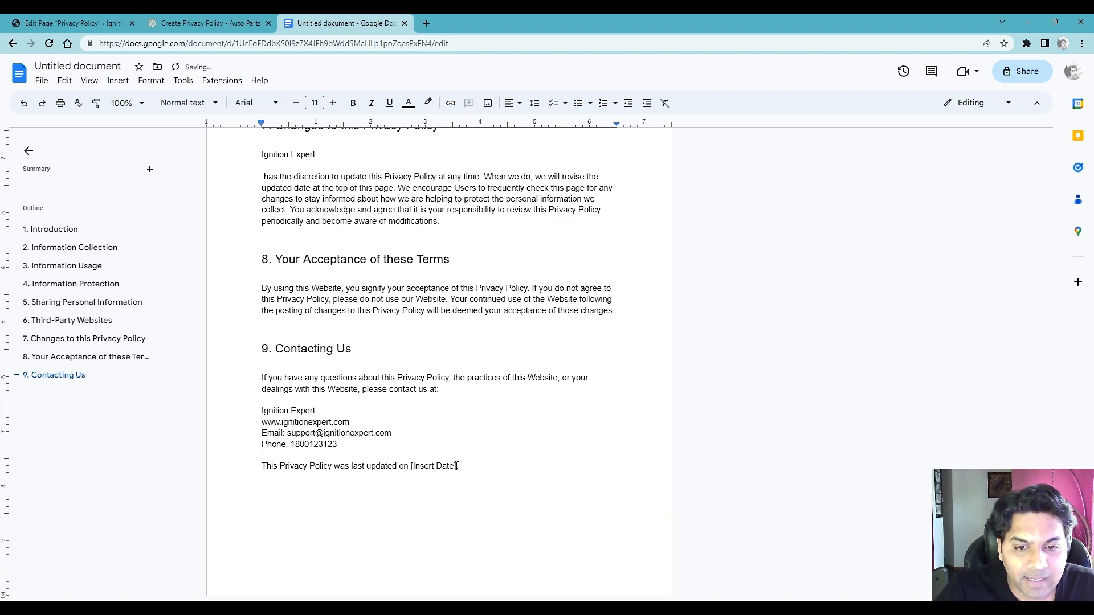
Set the last-updated date to 1st July 2023, select and copy the whole policy, and return to WordPress
double_click(433, 466)
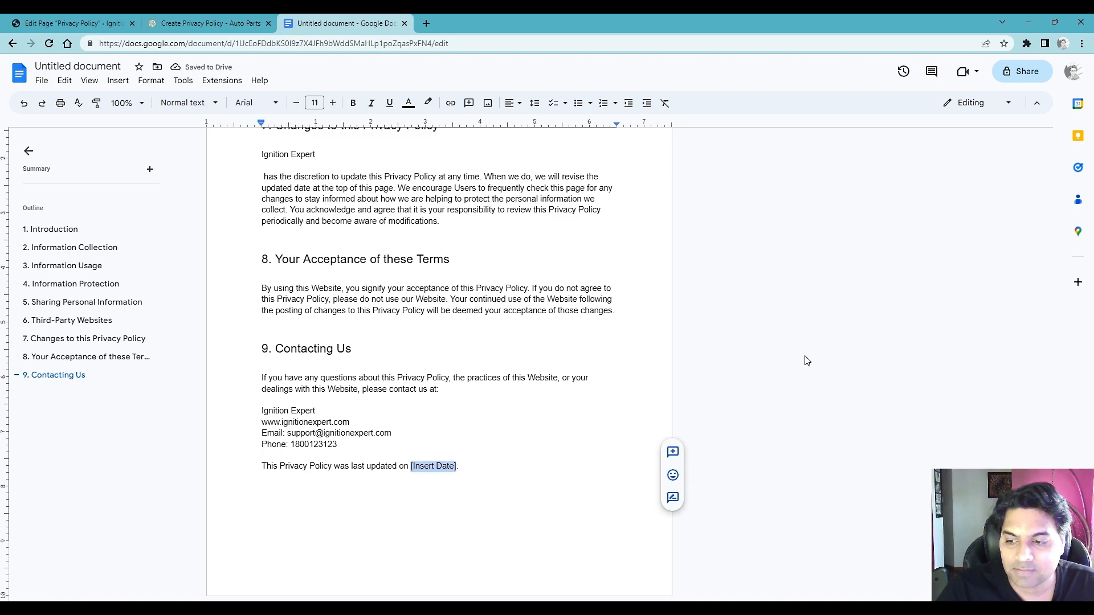
type("1st July 2023")
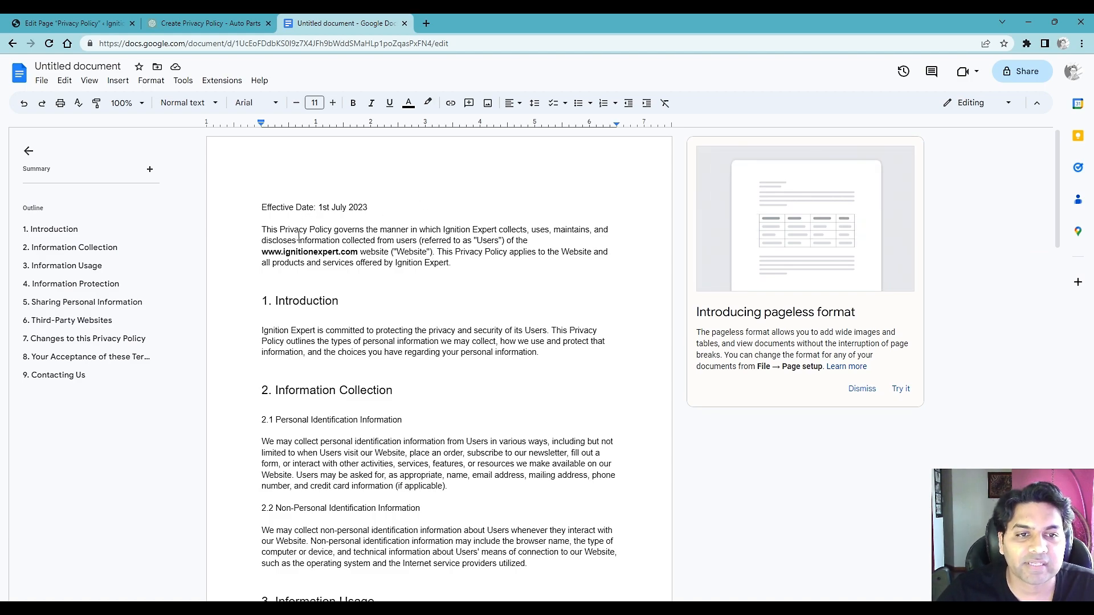
scroll("down", 3)
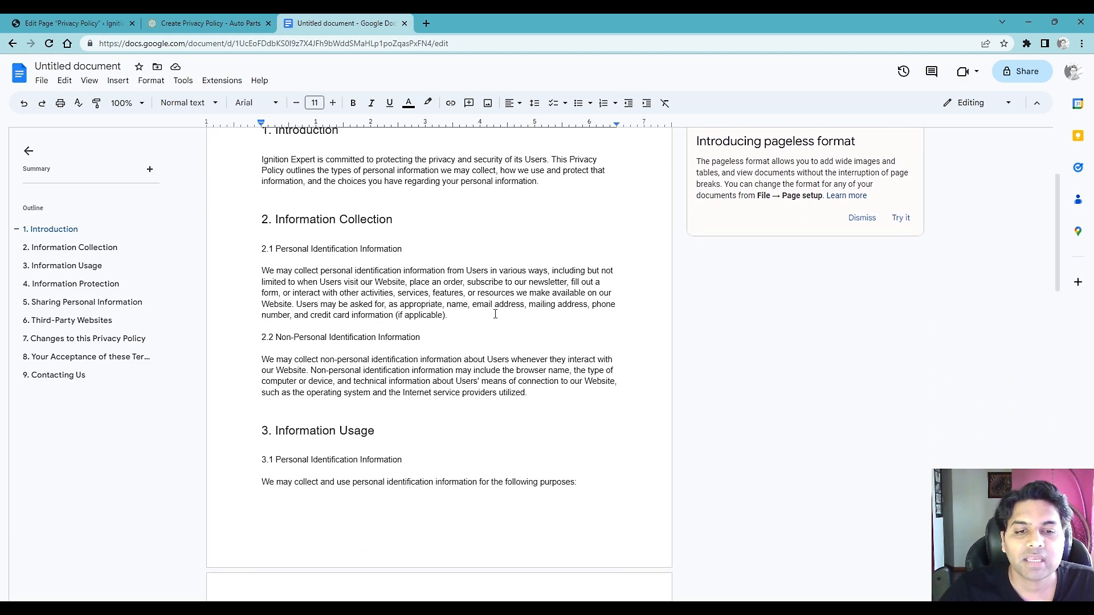
scroll("down", 3)
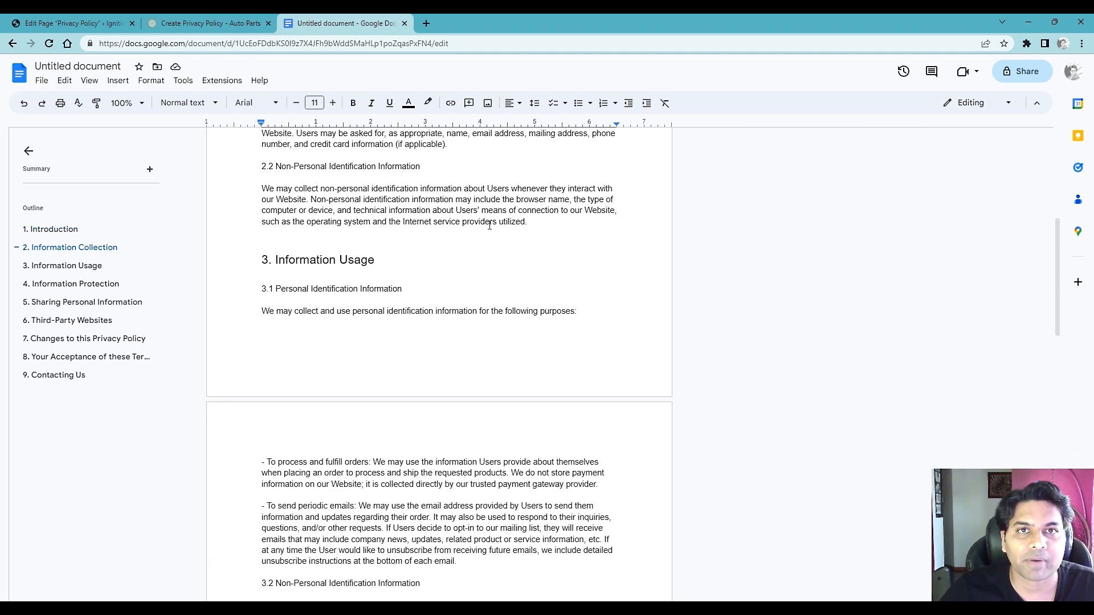
scroll("down", 3)
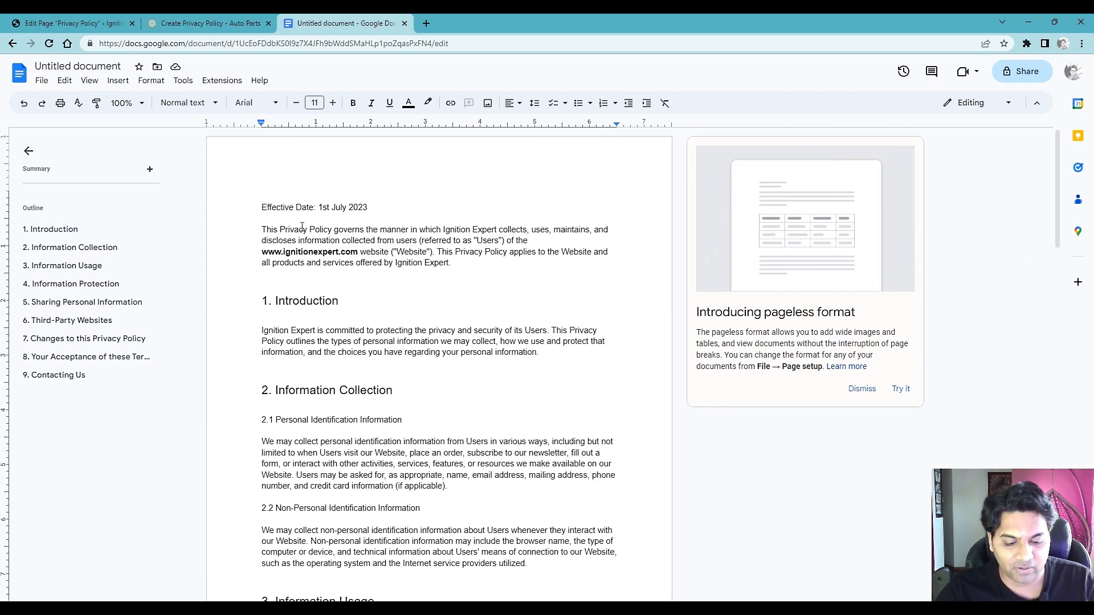
key("ctrl+a")
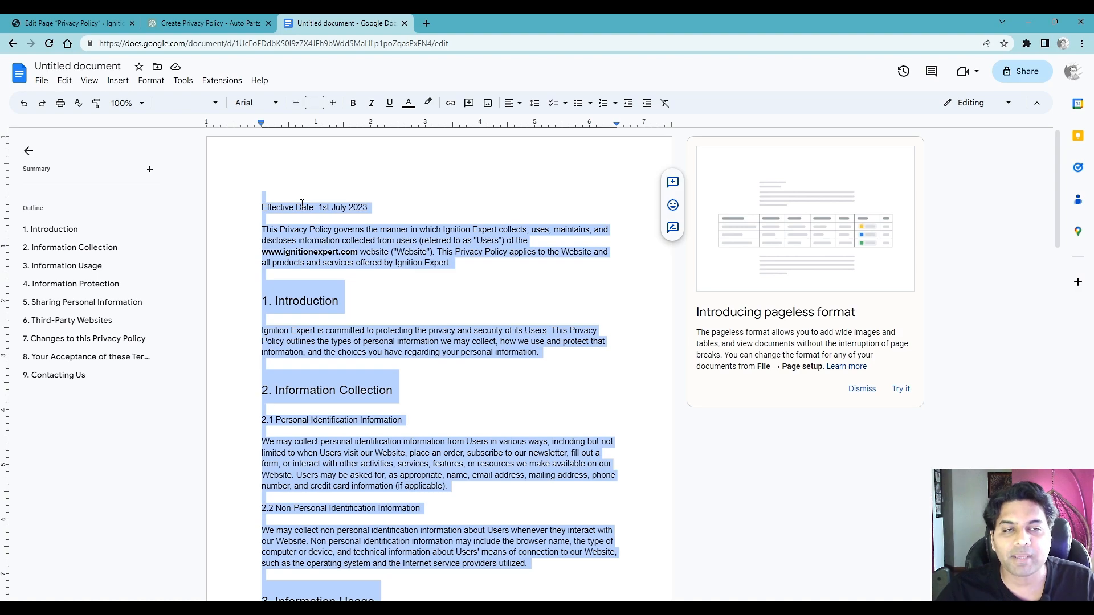
left_click(69, 22)
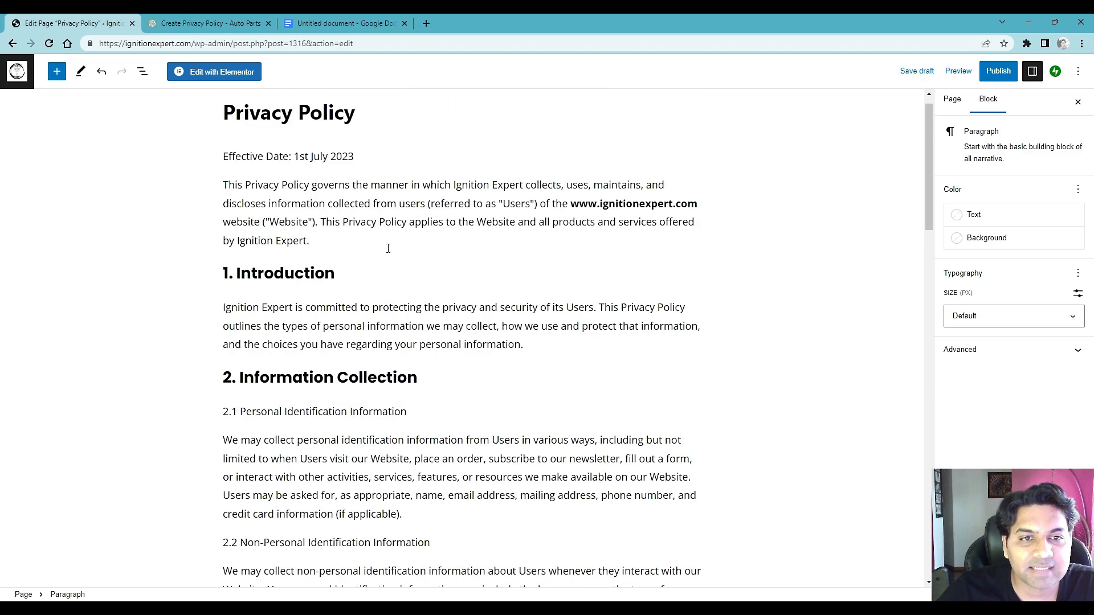
Paste the full policy into the Privacy Policy page and right-align the Effective Date line
scroll("down", 3)
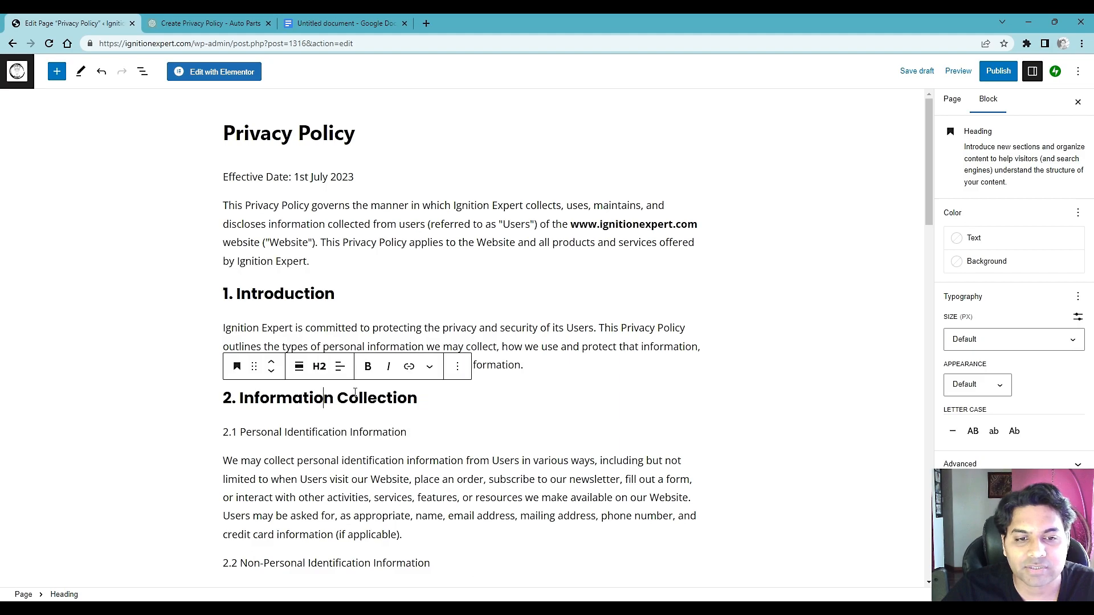
left_click(431, 263)
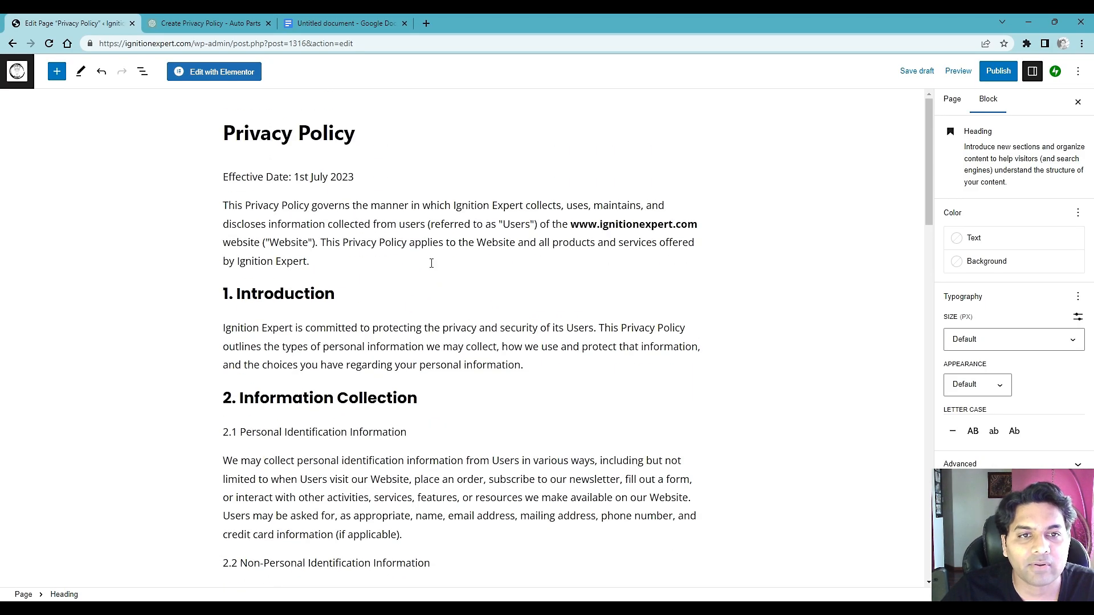
left_click(278, 292)
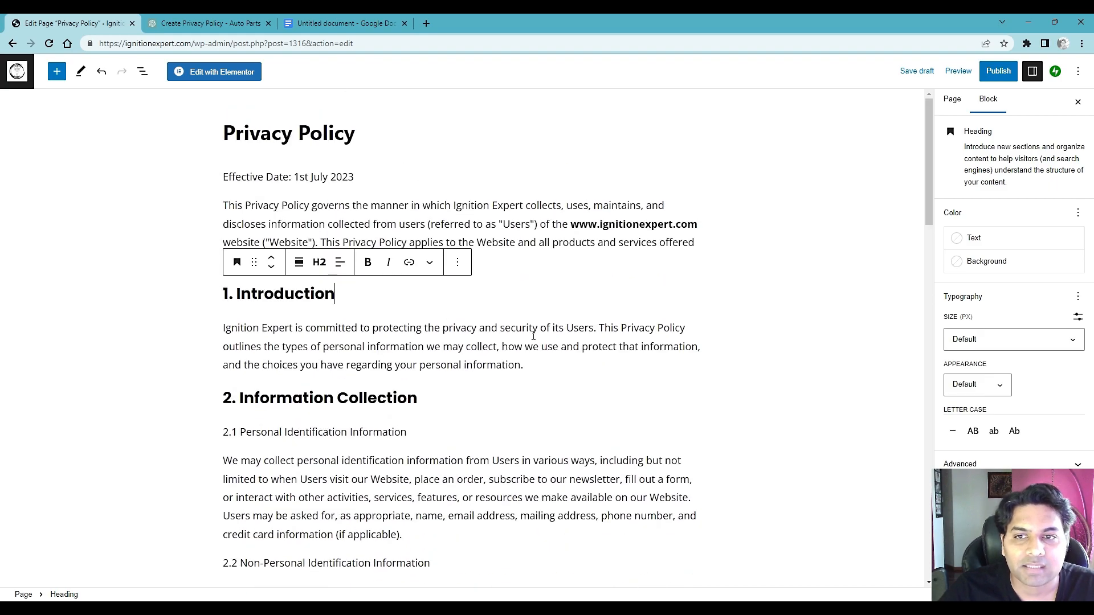
left_click(287, 177)
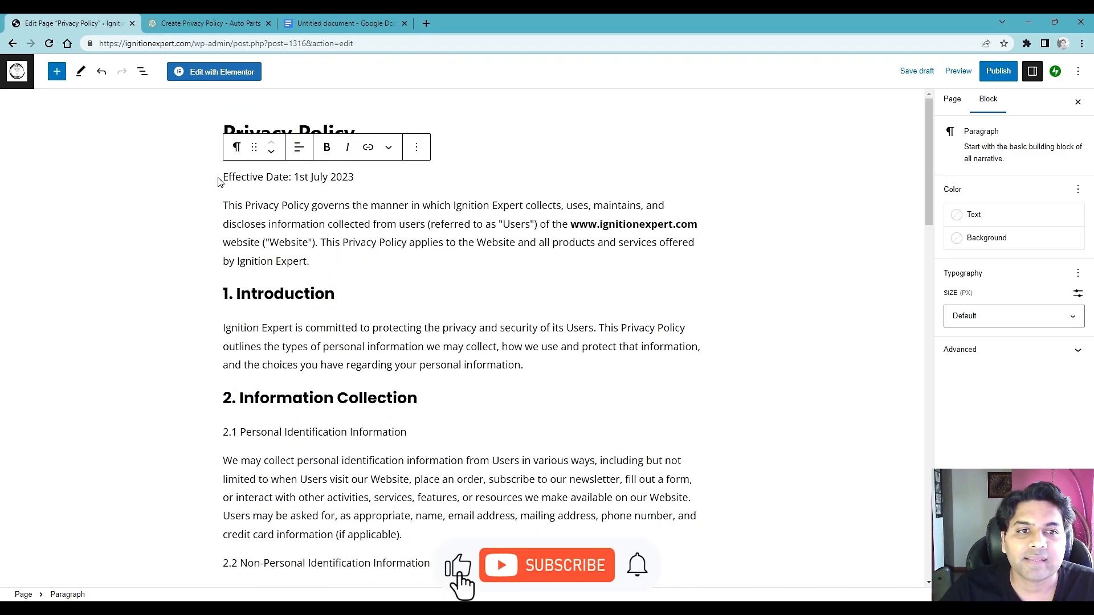
left_click(298, 147)
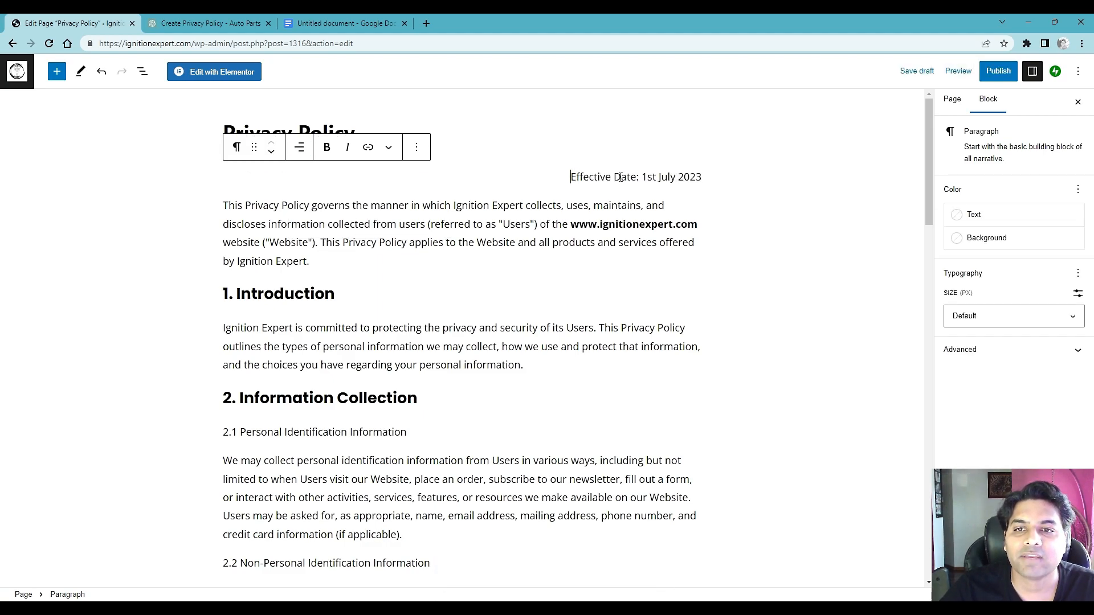
left_click(565, 327)
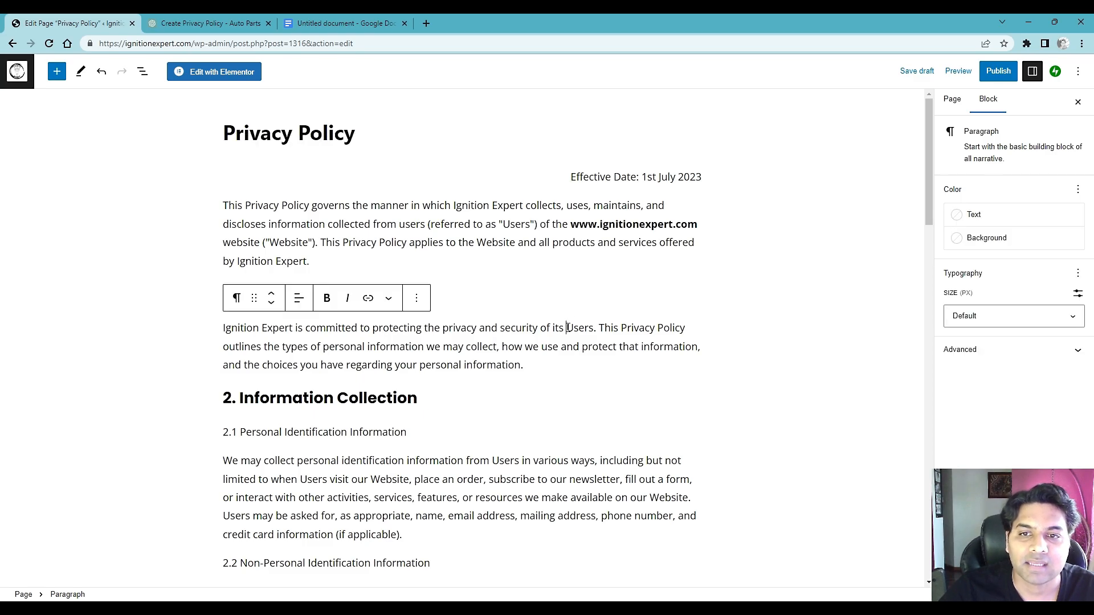
scroll("down", 3)
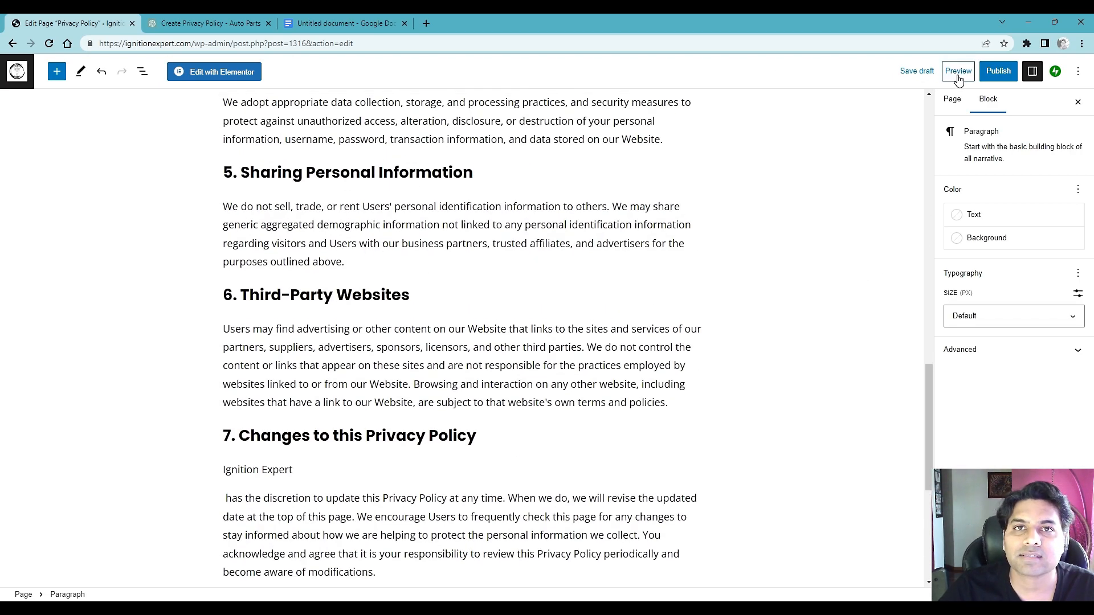
Preview the Privacy Policy page on the live site, scroll through it and return to the editor
left_click(958, 71)
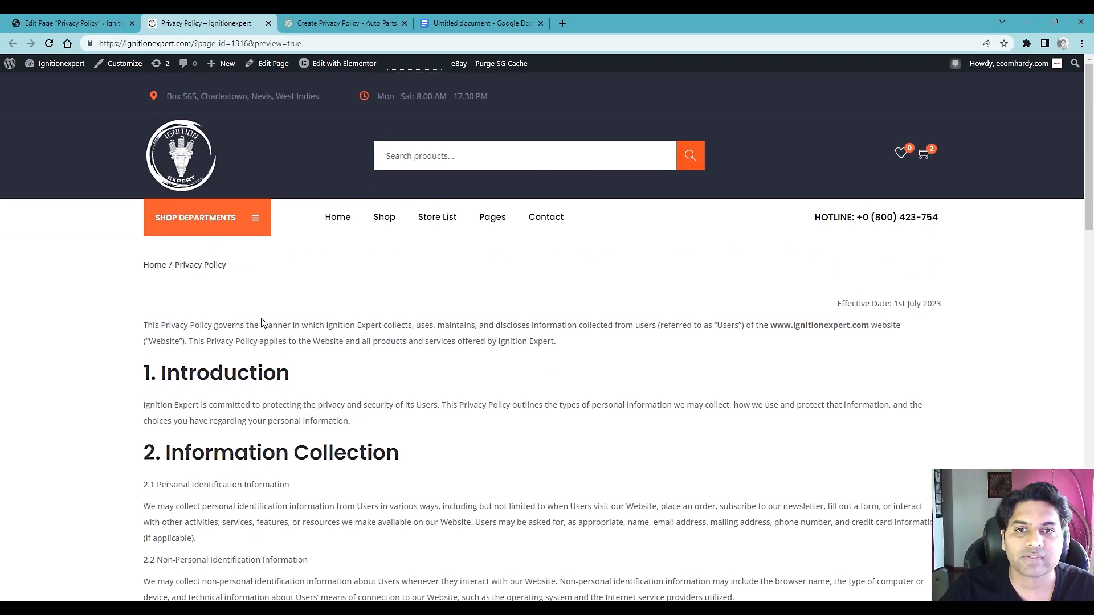
scroll("down", 3)
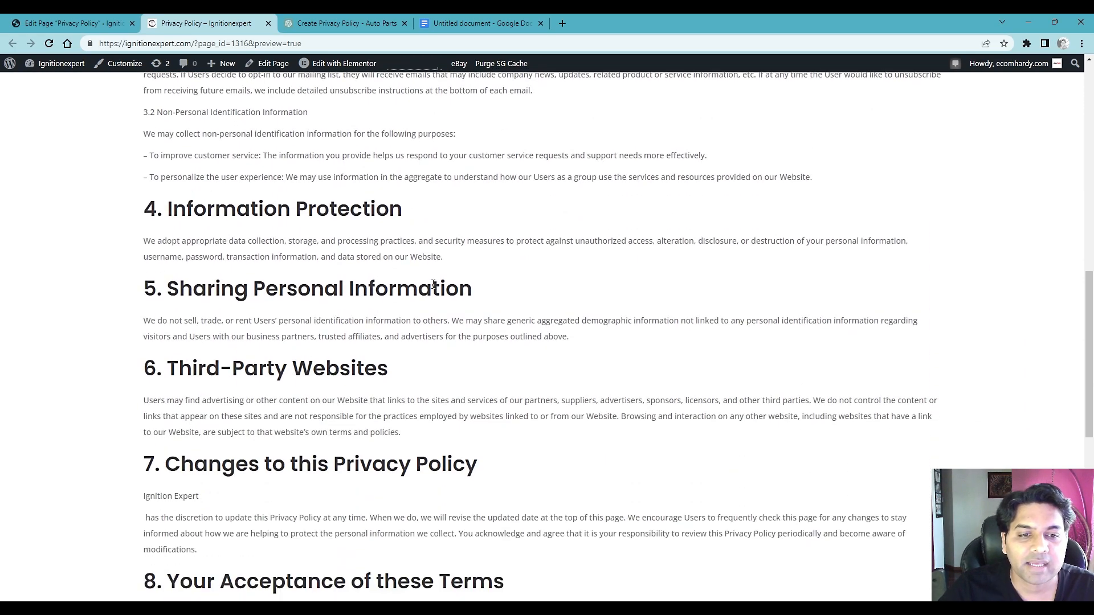
scroll("down", 3)
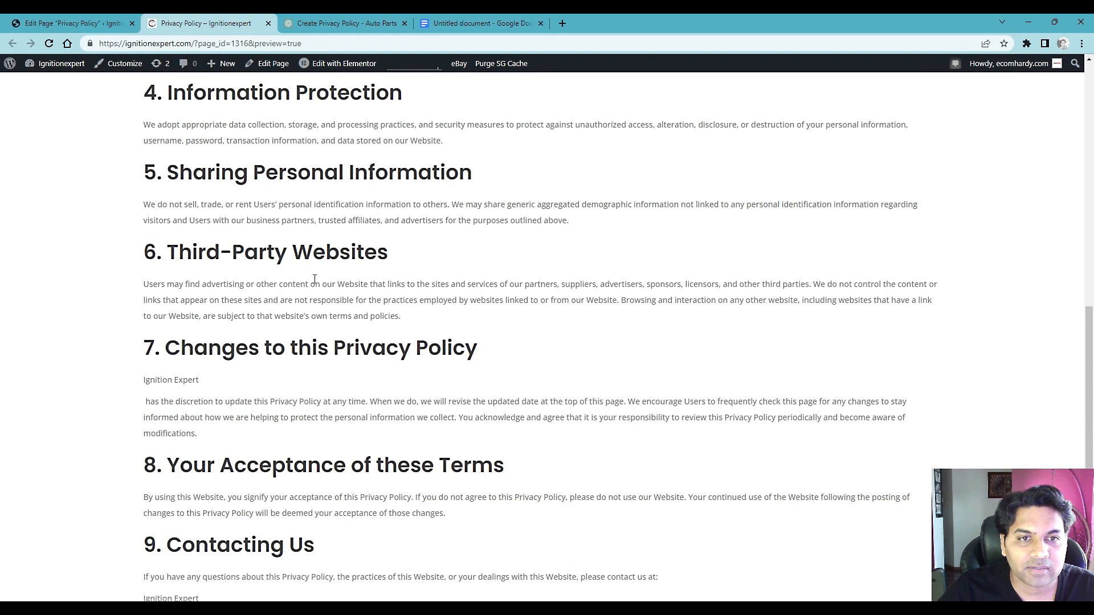
scroll("up", 3)
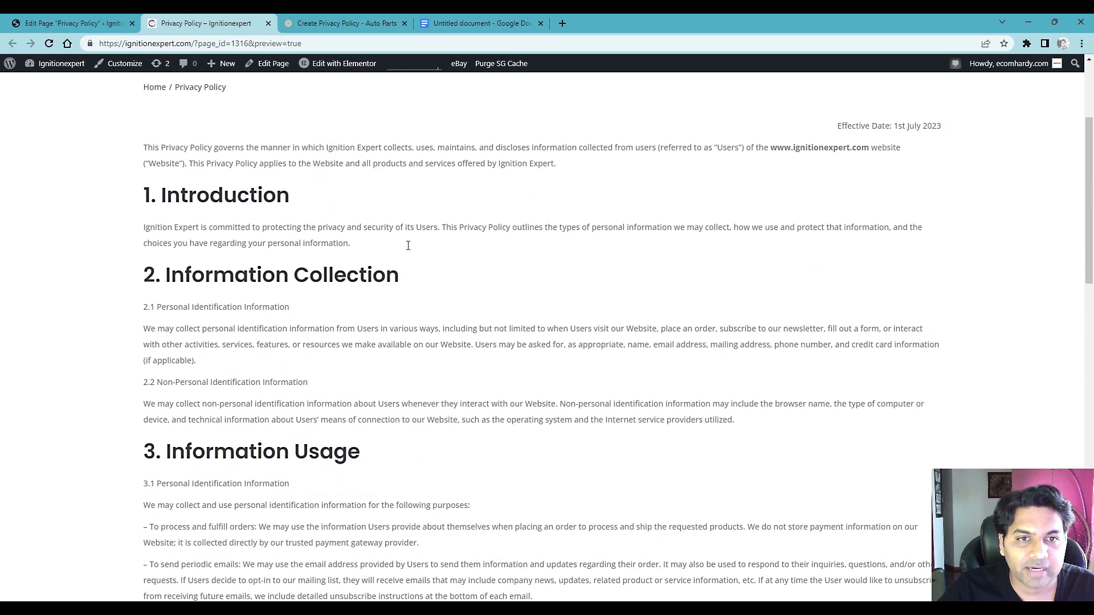
scroll("down", 3)
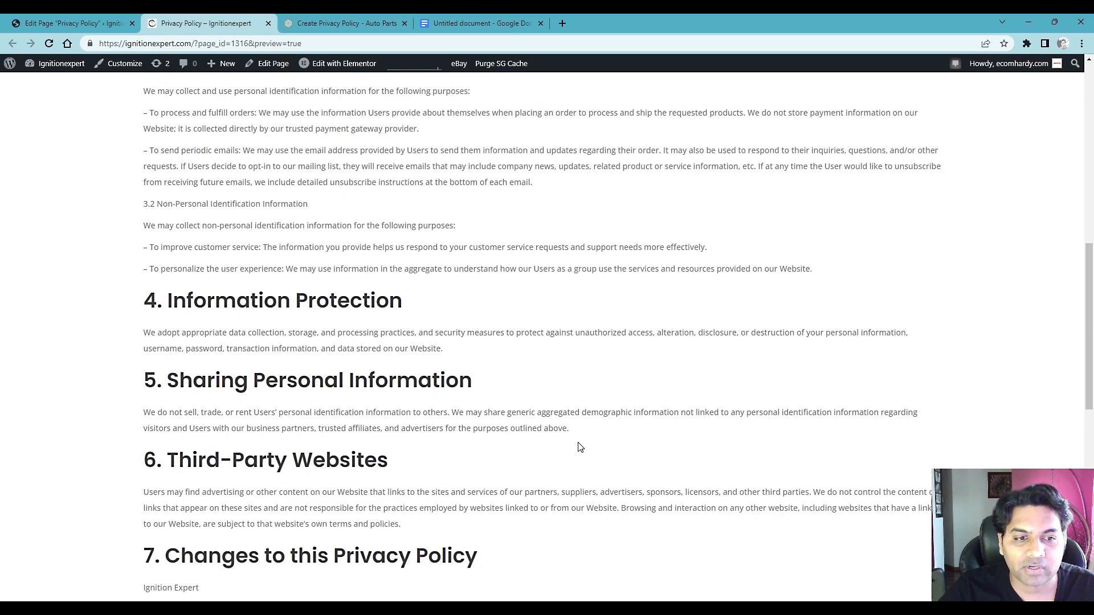
scroll("down", 3)
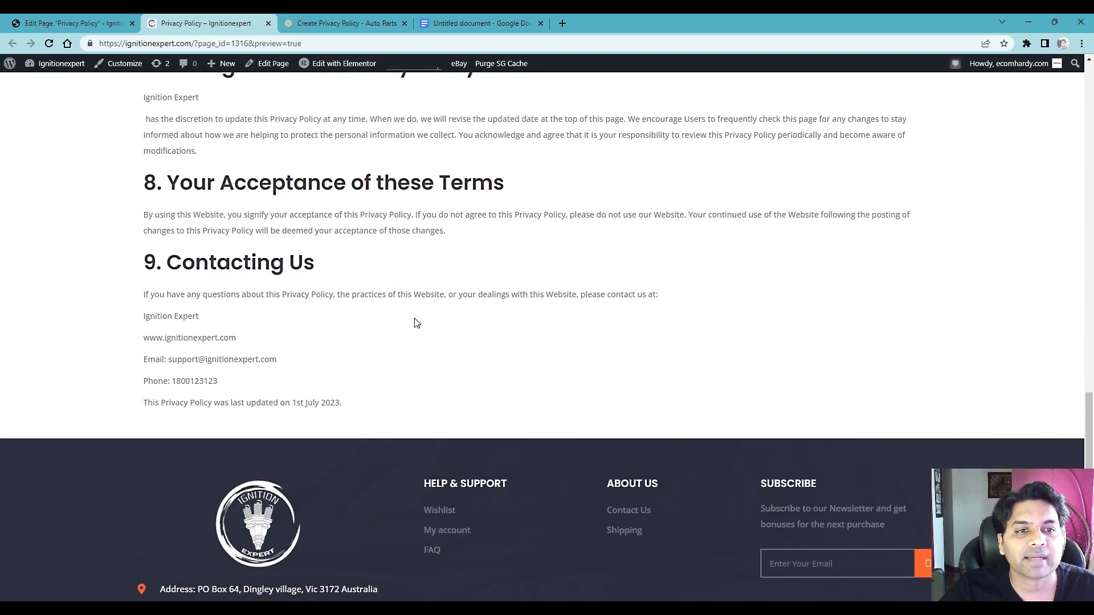
left_click(69, 23)
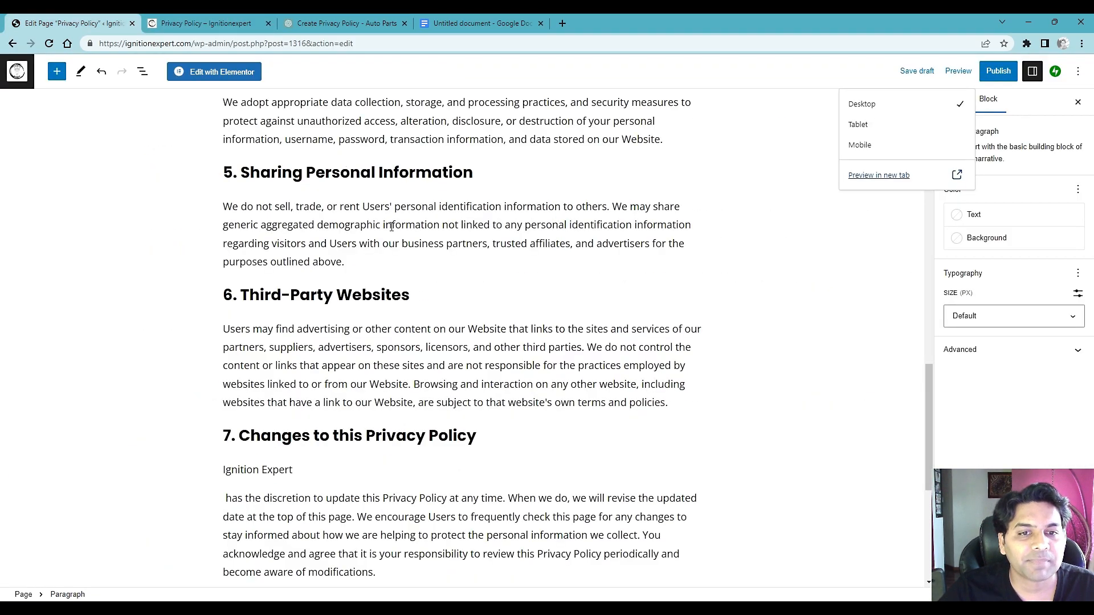
Publish the Privacy Policy page so it is live, then return to the All Pages list
left_click(997, 70)
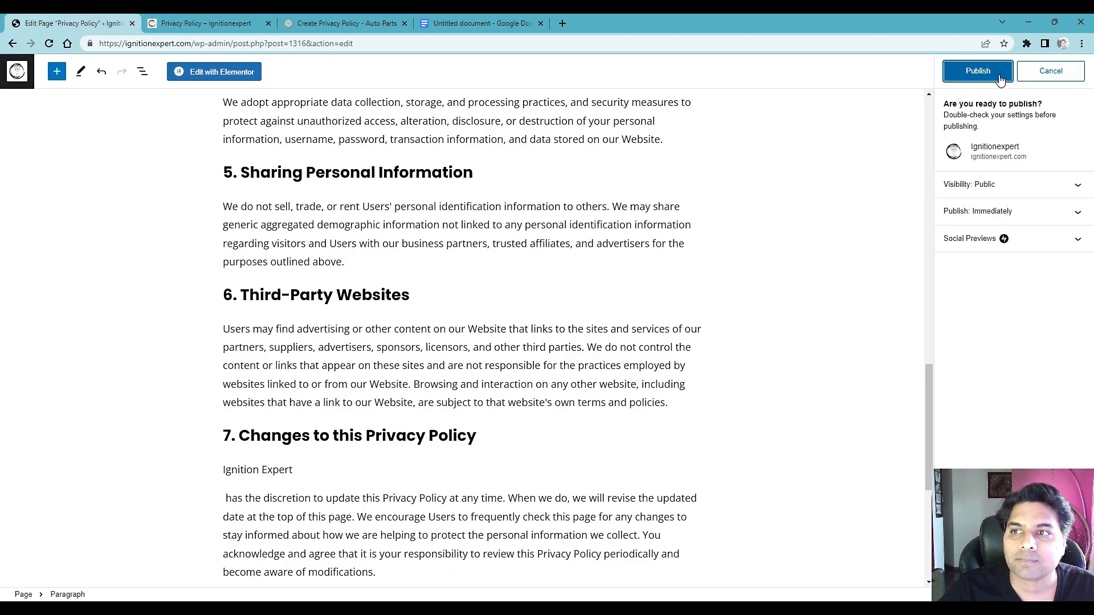
left_click(976, 70)
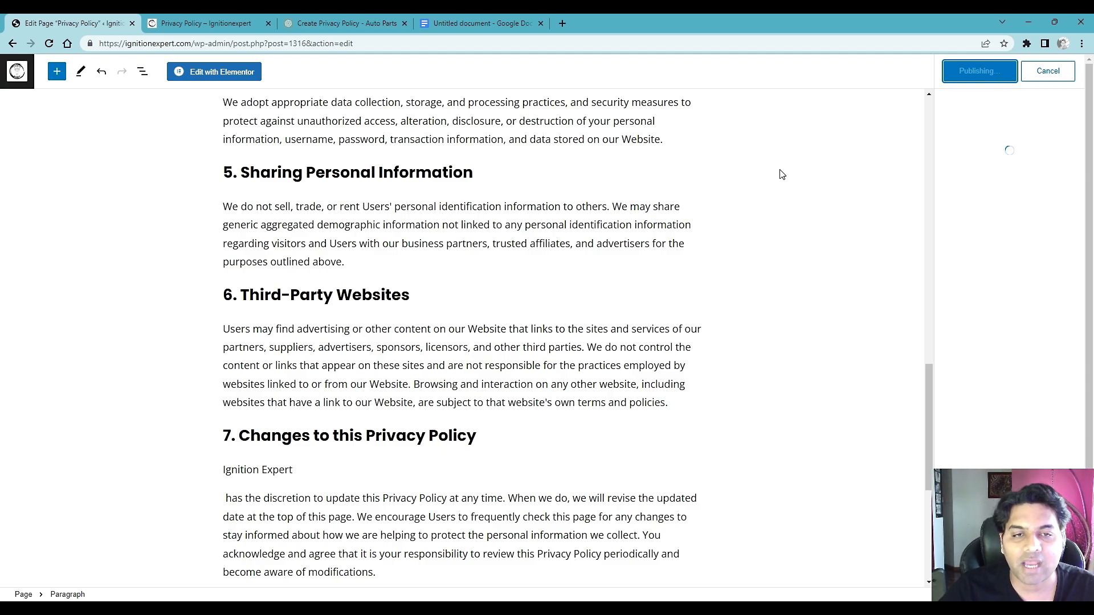
left_click(978, 70)
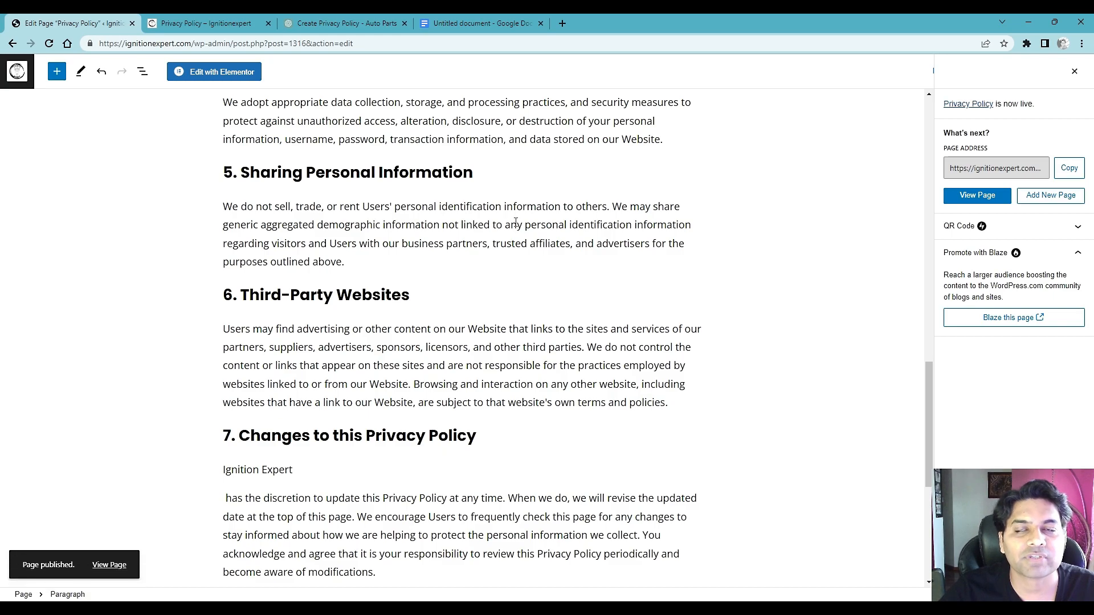
mouse_move(454, 262)
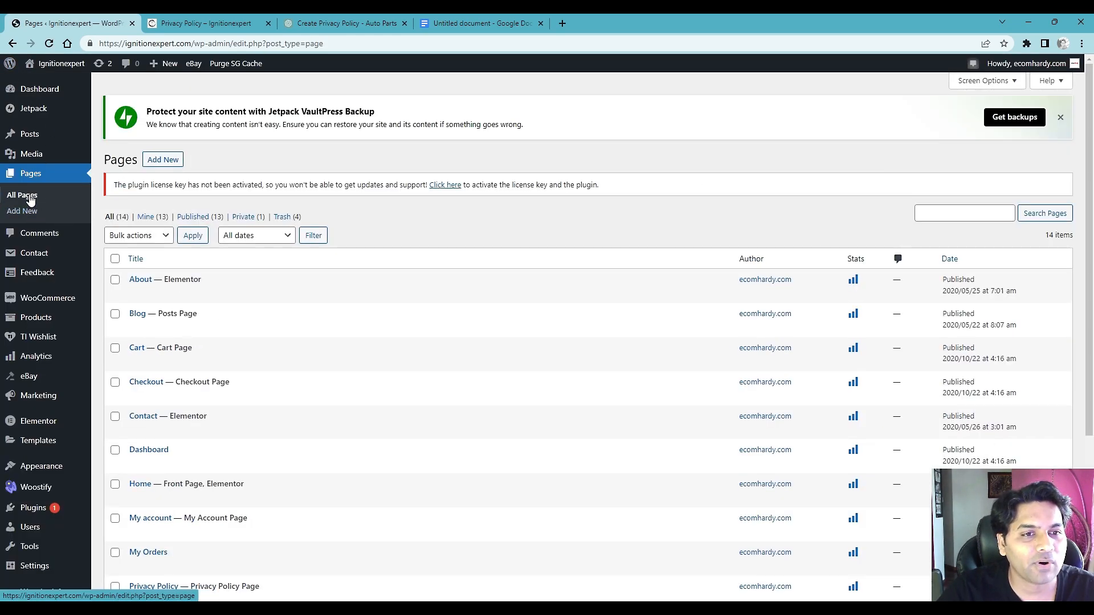
Add a new page titled 'Shipping Policy', then switch to the ChatGPT conversation
scroll("down", 3)
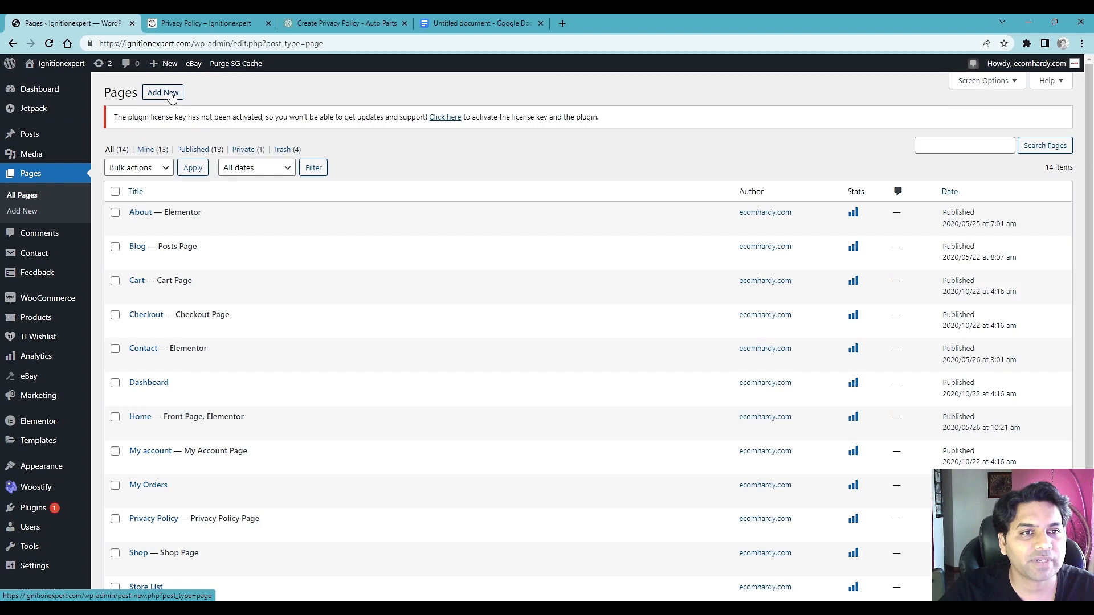
left_click(161, 93)
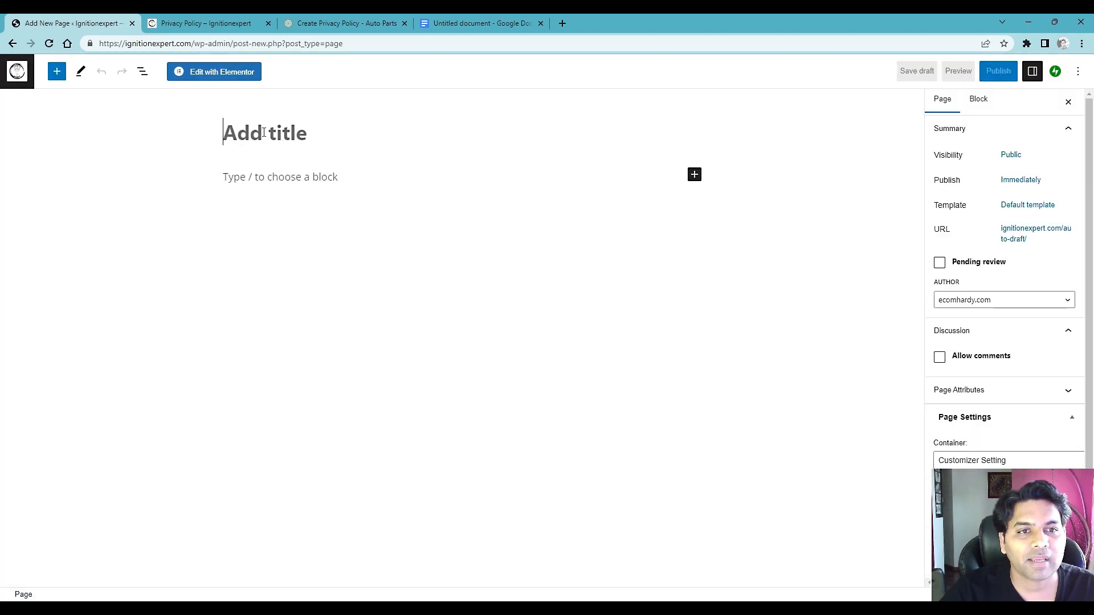
type("Shipping Policy")
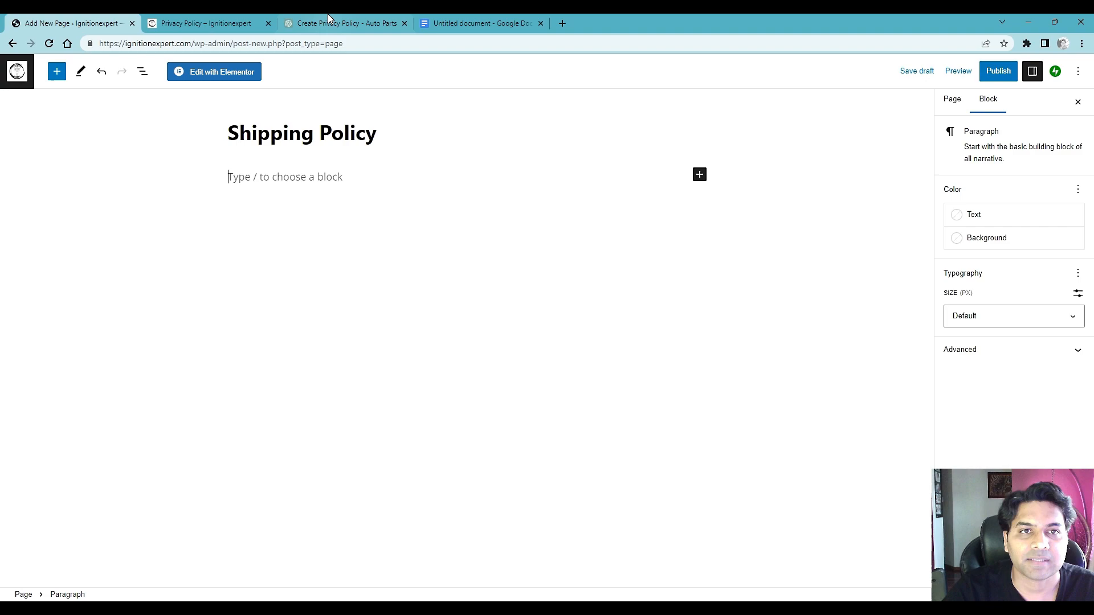
left_click(203, 23)
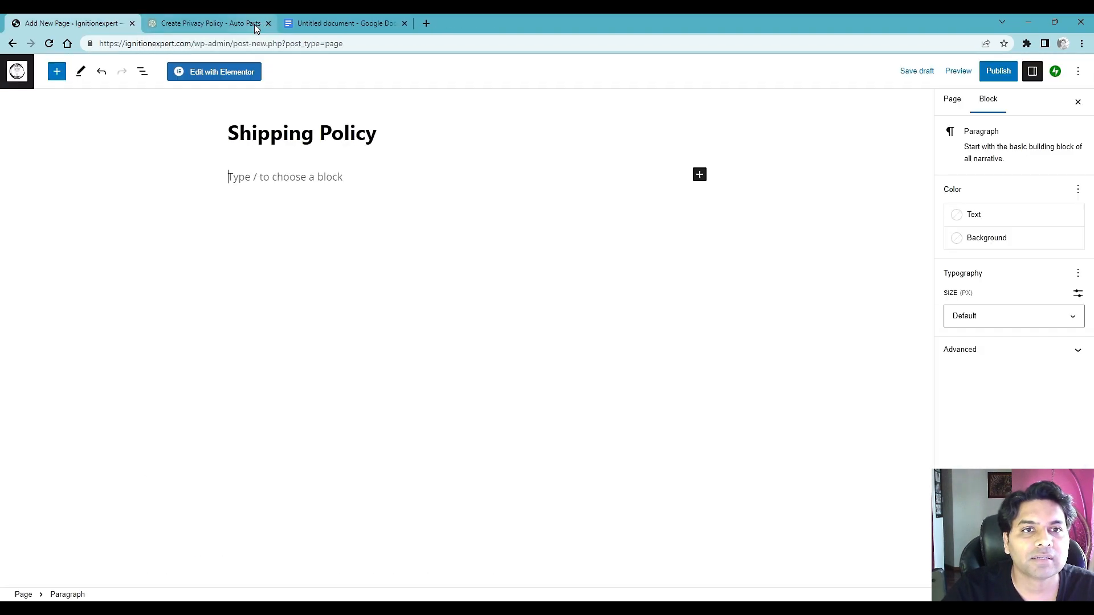
left_click(204, 23)
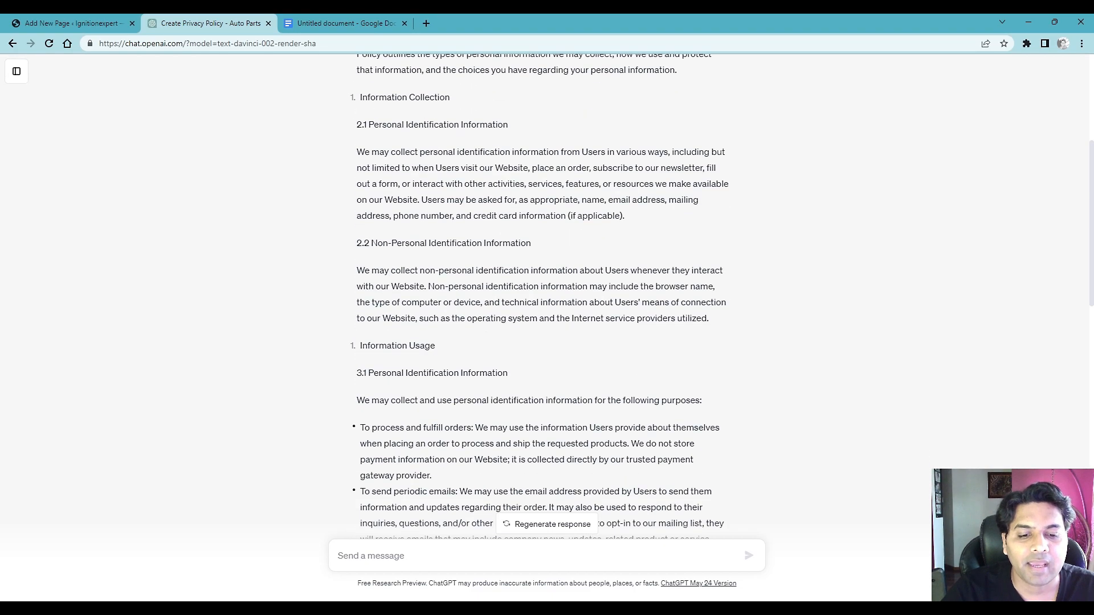
type("Write me a")
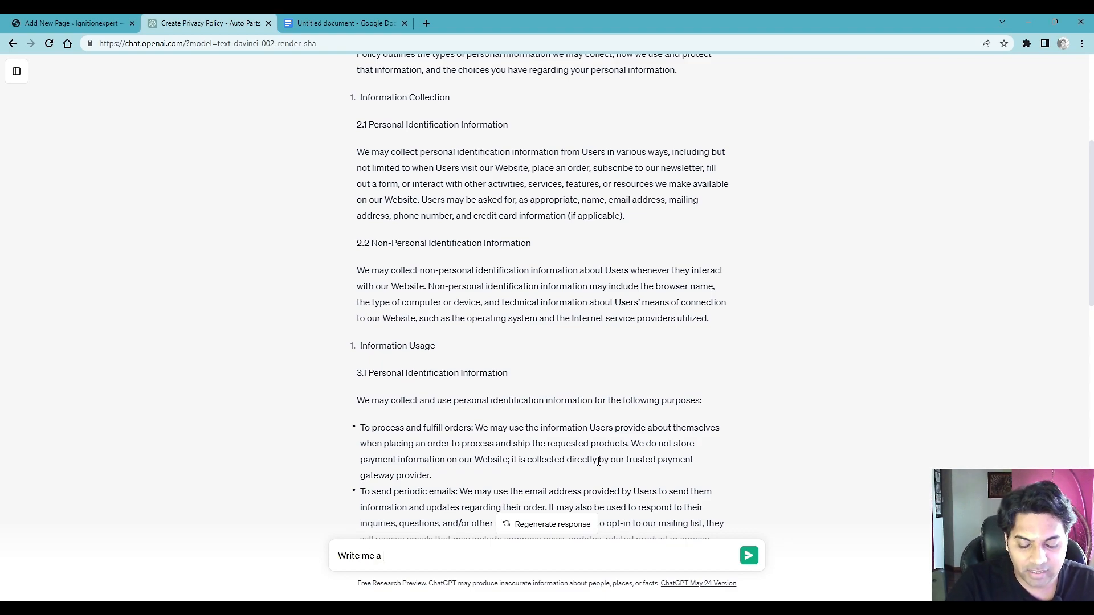
type("shipping policy for")
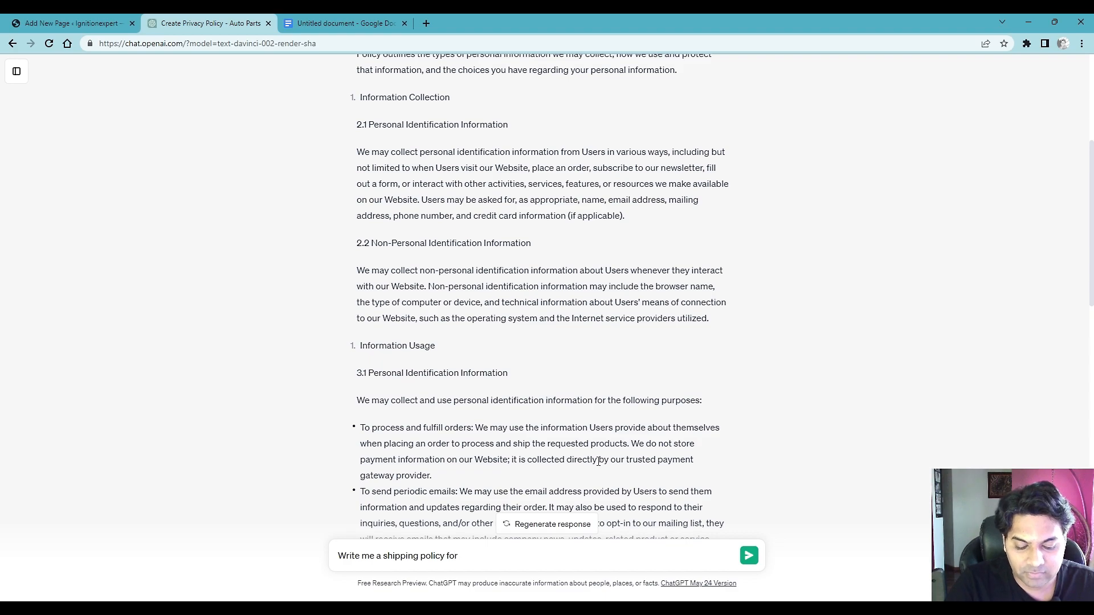
type("www.ignit")
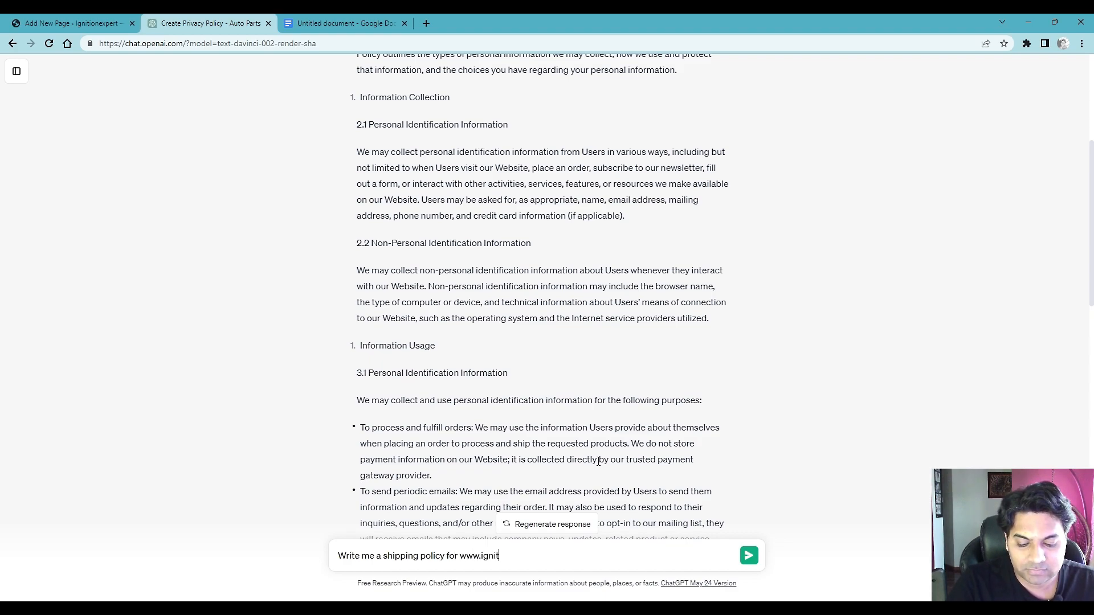
type("ionexpert.com. My su")
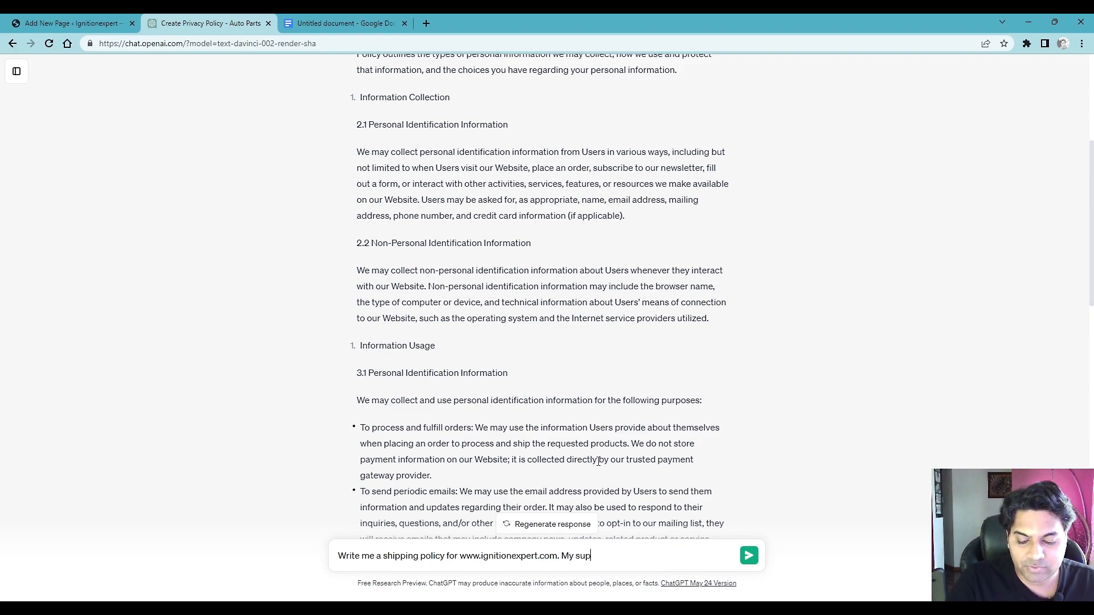
type("port email is")
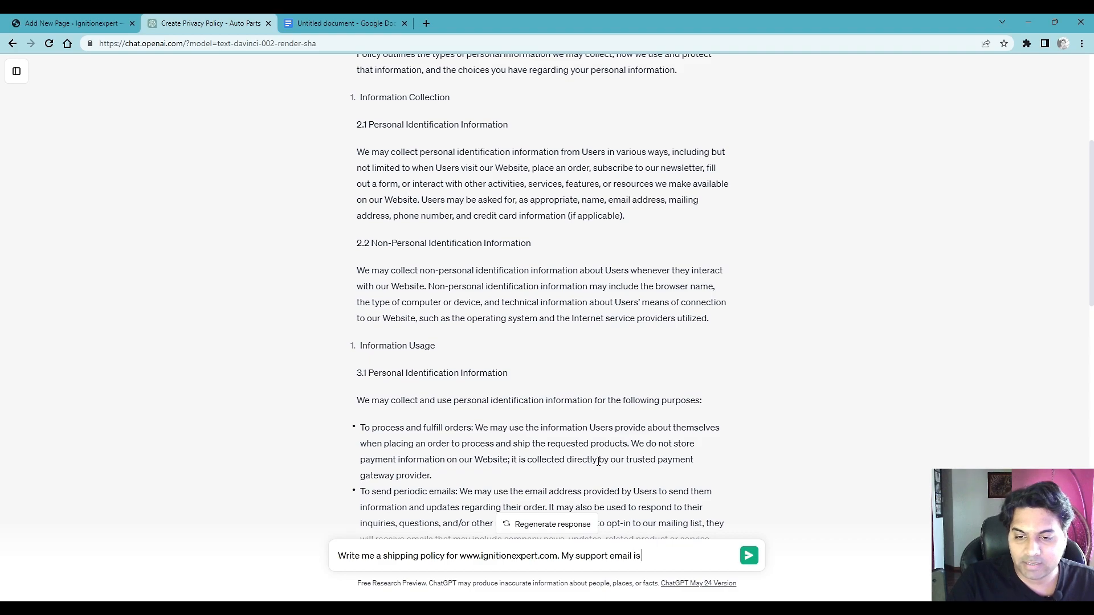
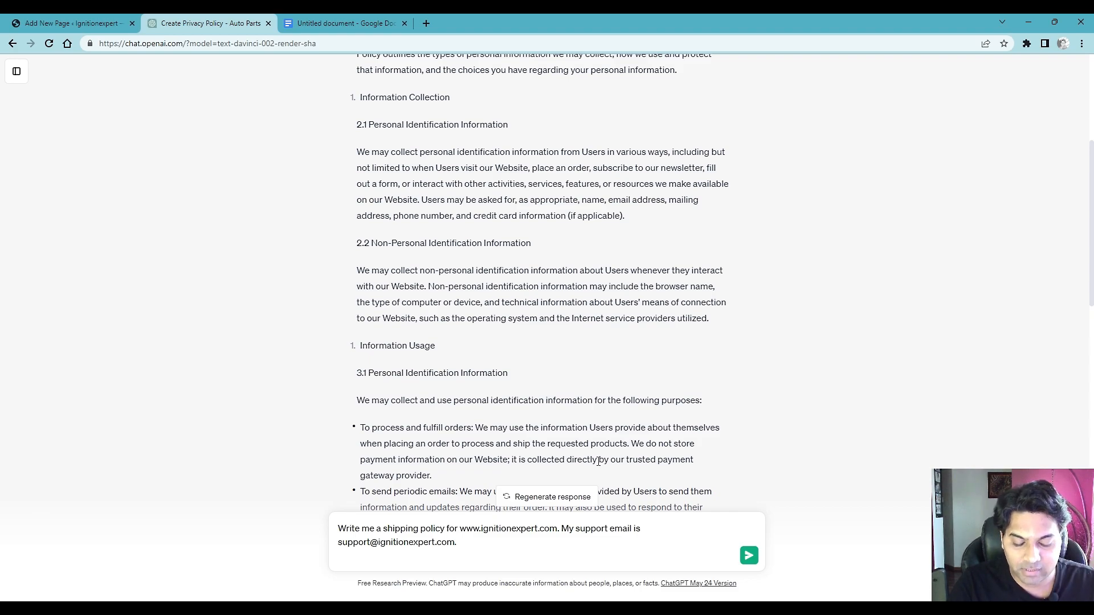
Describe shipping options: free shipping on all items in Australia, express shipping for $9 extra
type("I")
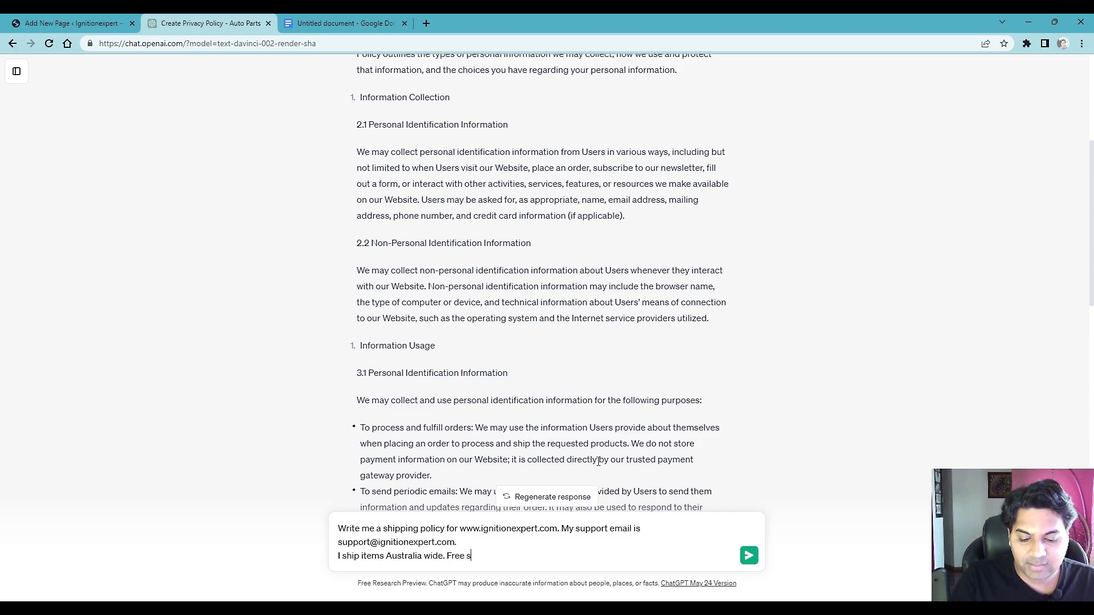
type("hipping option is available on a")
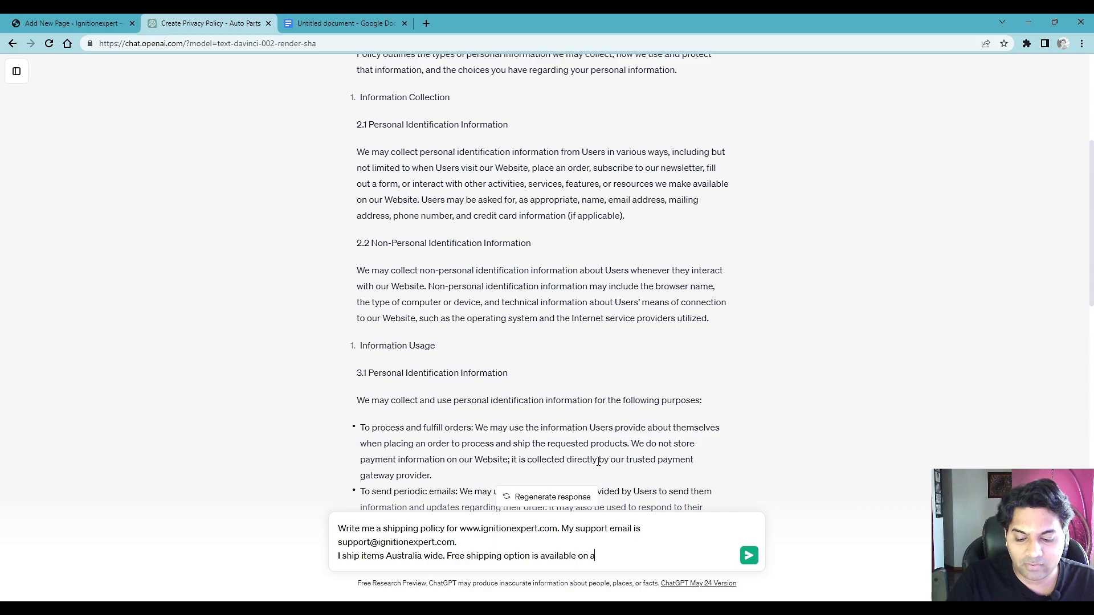
type("ll items shipped within A")
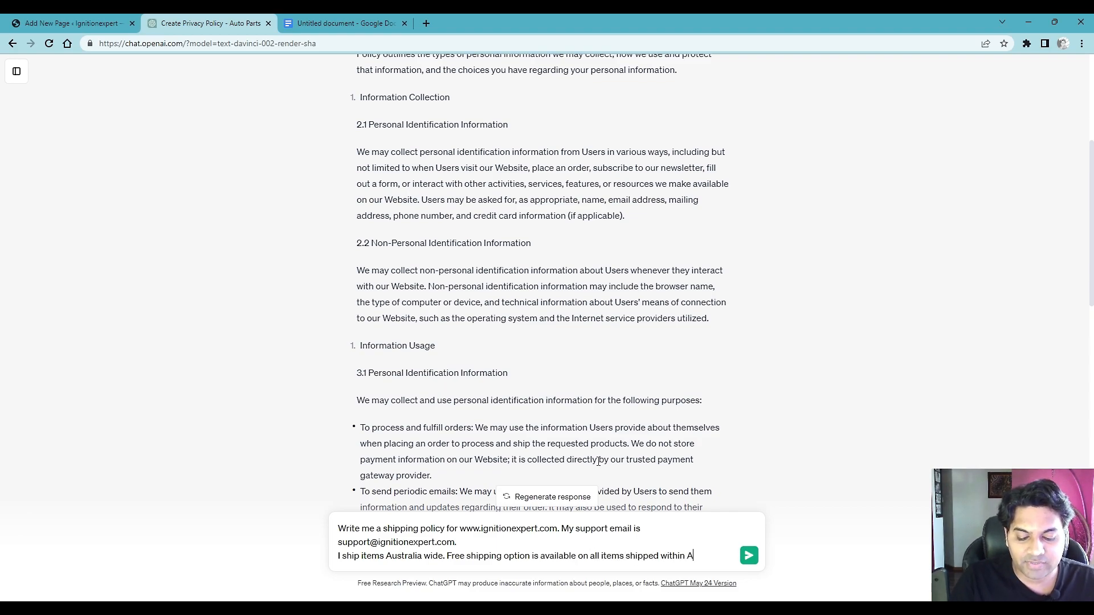
type("ustralia.")
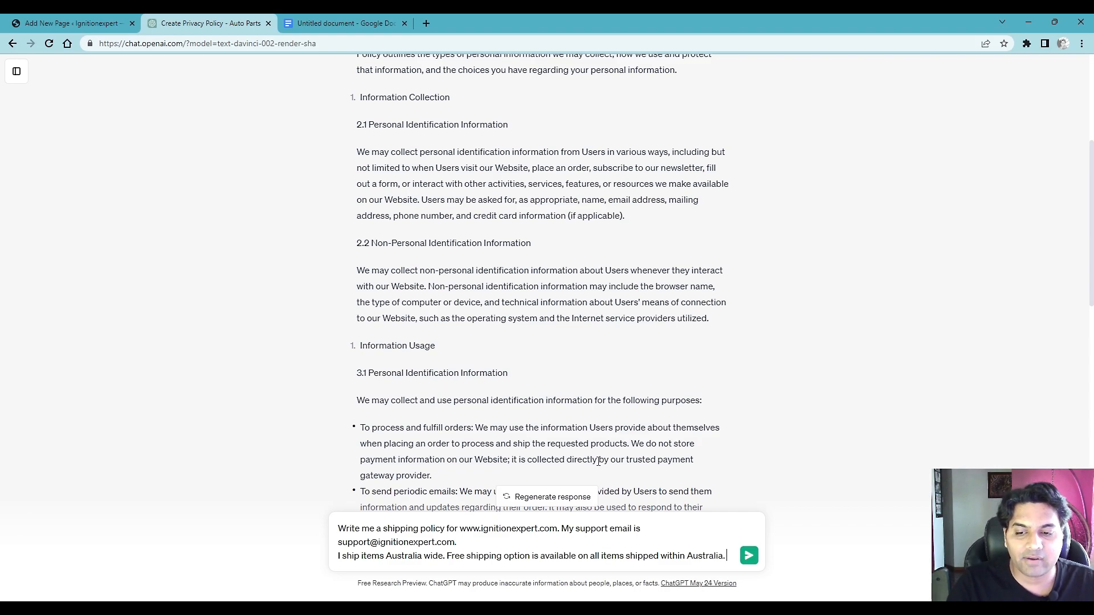
type("Express")
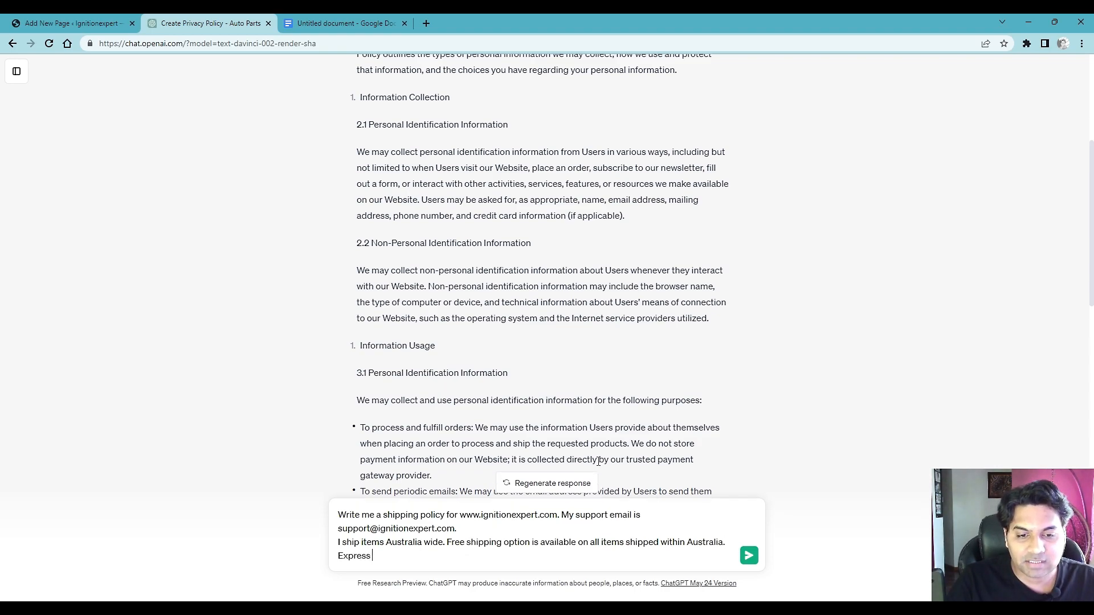
type("shipping is")
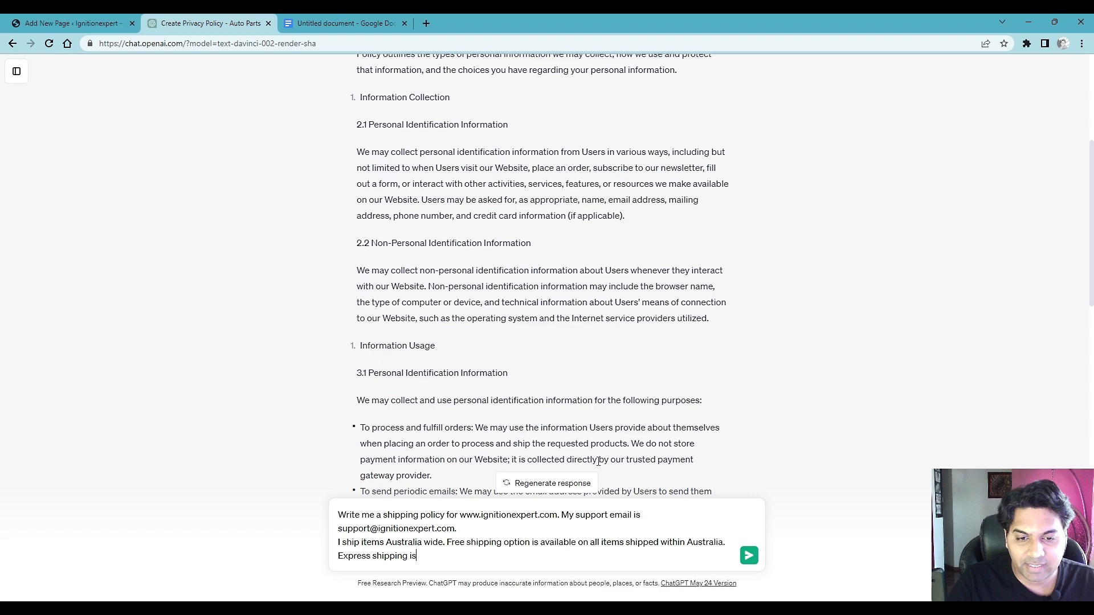
type("available")
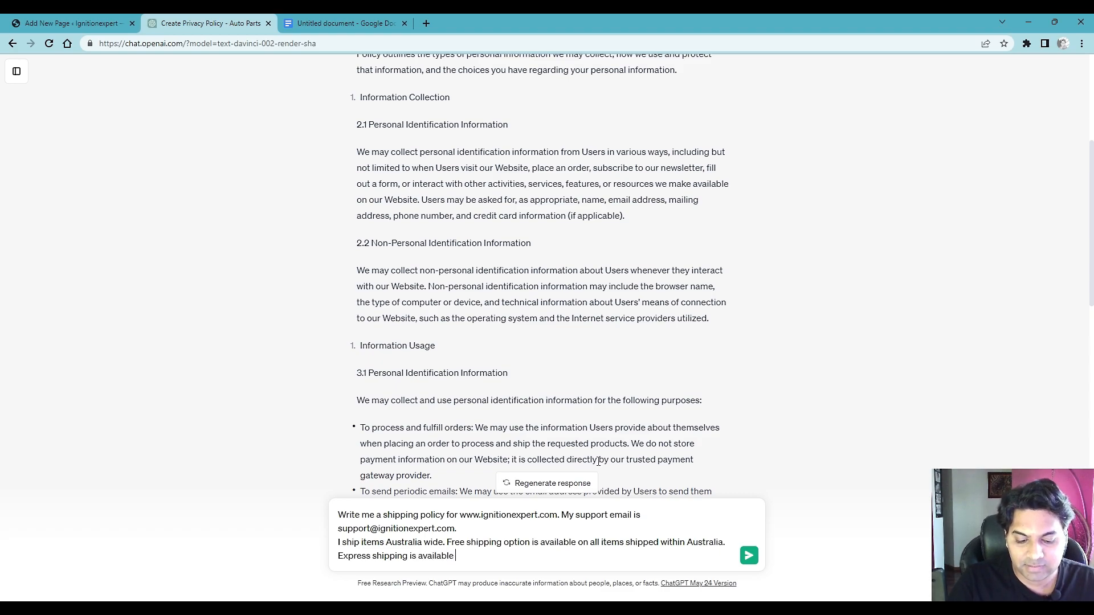
type("for $9")
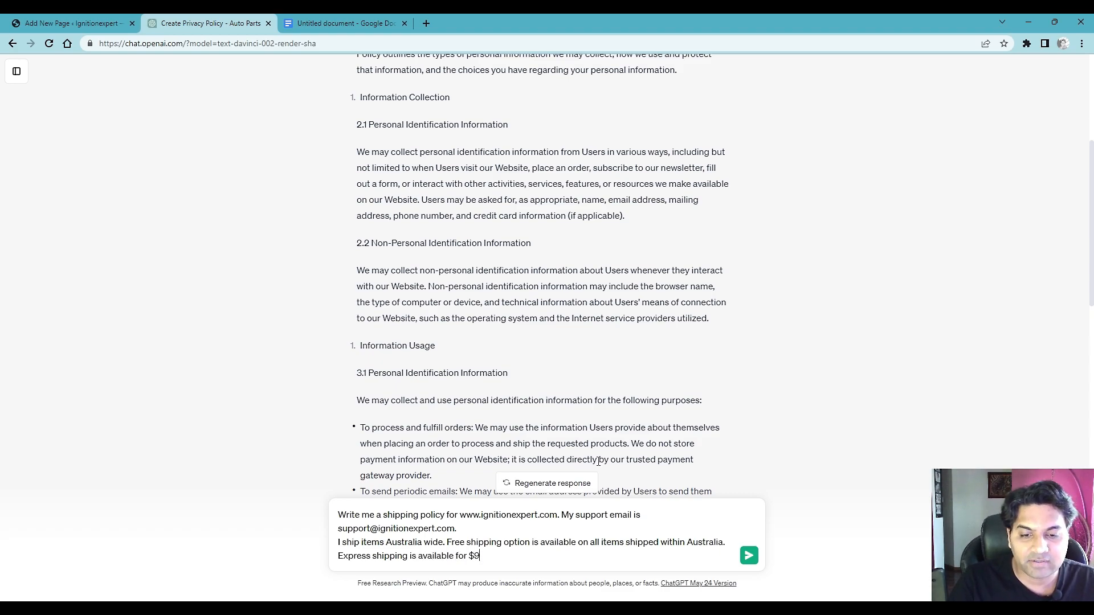
type("extra within")
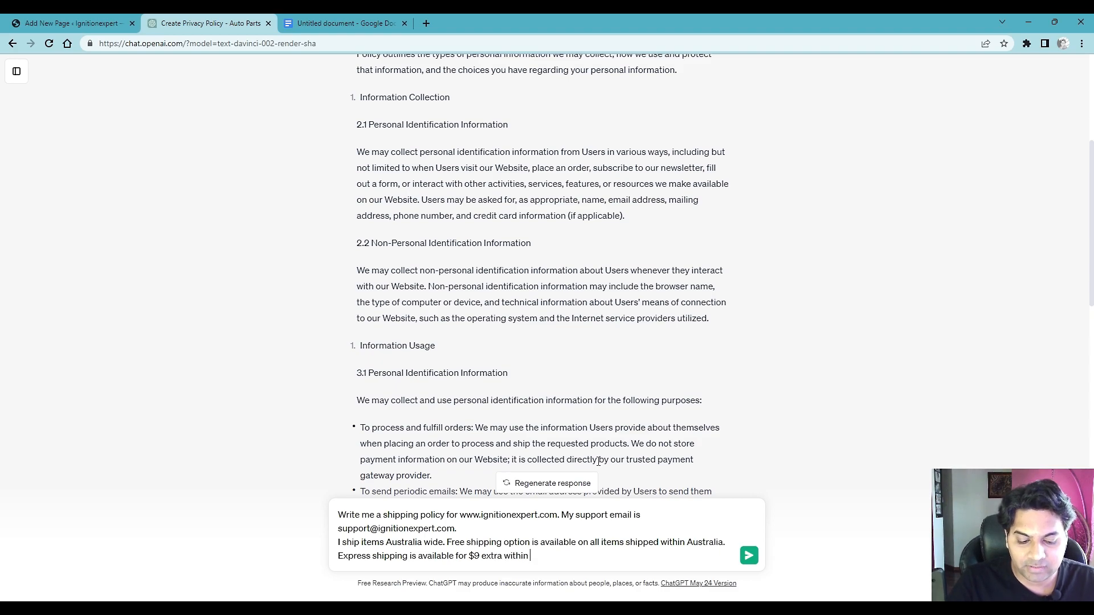
type("Australia.")
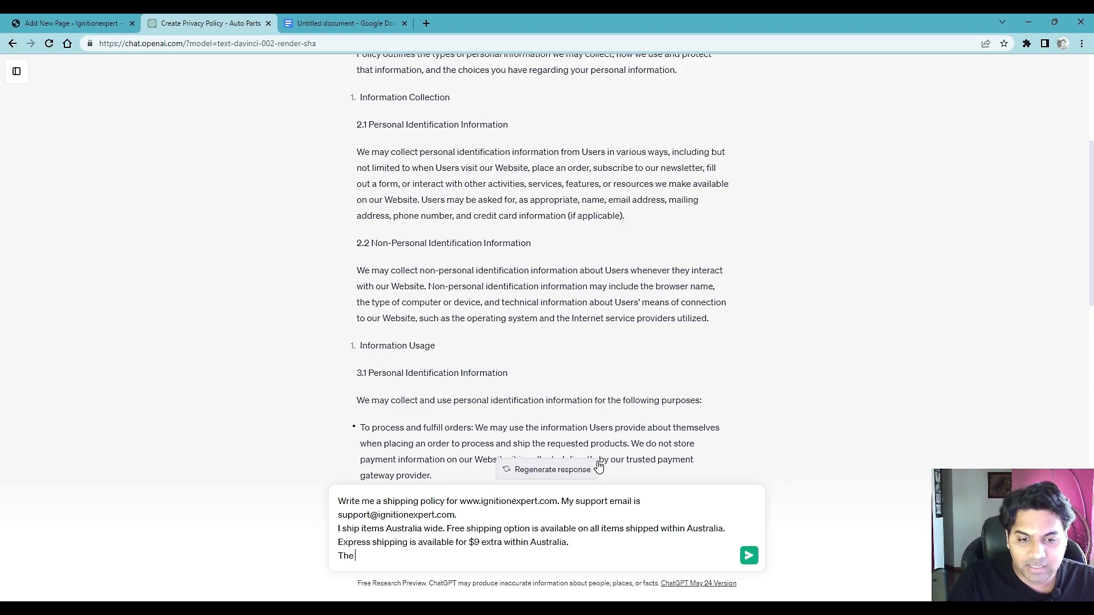
Add order processing of 1-3 business days and free/express delivery times including 2-4 days
type("order processing time is")
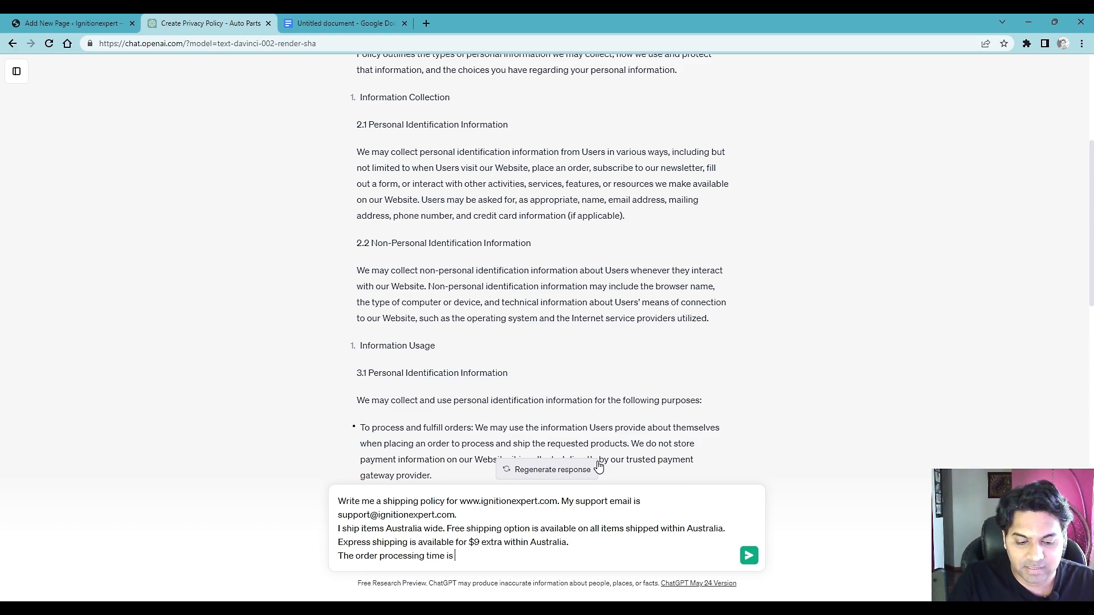
type("1-3 bus")
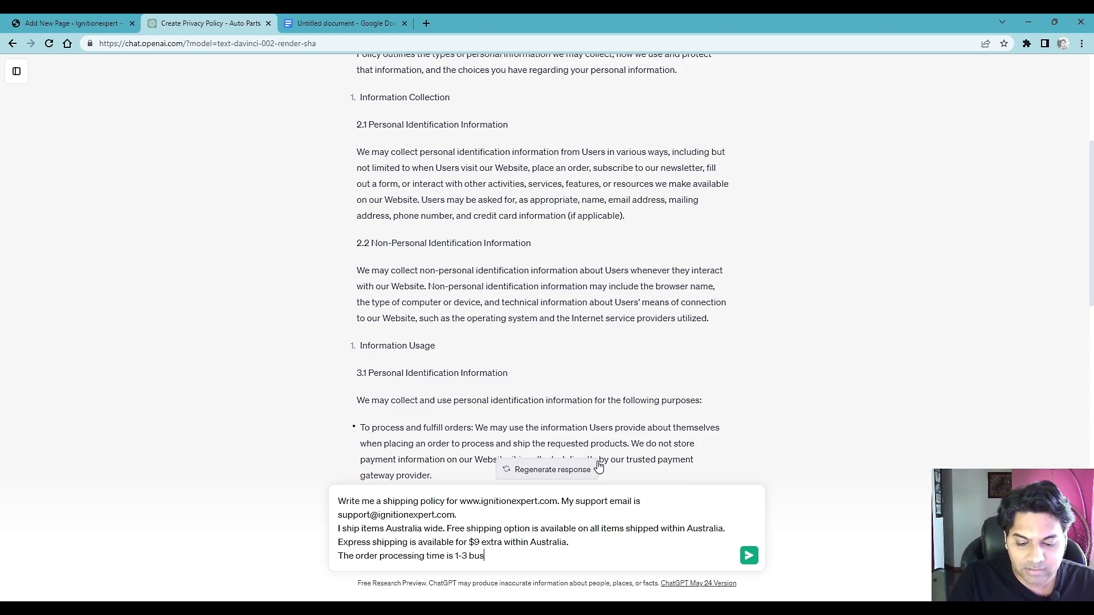
type("iness days")
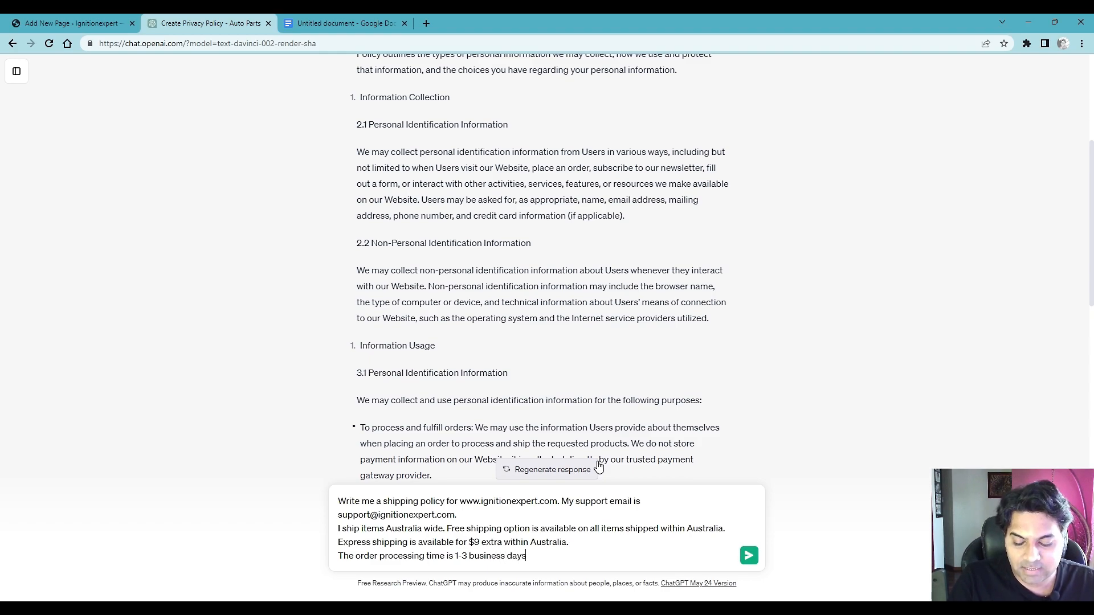
type("Free shipping delivery time 4-10 business")
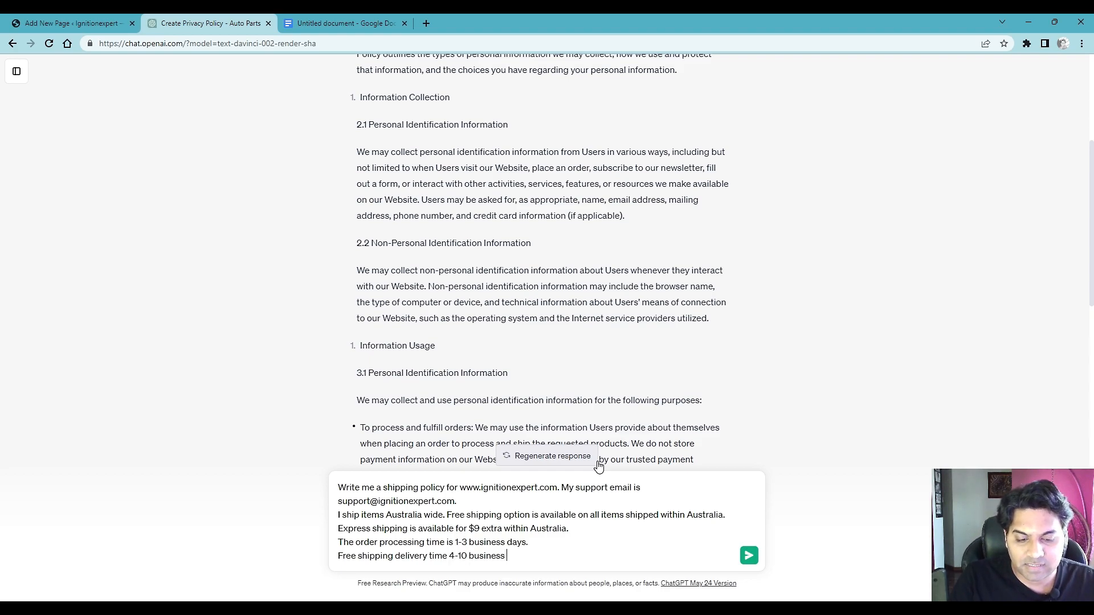
type("days")
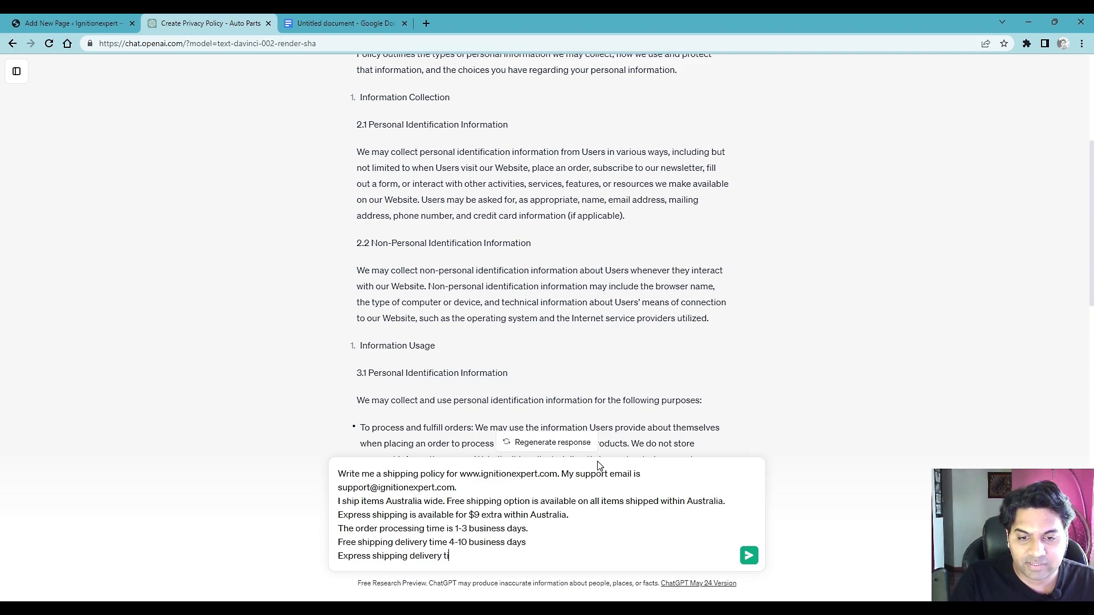
type("2-4 Business days.")
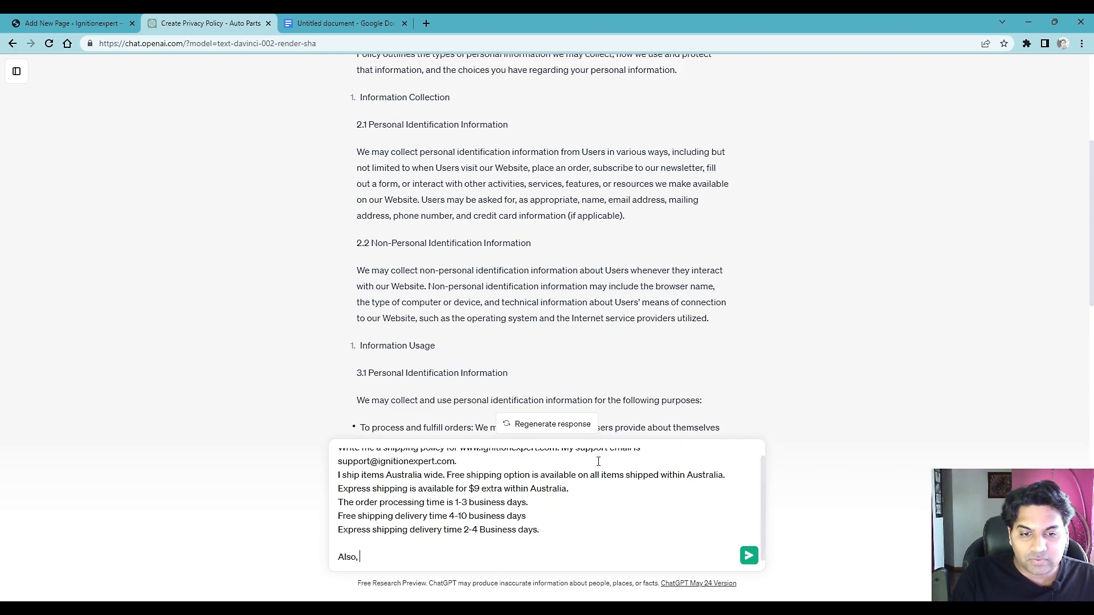
Add New Zealand shipping at product-wise extra cost, checkout details and its shipping time
type("I ship items to")
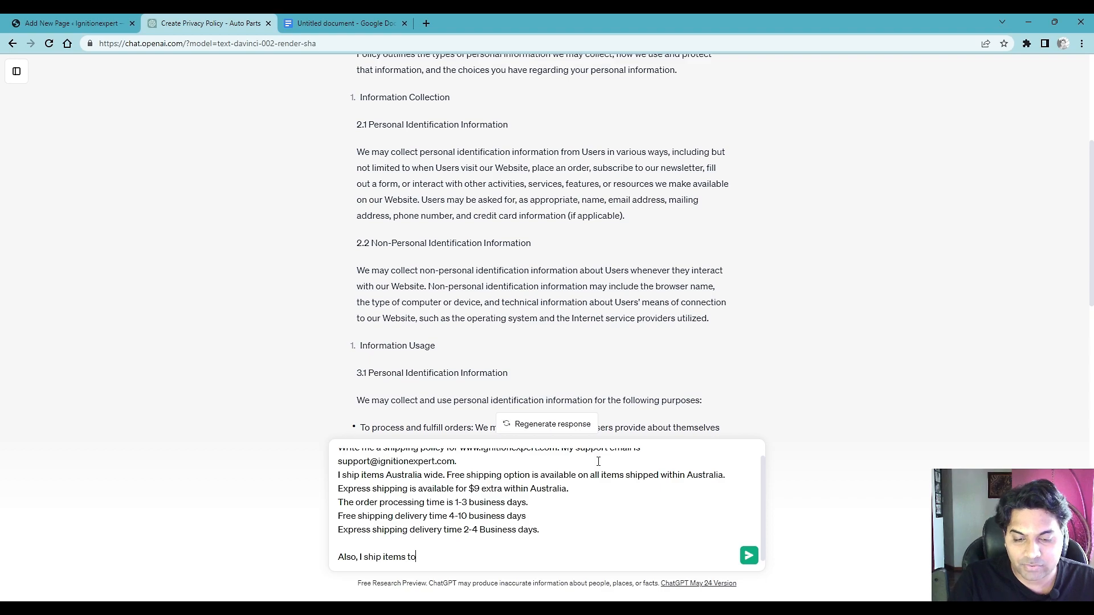
type("Newzealand f")
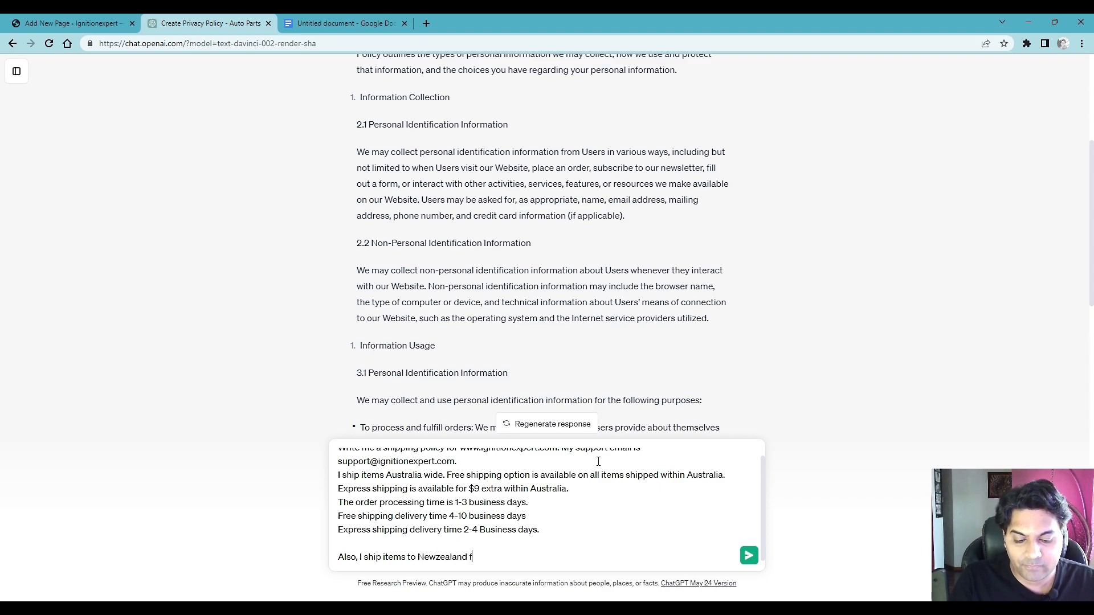
type("for extra")
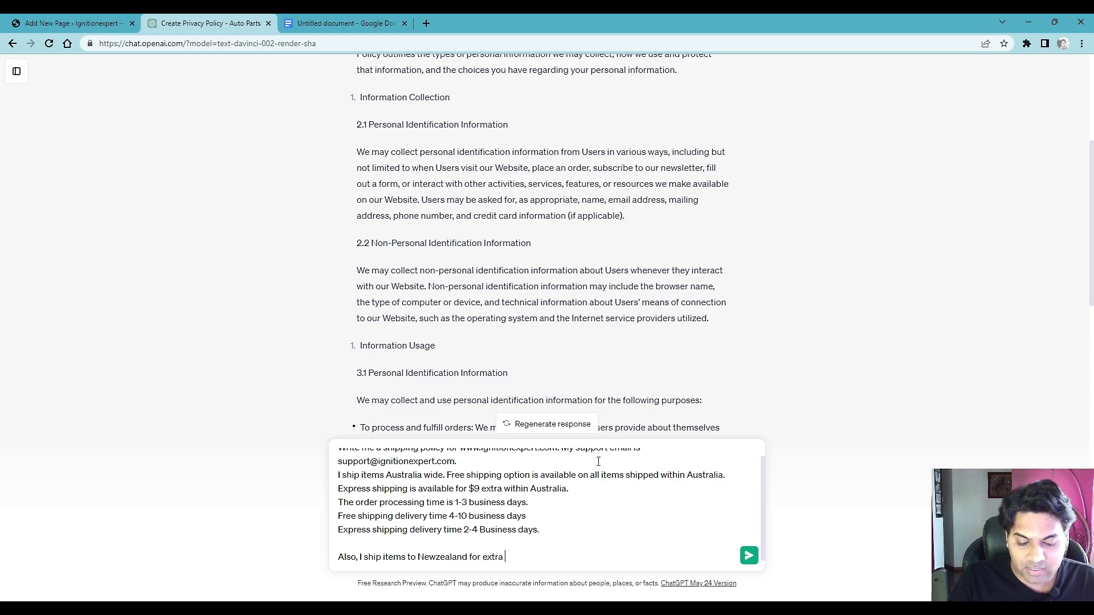
type("cost mentioned o")
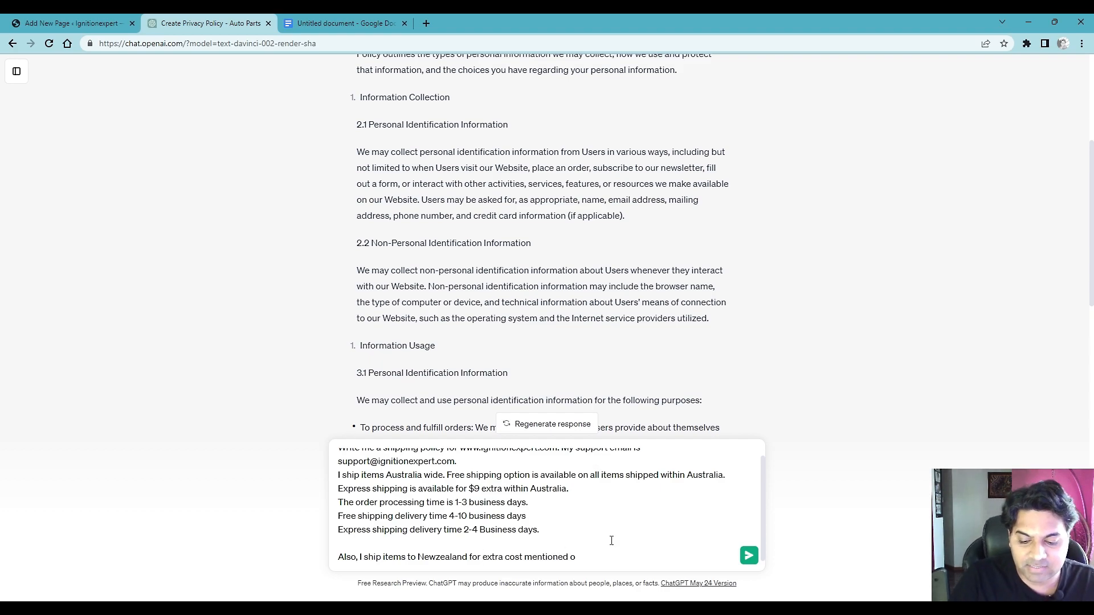
type("product")
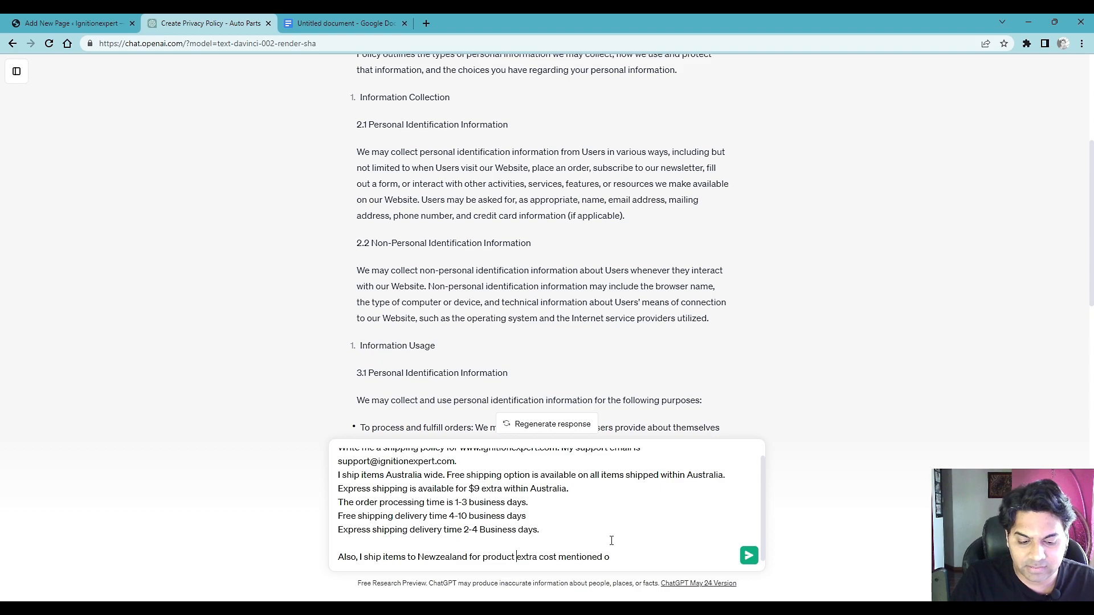
type("wise extra cost. Customer")
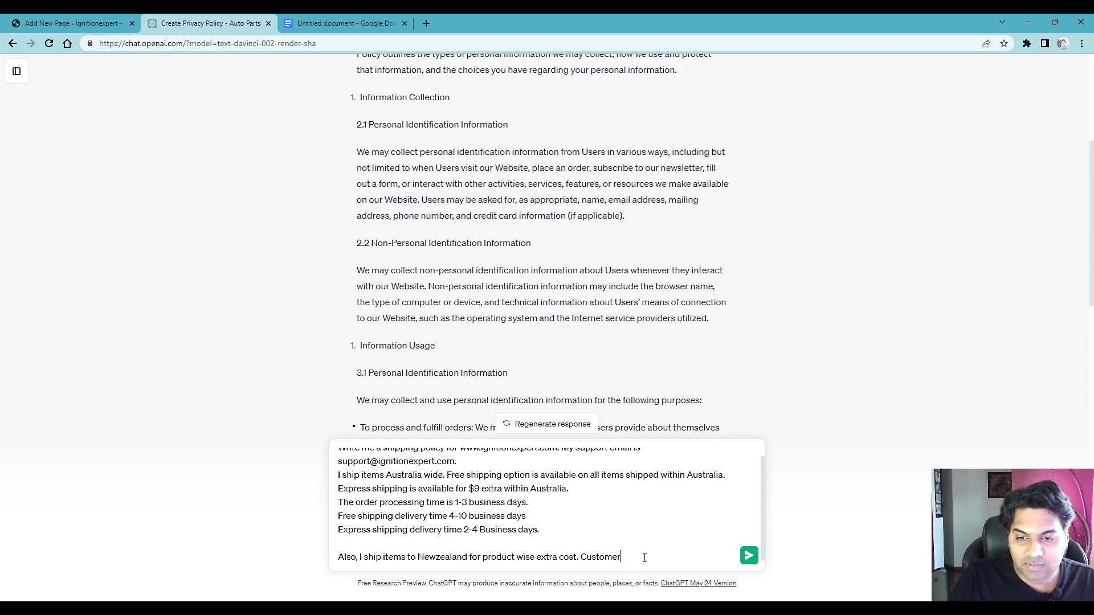
type("can checkout the shipping cost to")
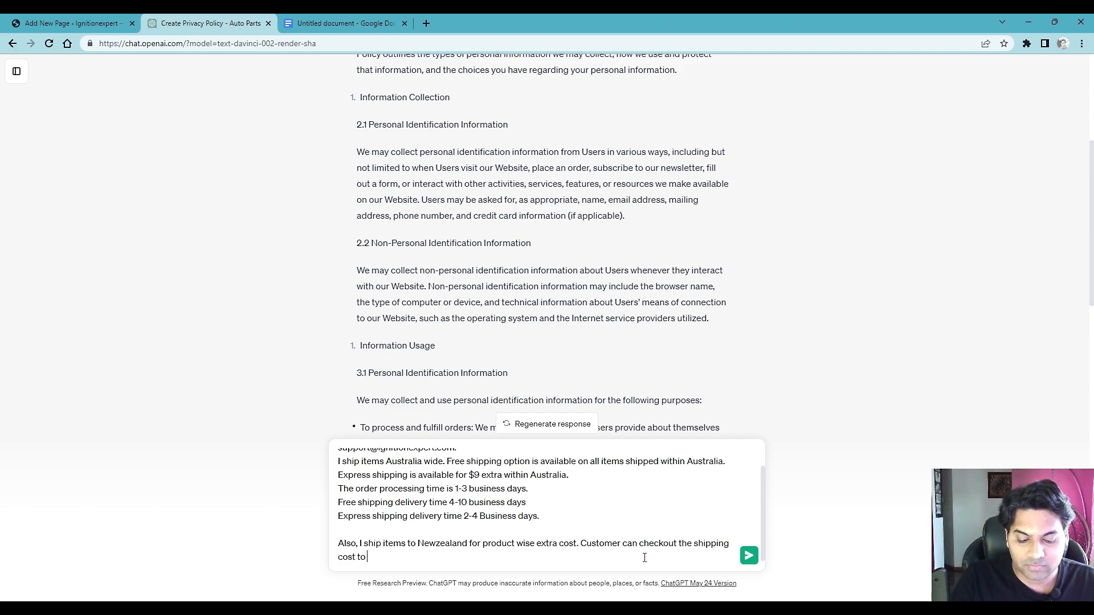
type("Newzea land at cart and checkout pages before placing the order.")
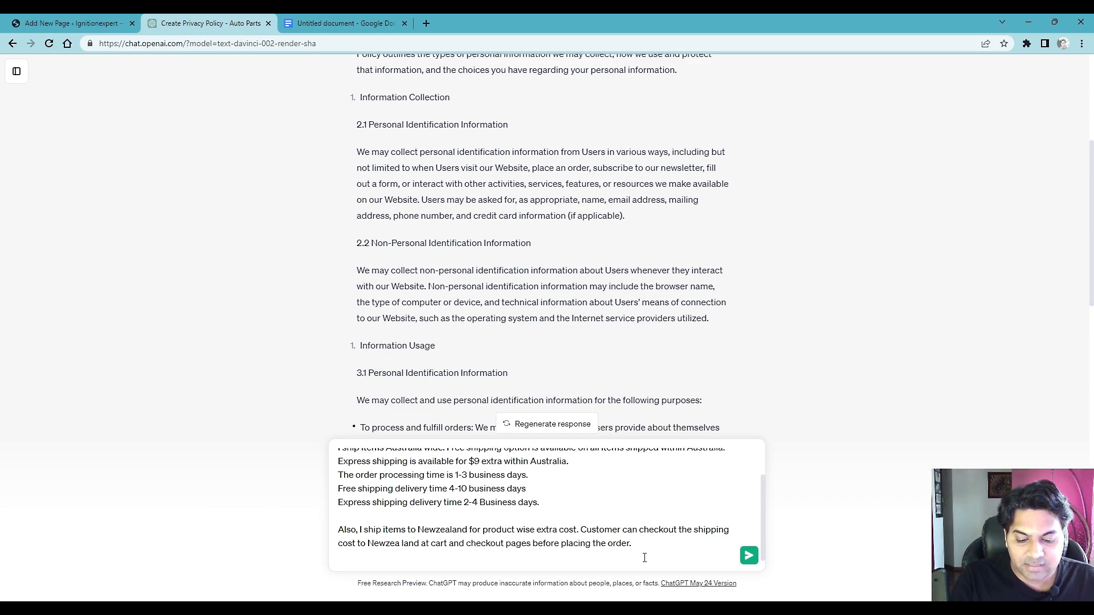
type("Shipping time to NewZea Land is 5-15 business days.")
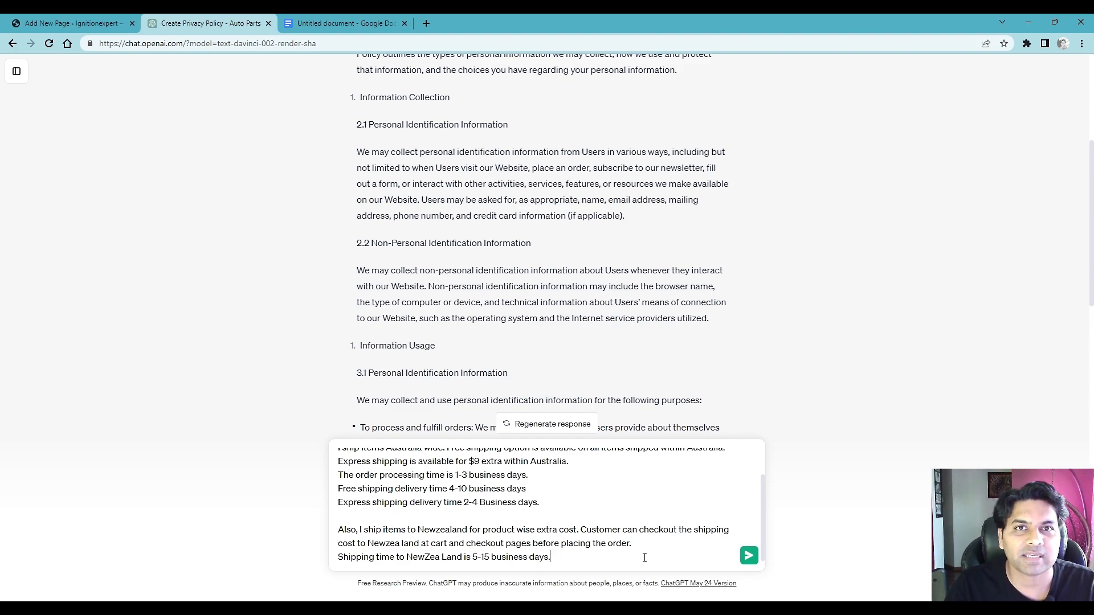
Send the shipping-policy request and read through ChatGPT's generated Shipping Policy
left_click(747, 555)
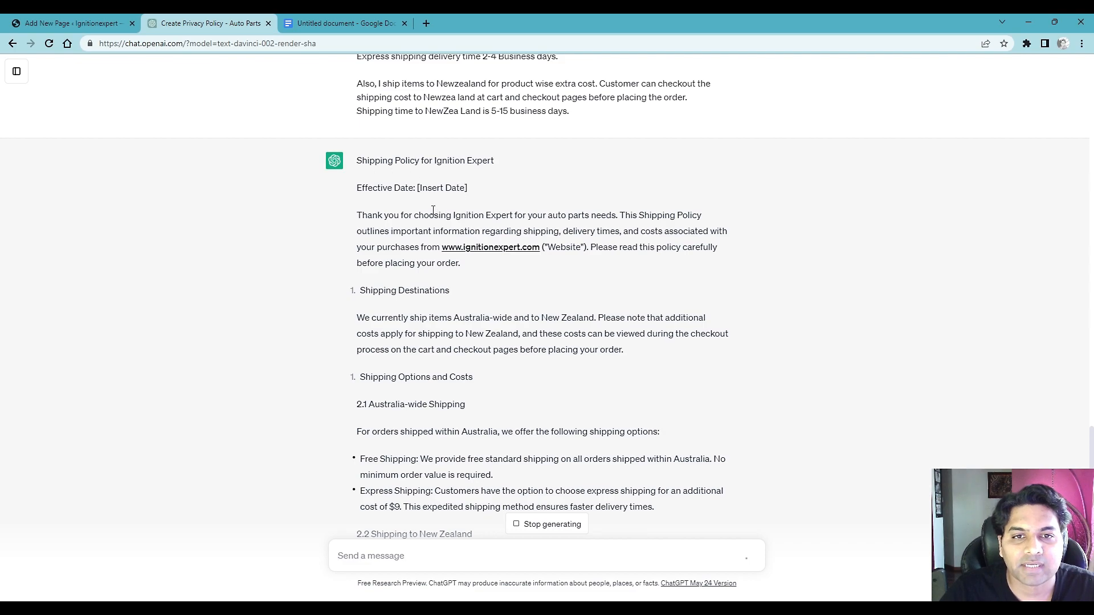
scroll("down", 3)
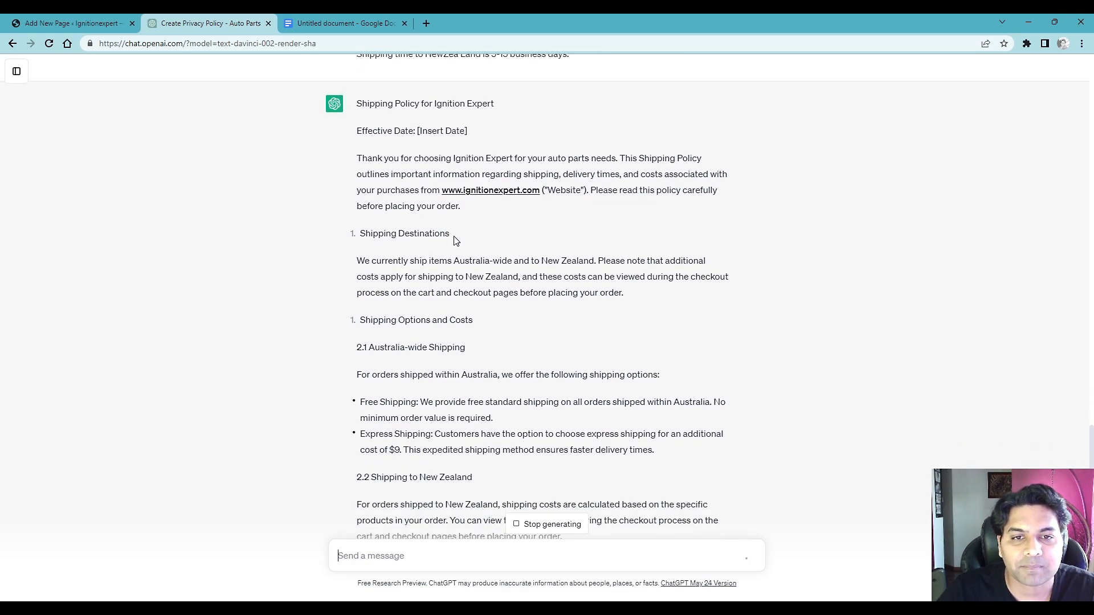
scroll("down", 3)
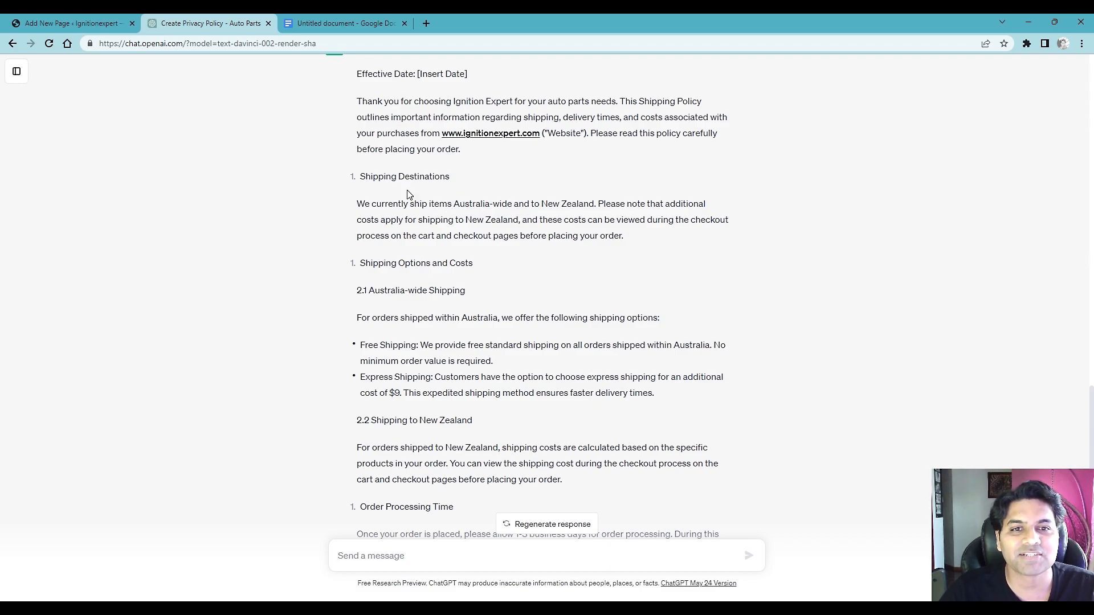
scroll("down", 3)
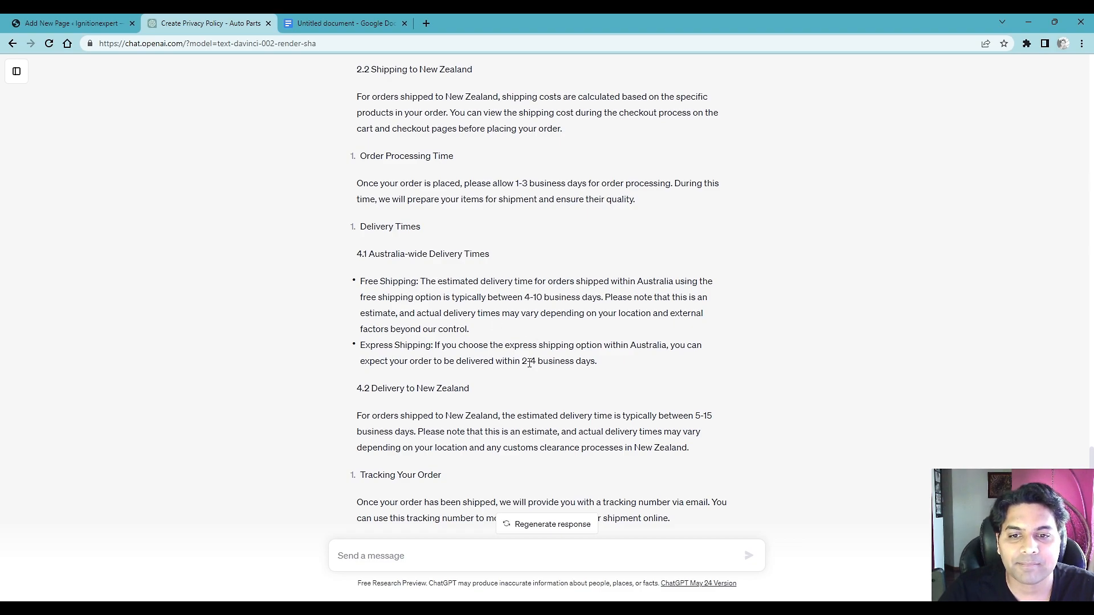
scroll("down", 3)
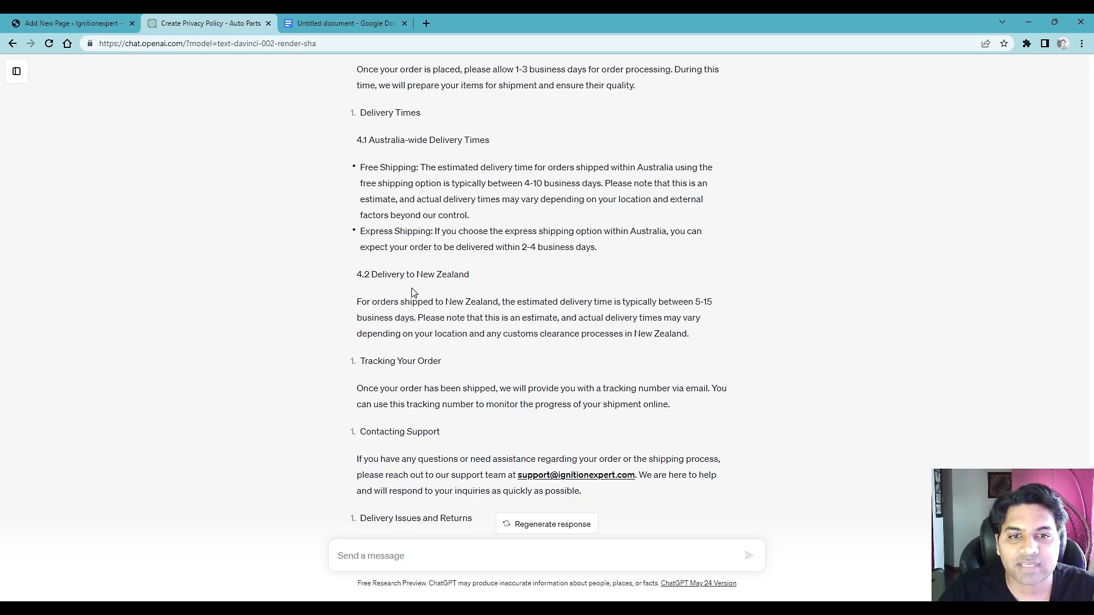
Review the later sections including Tracking Your Order and select the response text for copying
double_click(695, 301)
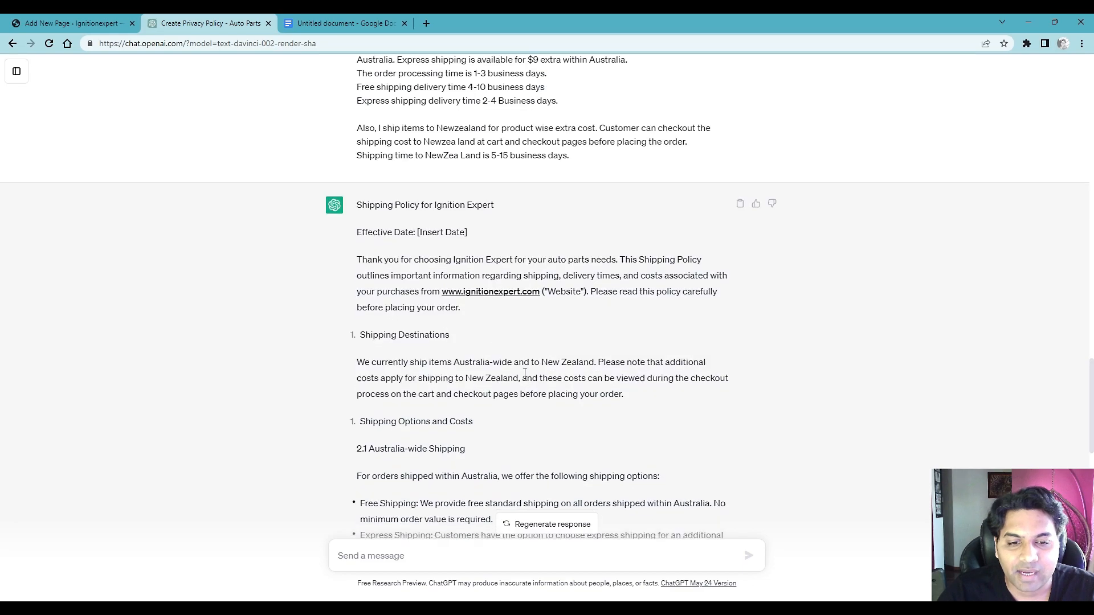
scroll("down", 3)
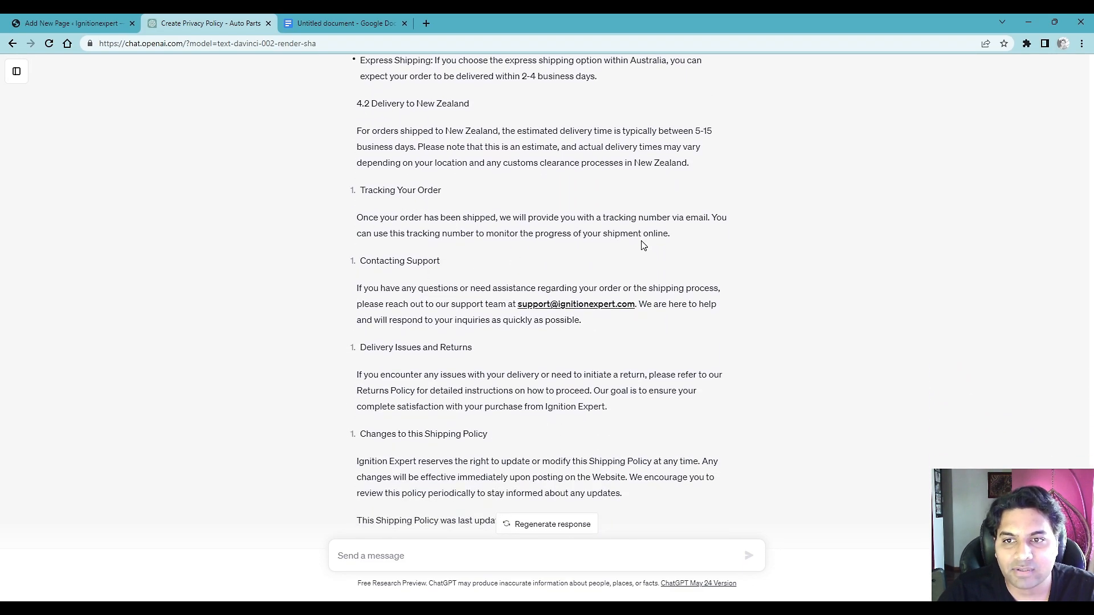
left_click_drag(357, 216, 526, 217)
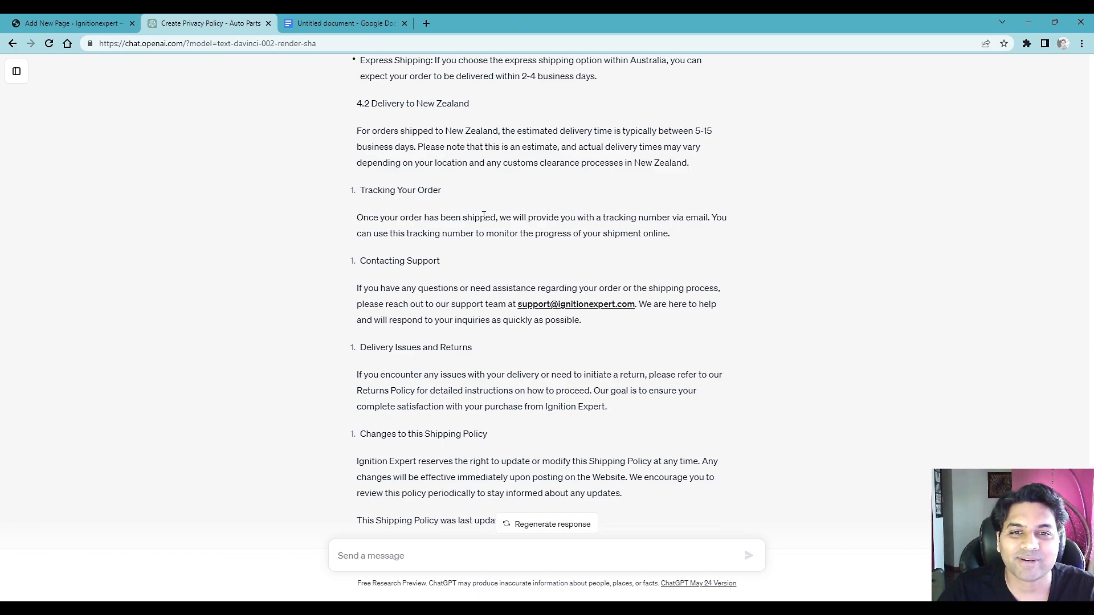
double_click(400, 190)
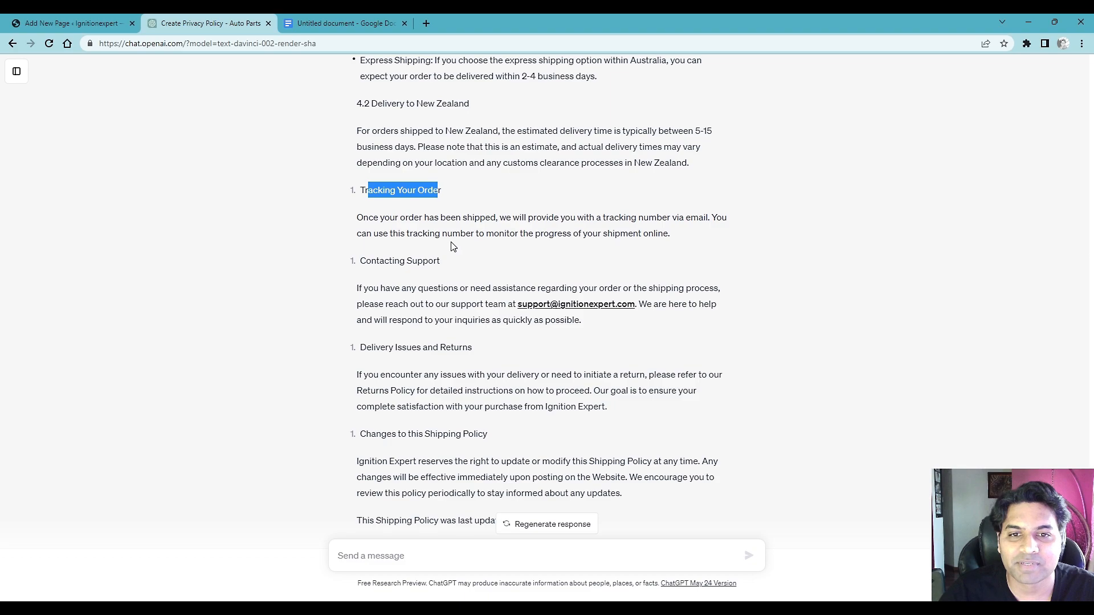
scroll("down", 3)
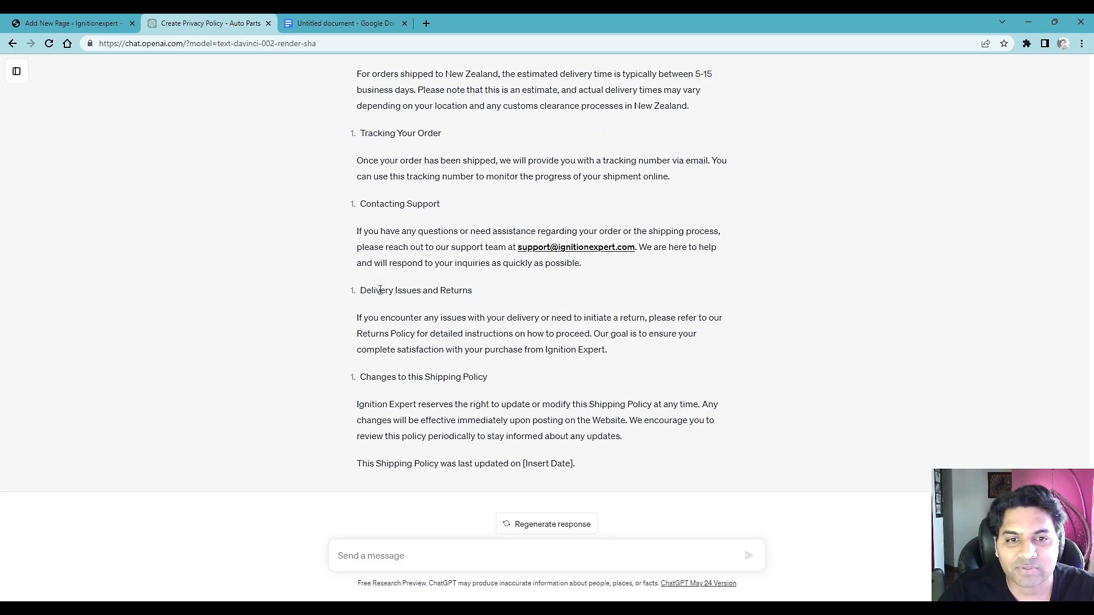
mouse_move(564, 442)
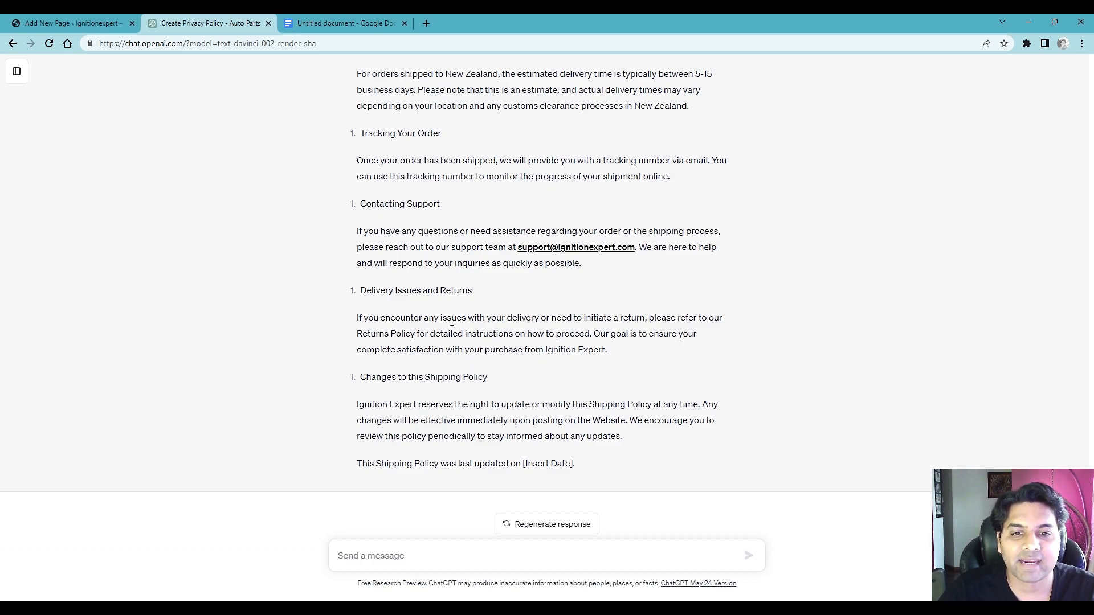
left_click_drag(356, 318, 606, 350)
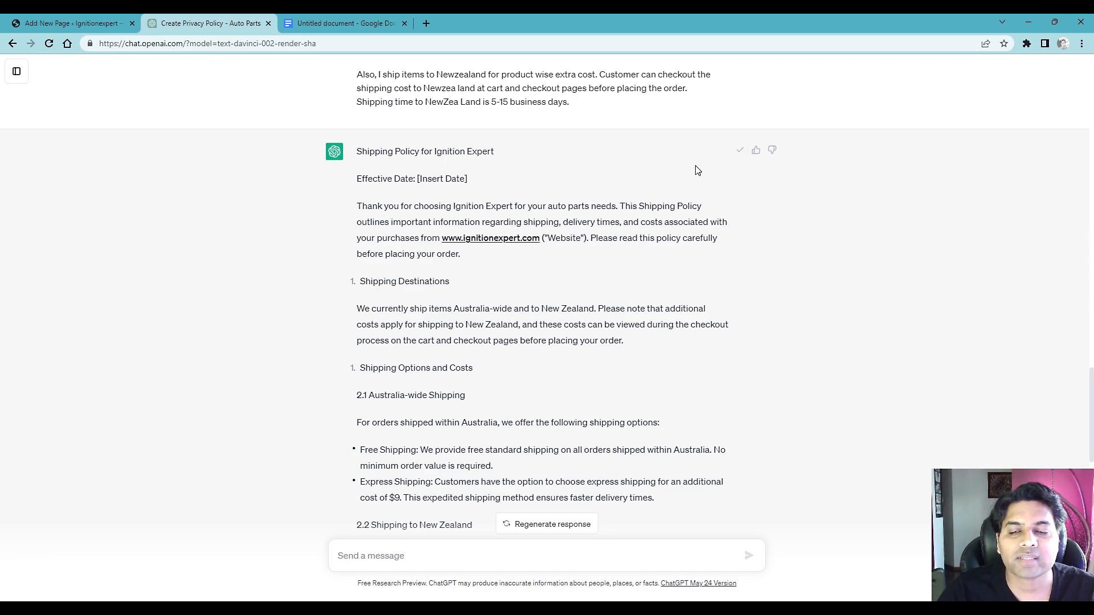
In Google Docs, replace the text with the shipping policy dated 1st July 2023 and review its sections
left_click(342, 23)
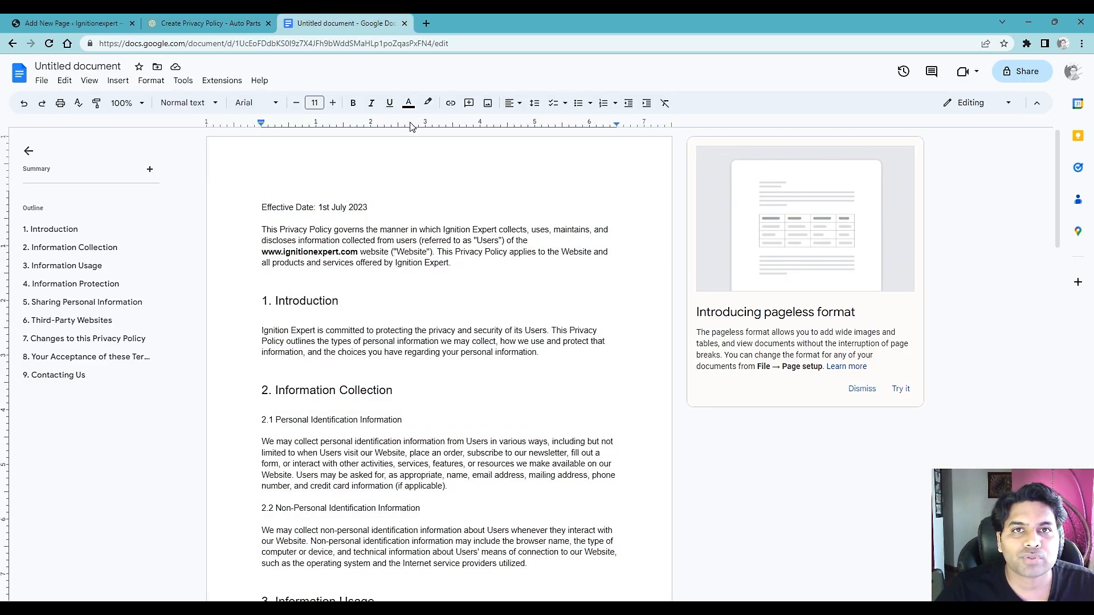
key("ctrl+a")
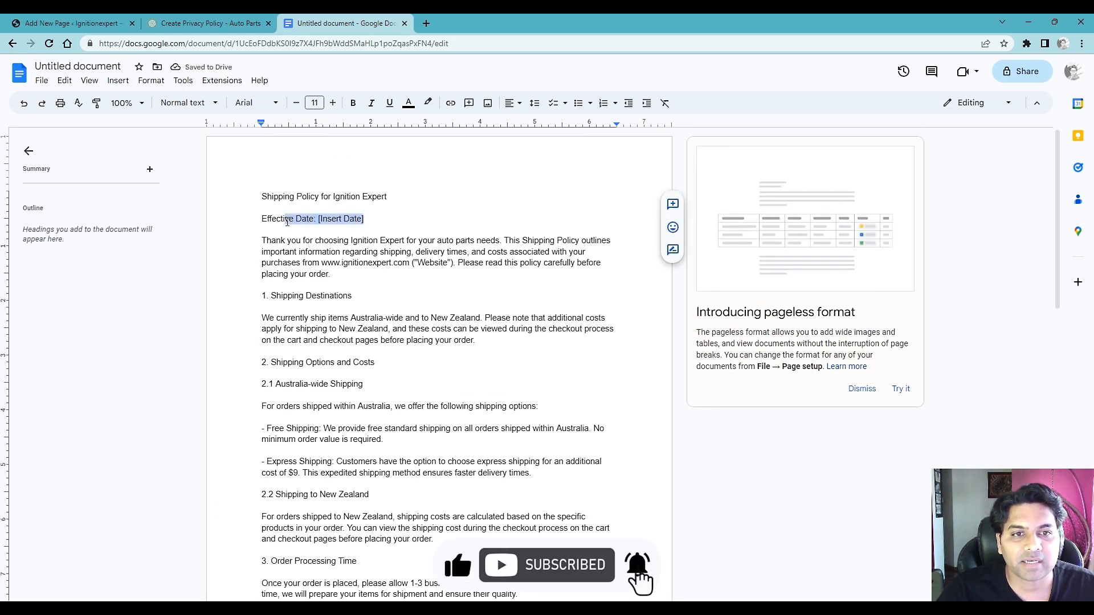
type("1st July 2023")
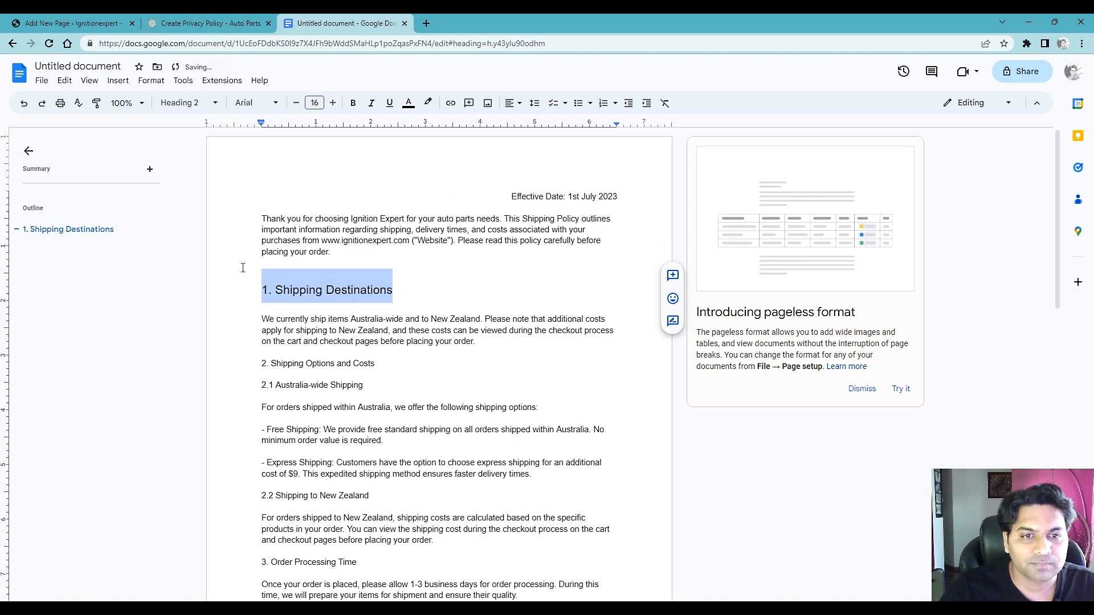
scroll("down", 3)
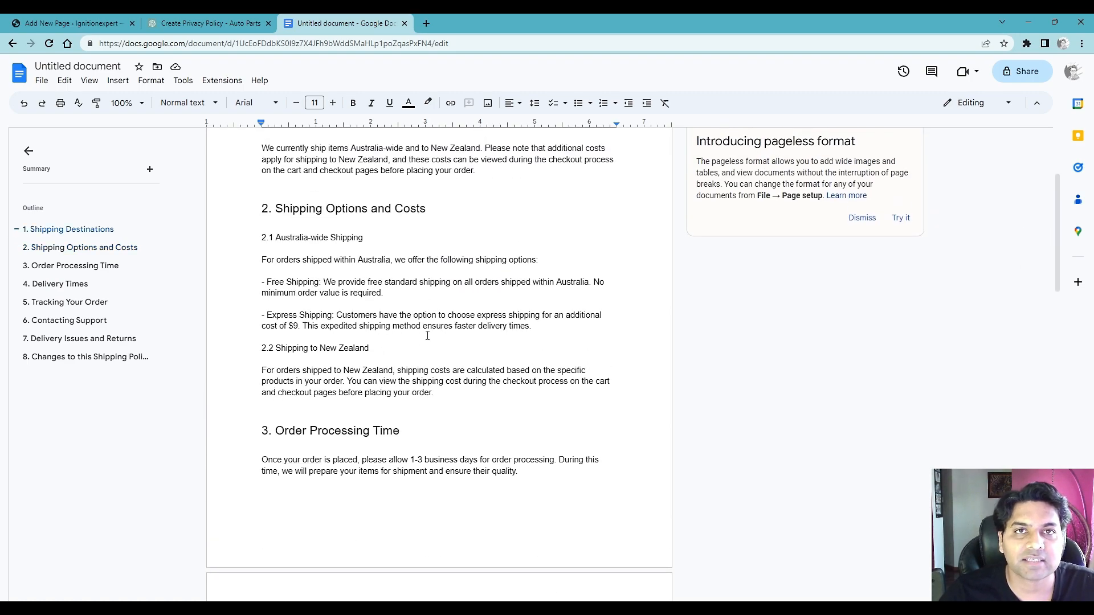
scroll("up", 3)
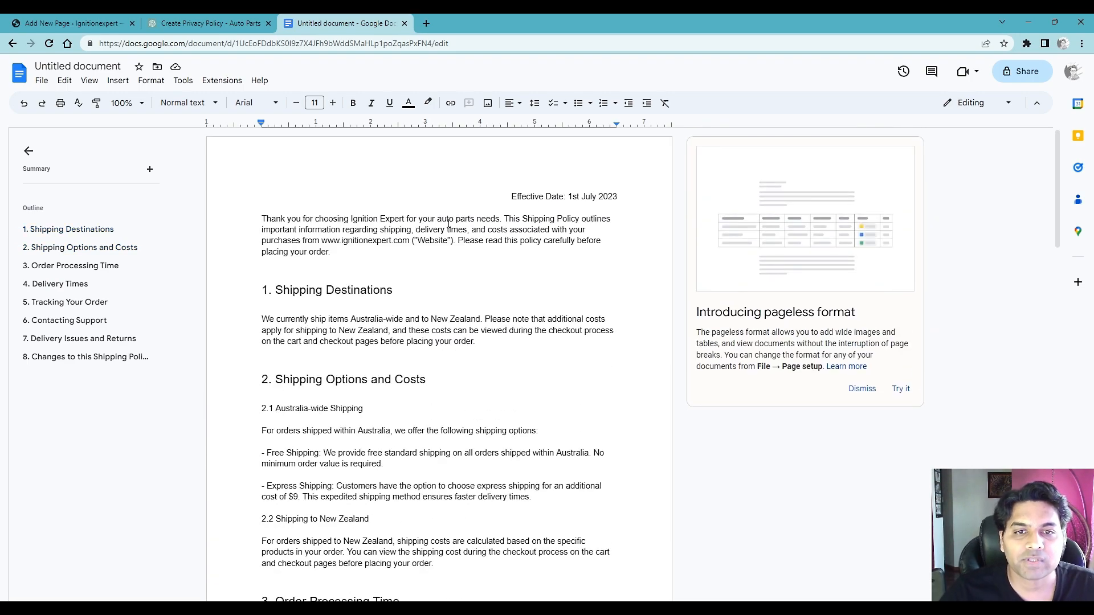
scroll("down", 3)
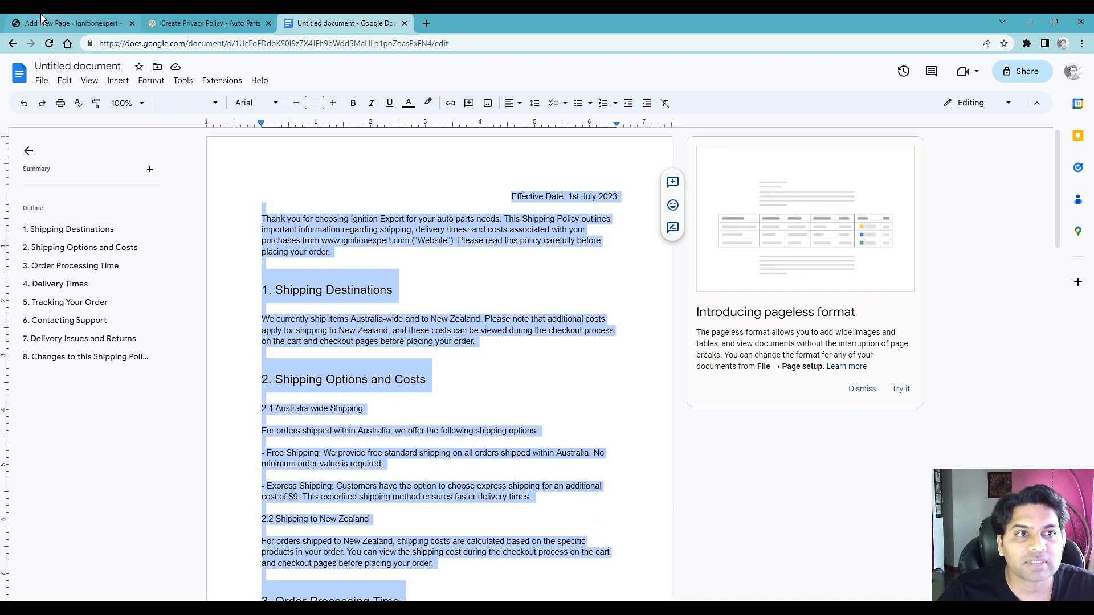
Paste the policy into the WordPress Shipping Policy page editor and preview it
left_click(70, 22)
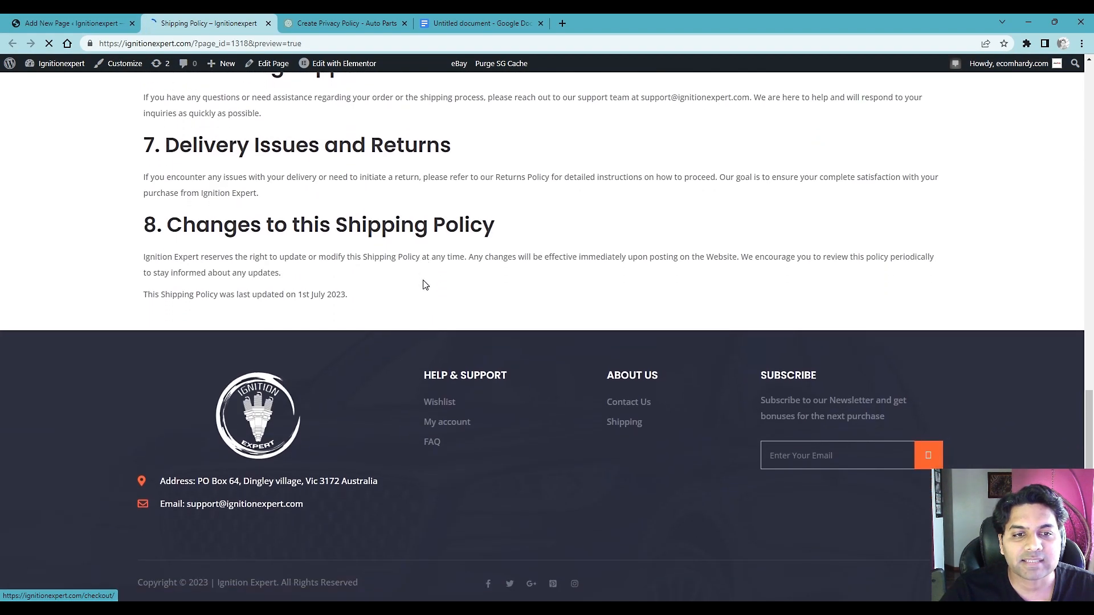
left_click(69, 23)
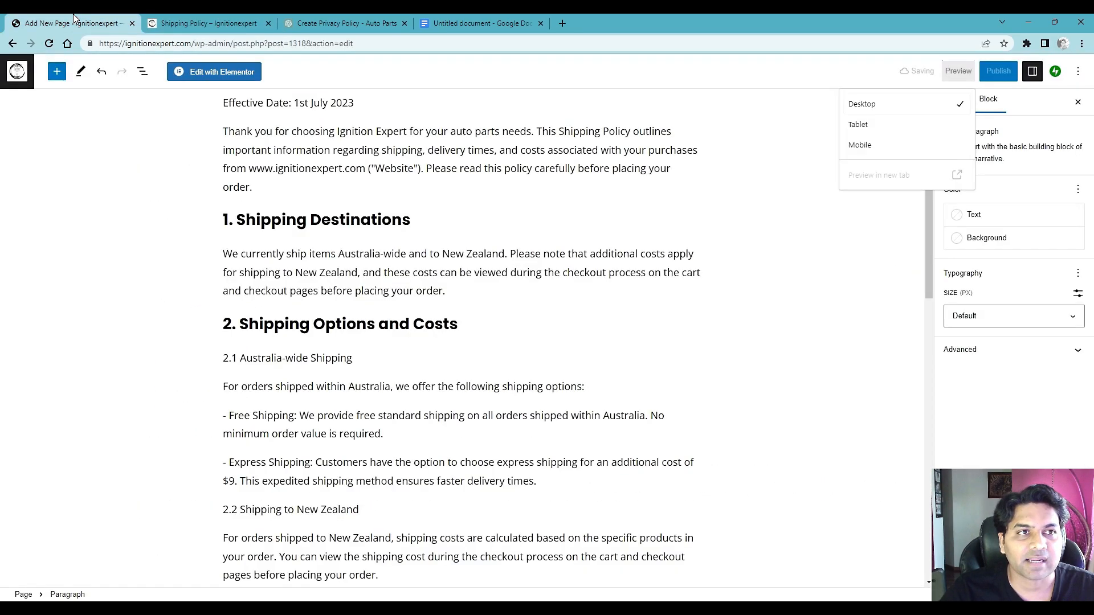
scroll("down", 3)
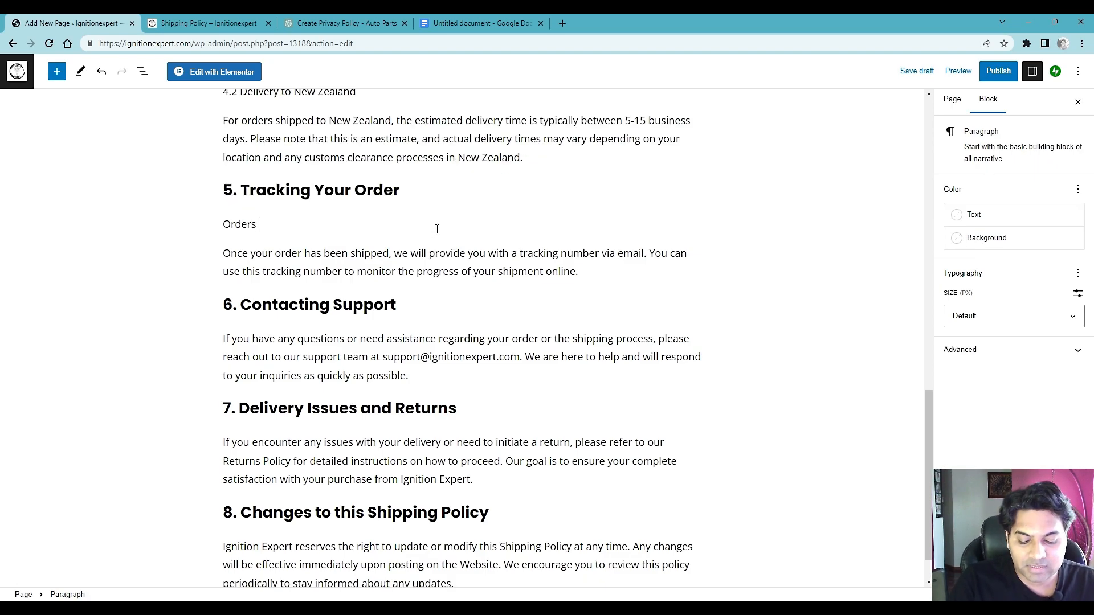
type("can be tr")
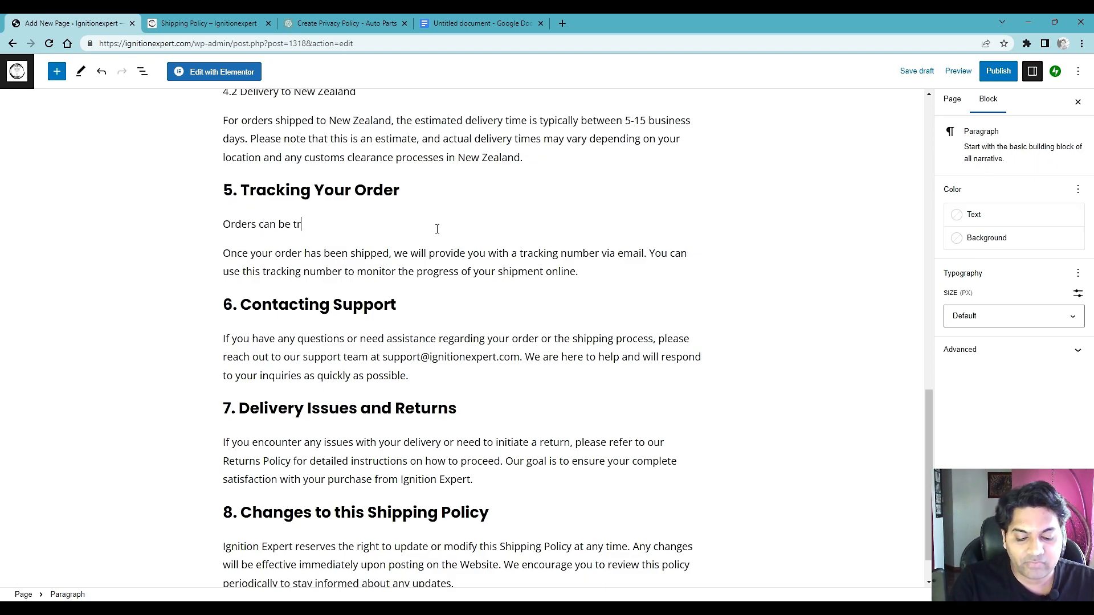
type("acked at")
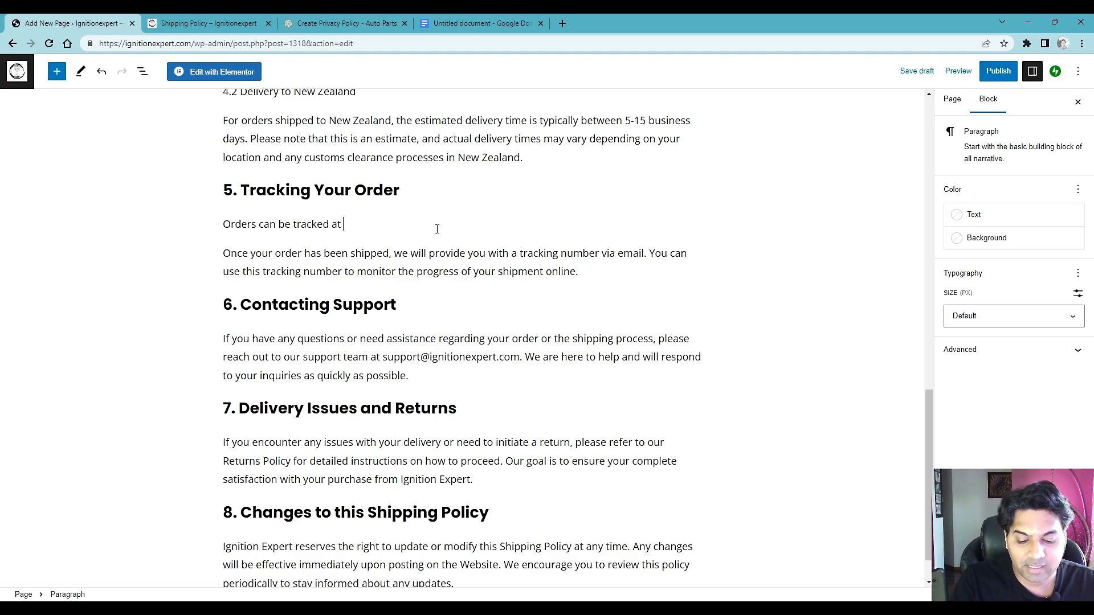
type("this")
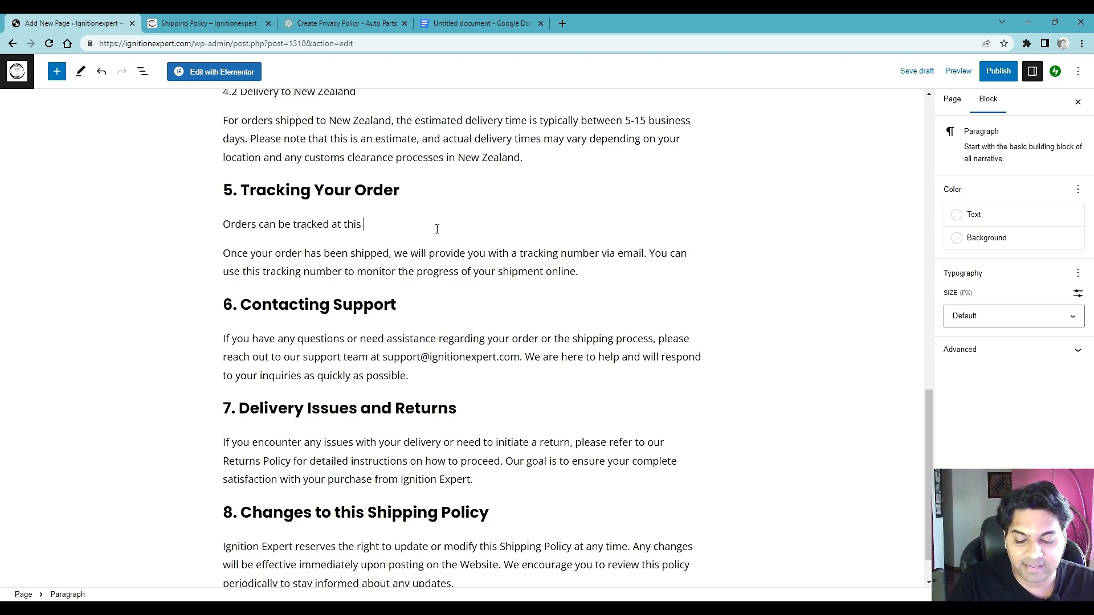
type("link")
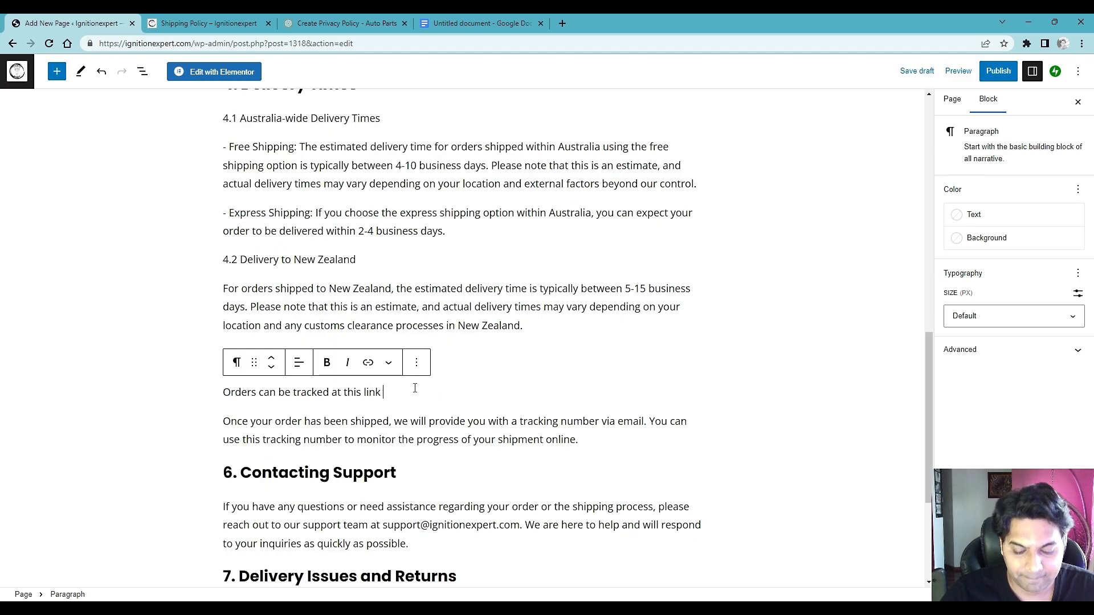
type("www.ignitionexpert.com/")
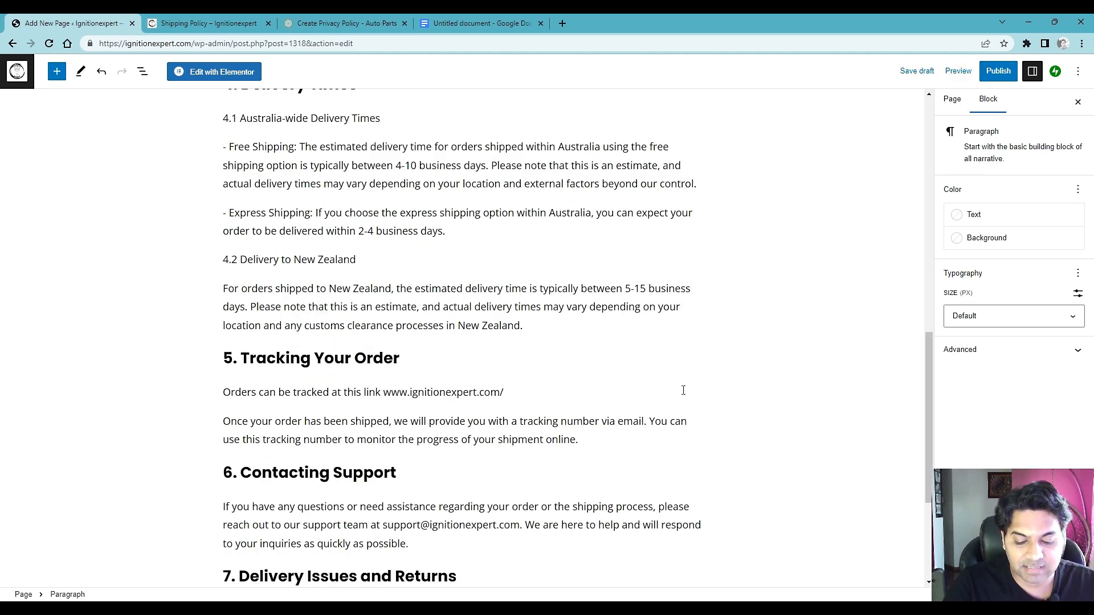
type("/track-order")
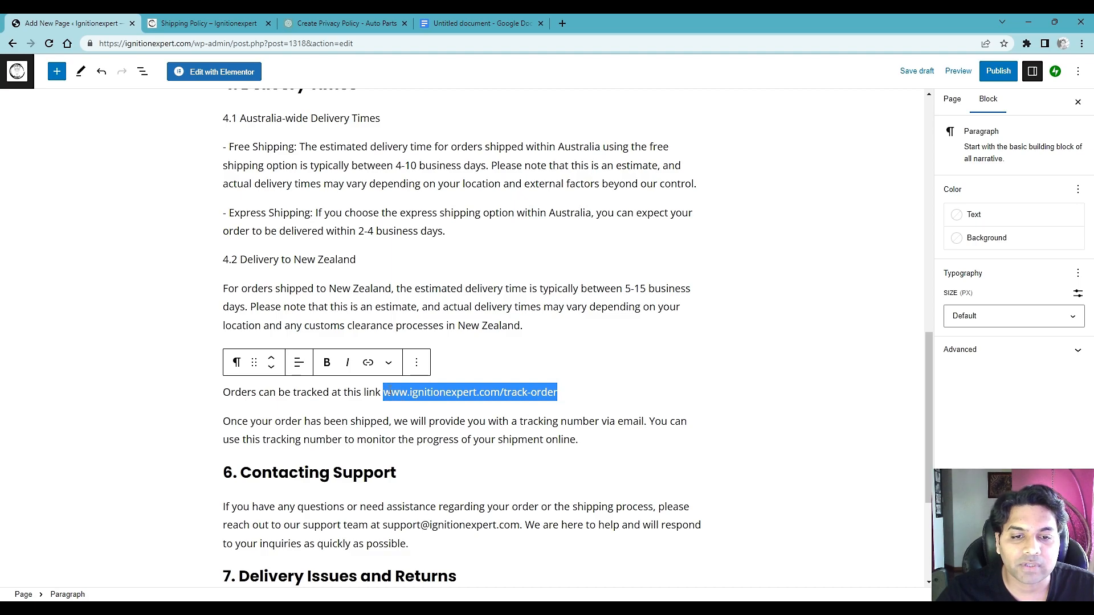
scroll("down", 3)
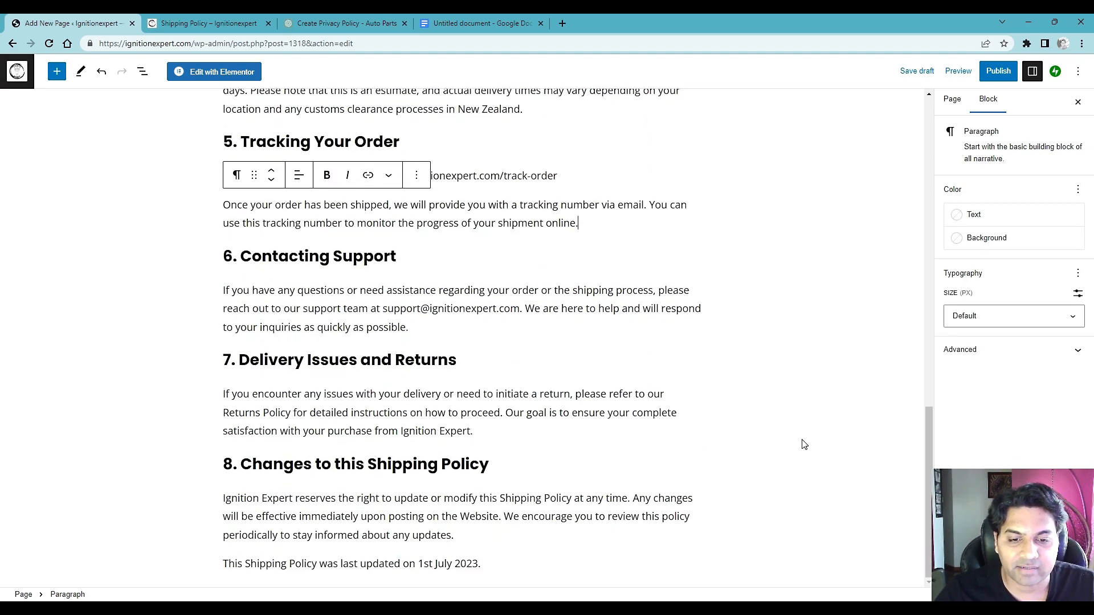
Publish the Shipping Policy page live, then return to the ChatGPT conversation
left_click(998, 71)
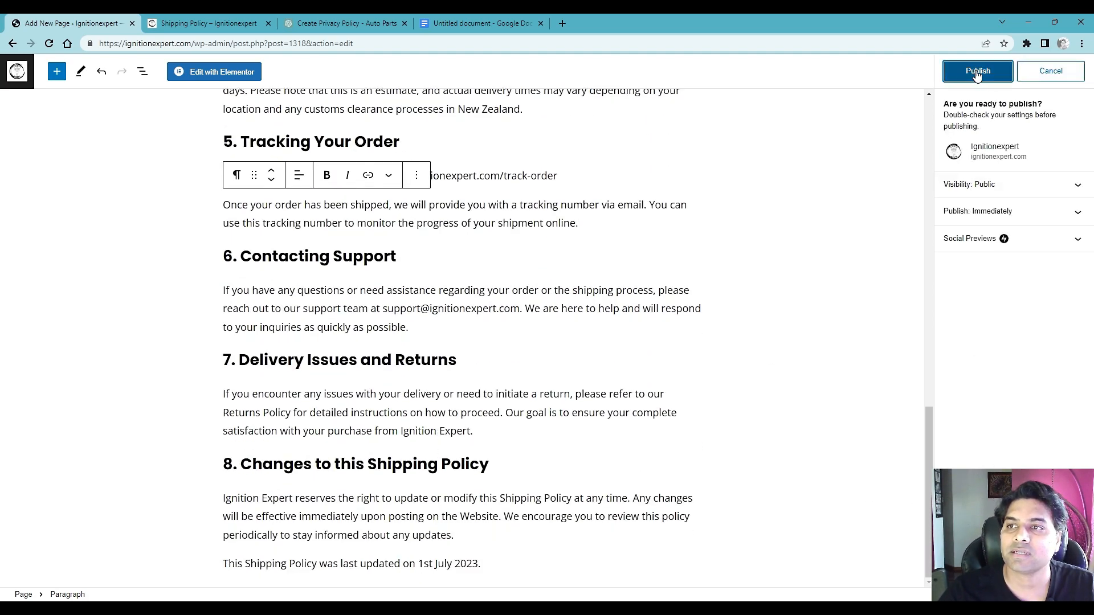
left_click(976, 70)
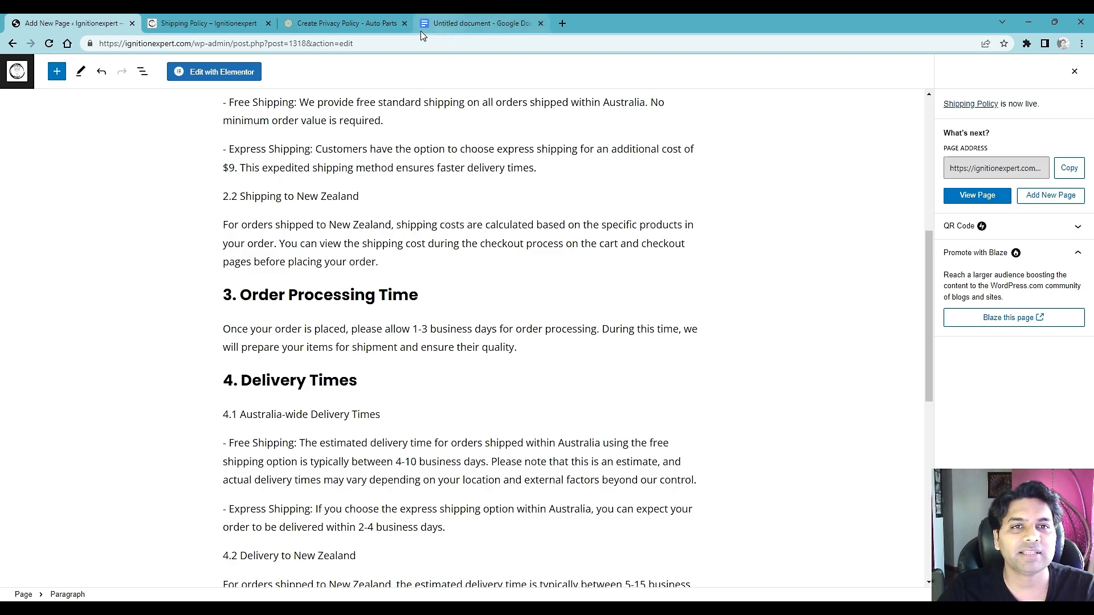
left_click(342, 23)
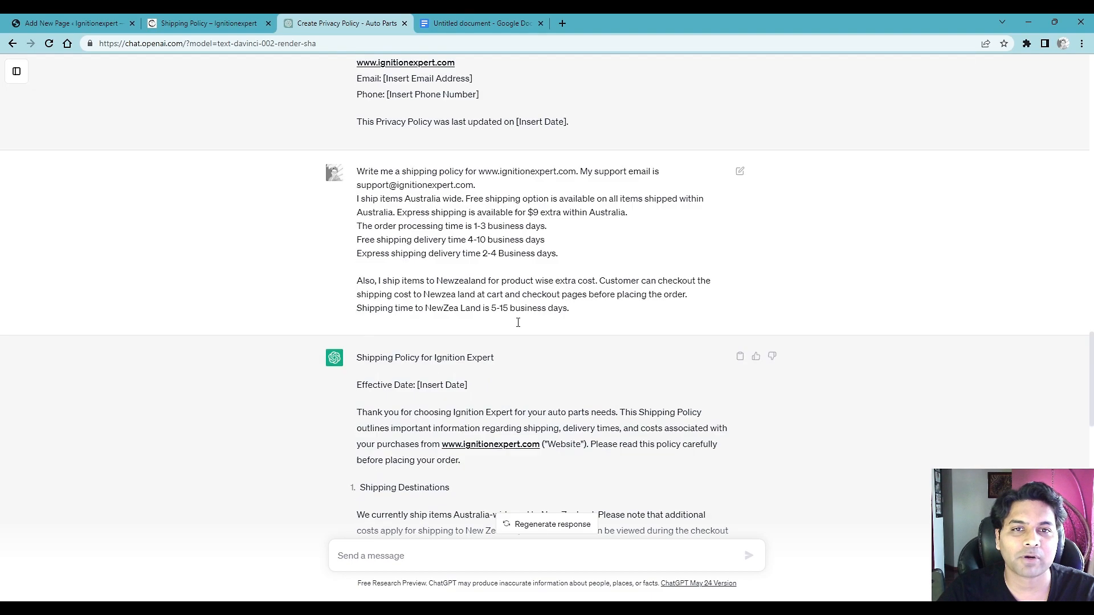